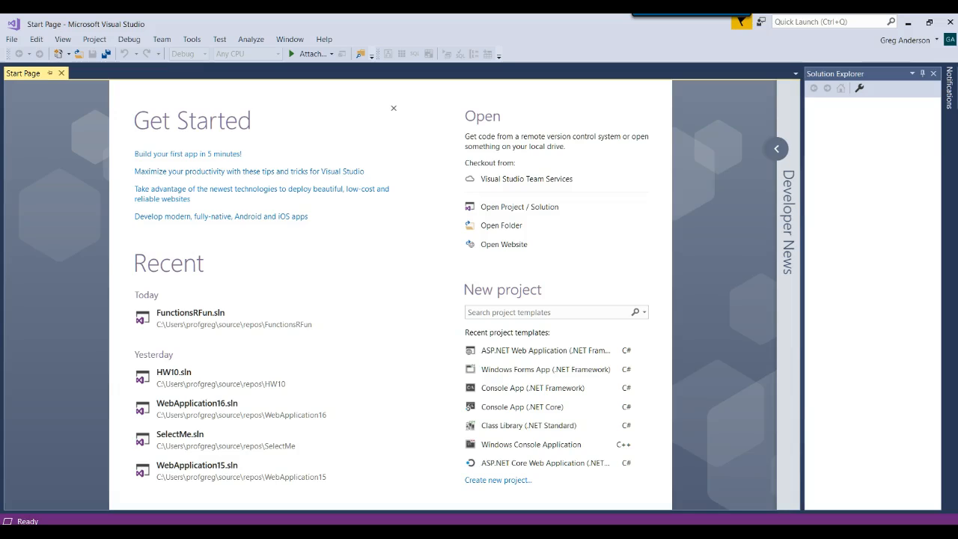
Create the ColorsRUs ASP.NET Web Application (.NET Framework) project from the Empty template.
left_click(12, 39)
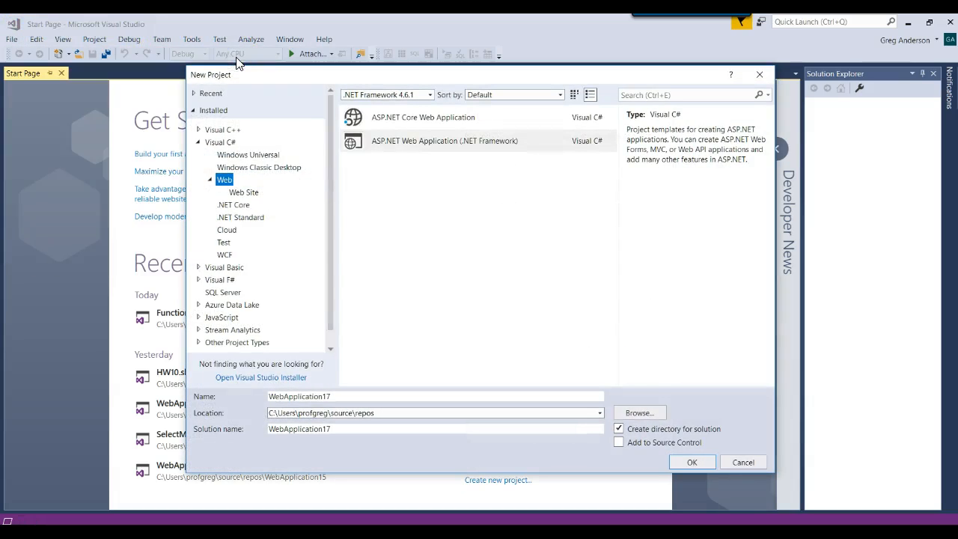
left_click(443, 141)
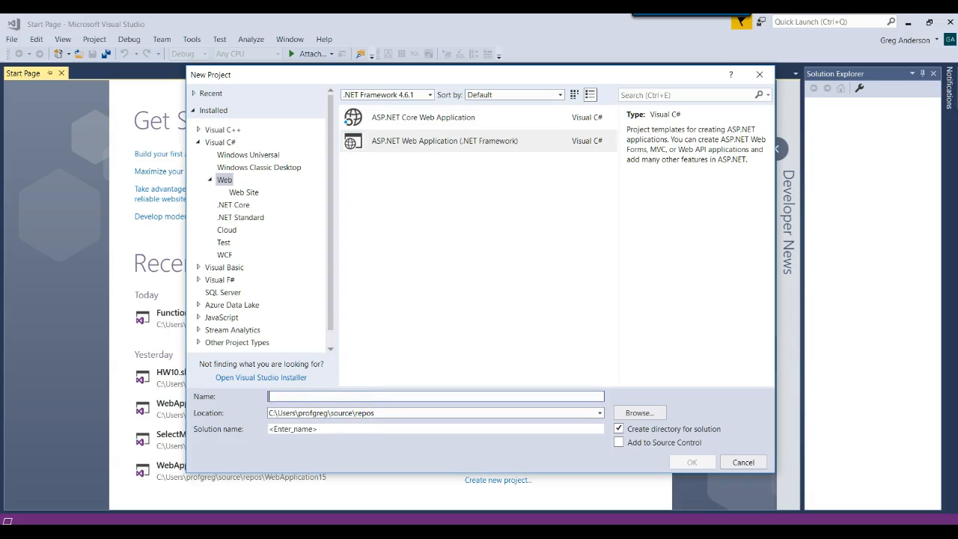
type("Colors")
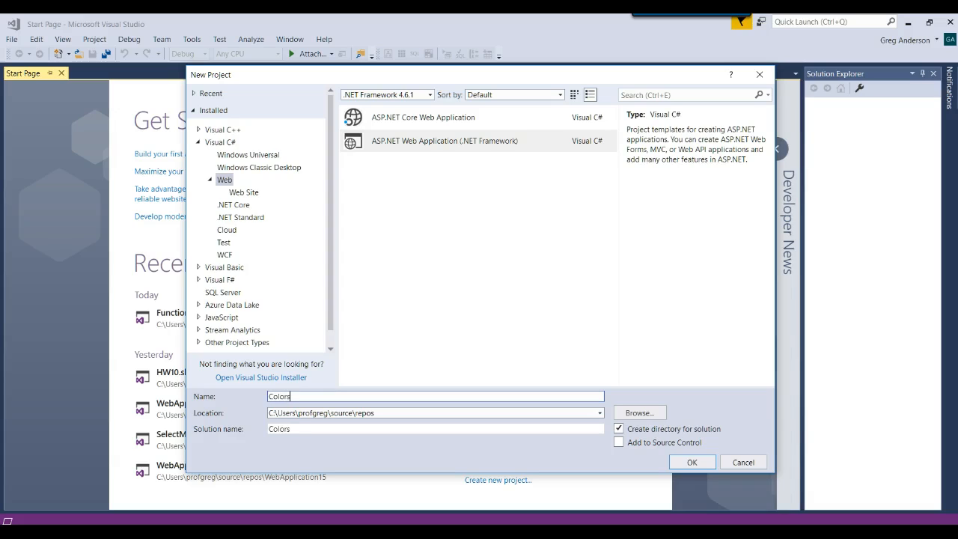
type("RUs")
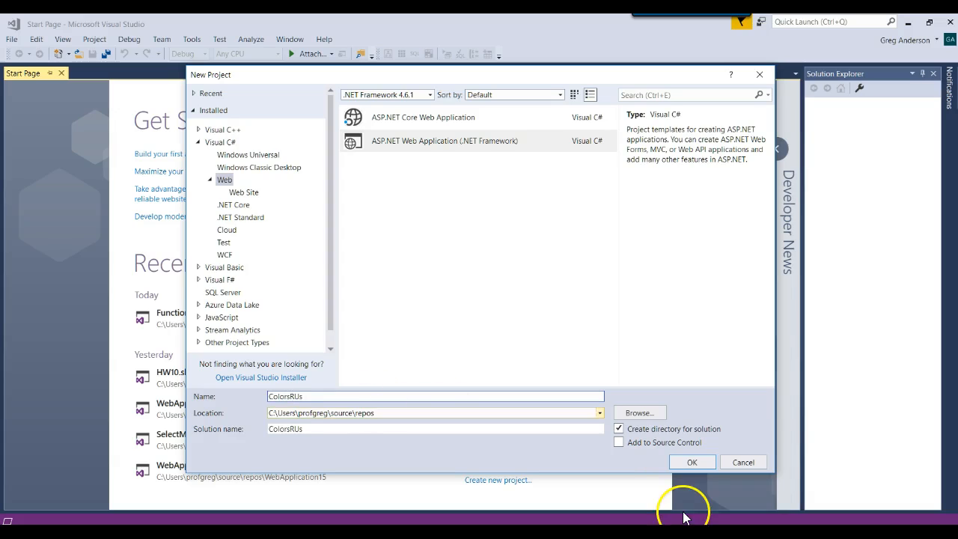
left_click(692, 461)
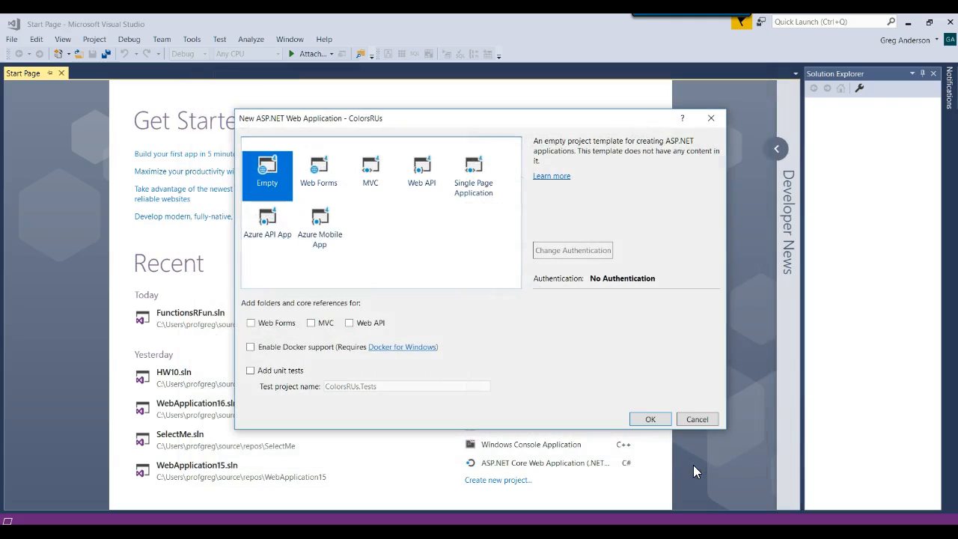
left_click(649, 418)
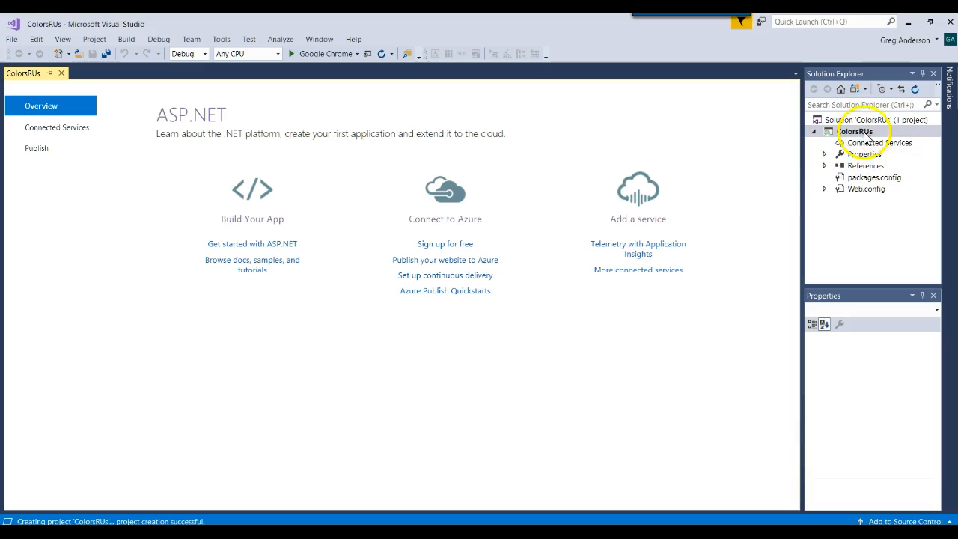
Add an Index HTML page to ColorsRUs and delete its meta charset line.
right_click(854, 131)
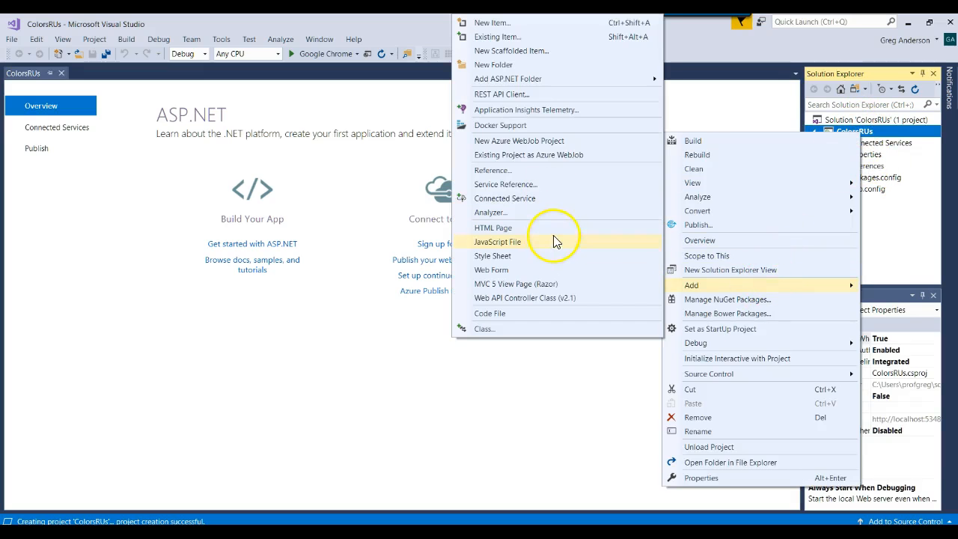
left_click(497, 241)
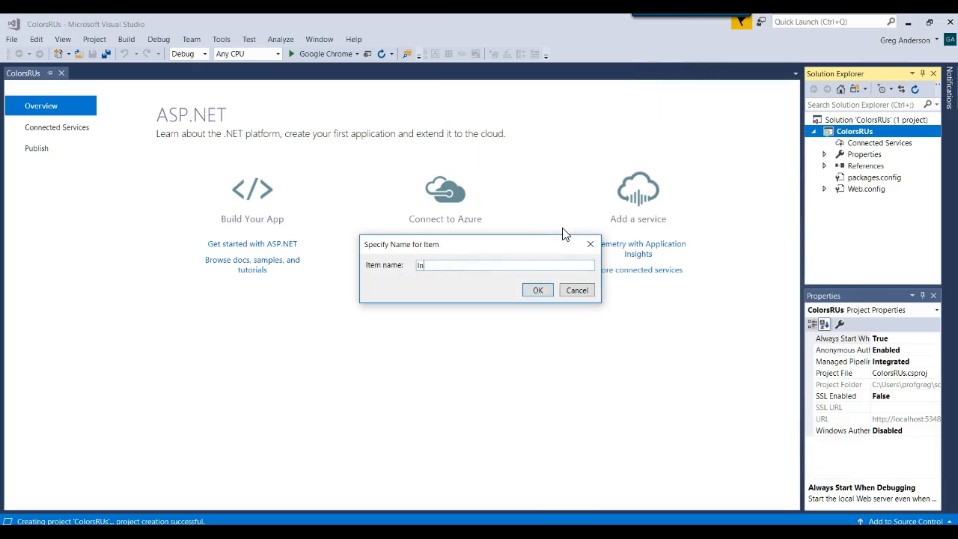
left_click(537, 289)
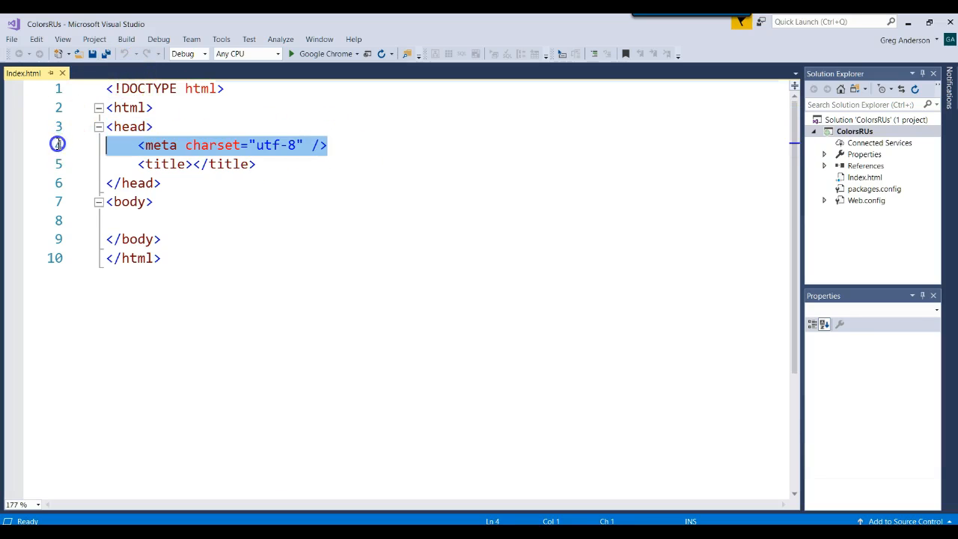
key("Delete")
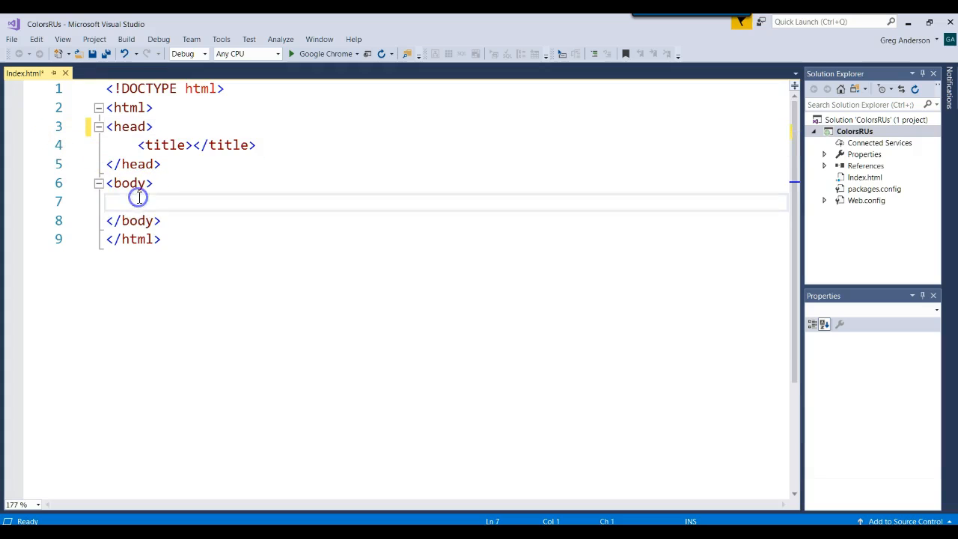
left_click(138, 200)
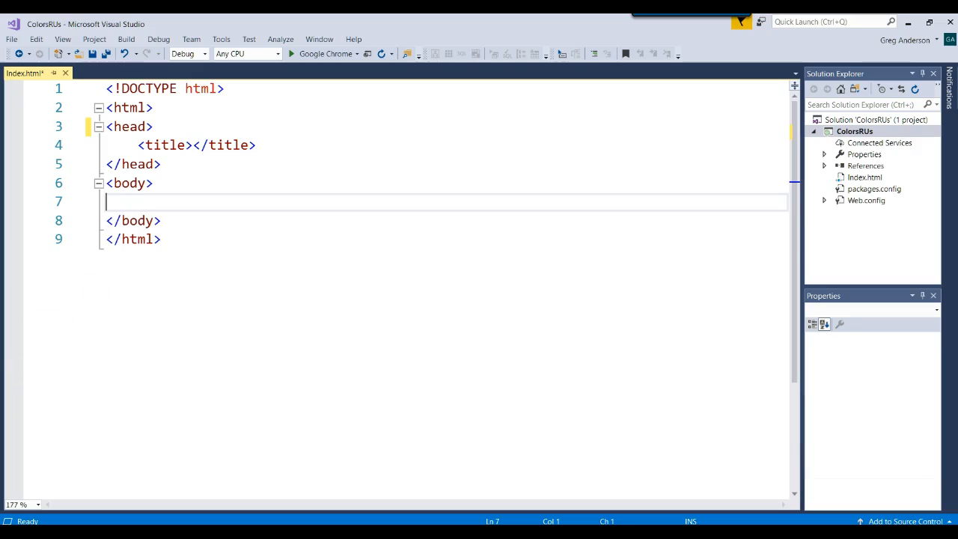
Type a 100×100 SVG with circle cir: cx 50, cy 50, r 40, black stroke 3, red fill.
type("<s")
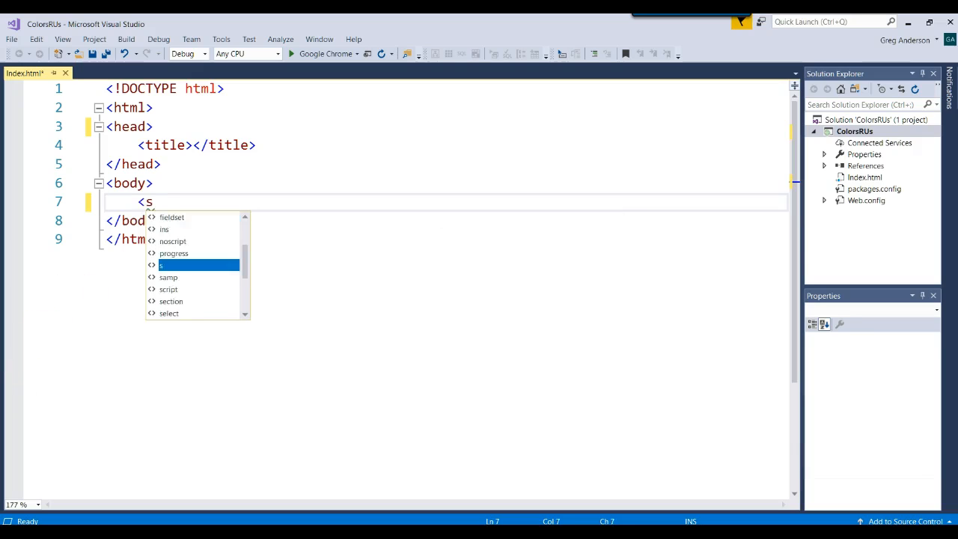
type("vg>")
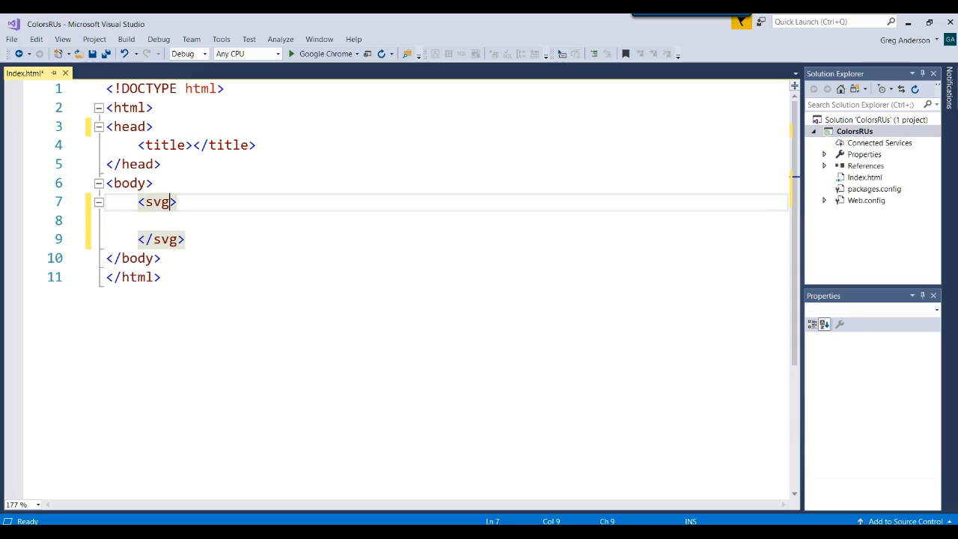
type("\" \"")
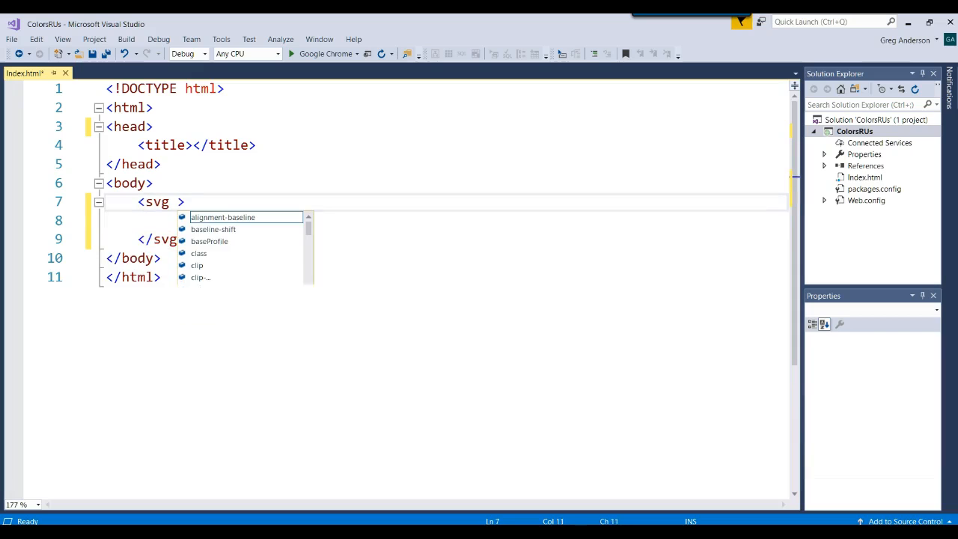
type("height=\"")
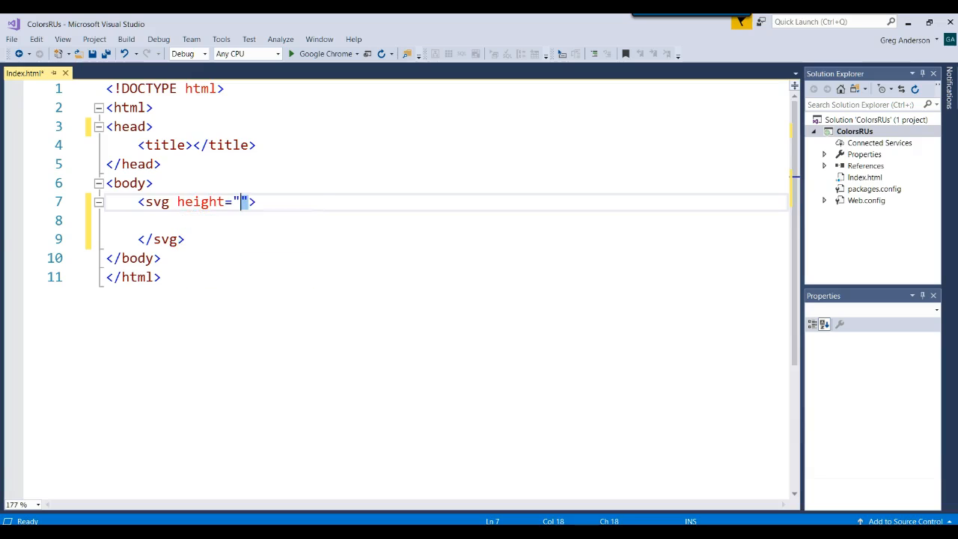
type("100")
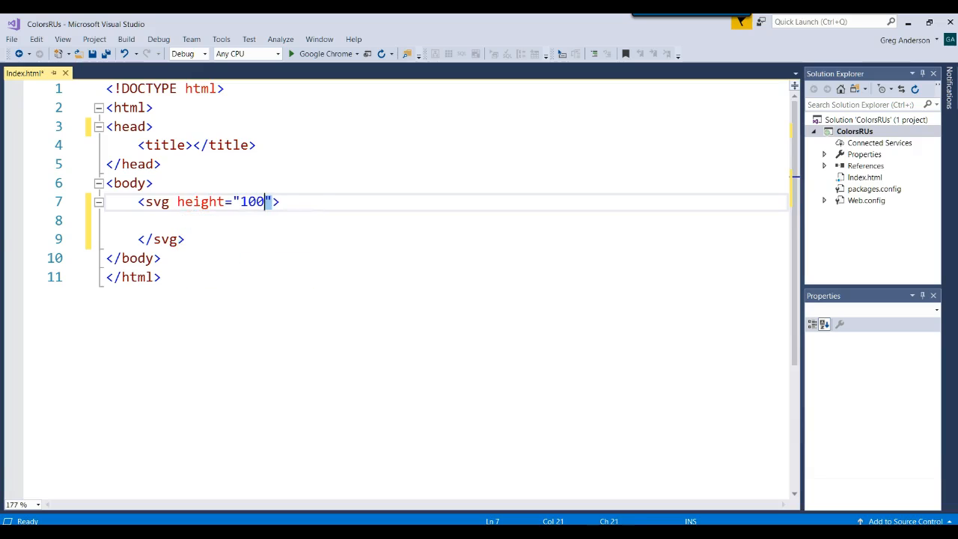
type("width=\"100\"")
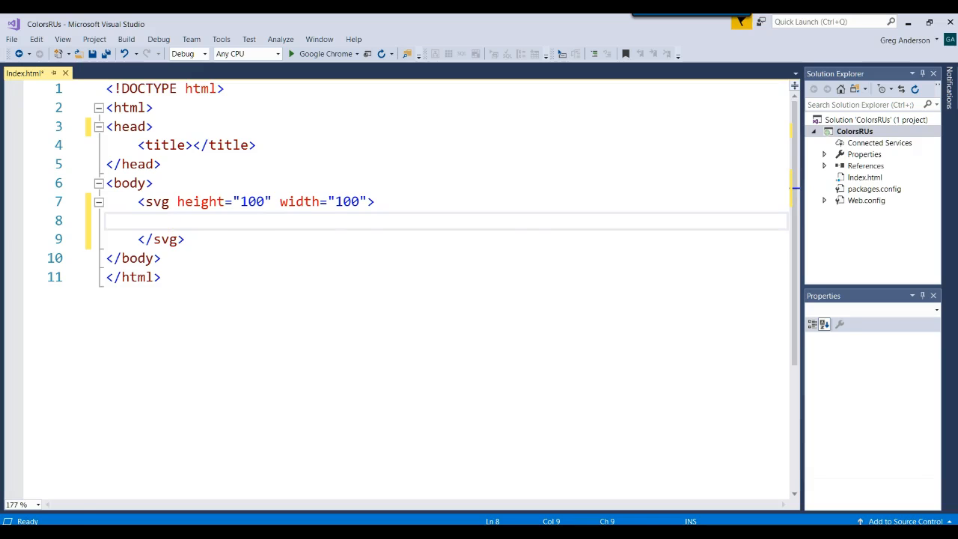
type("<circle cx=\"50\" cy=\"50\" r=\"40\" stroke=\"black\" stroke-width=\"3\" fill=\"red\" id=\"cir\" />")
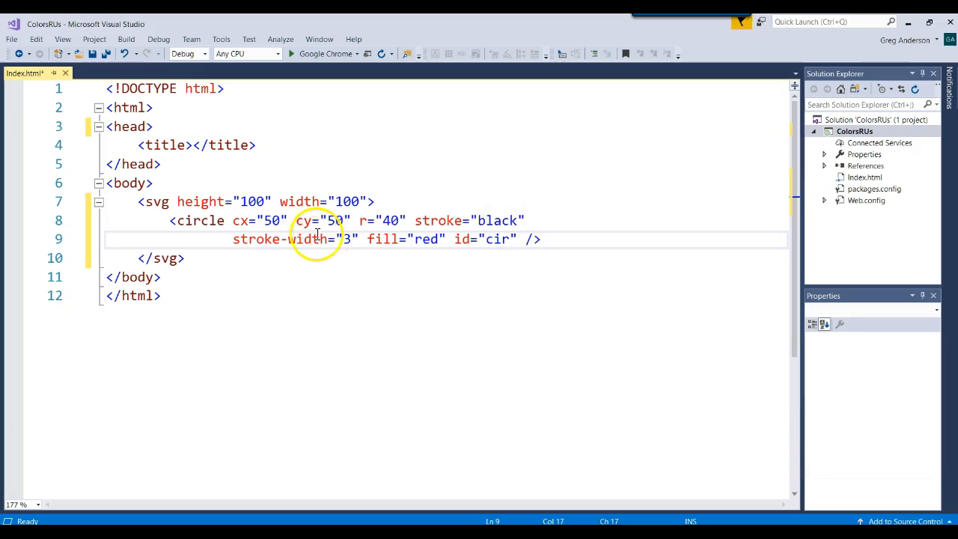
mouse_move(428, 243)
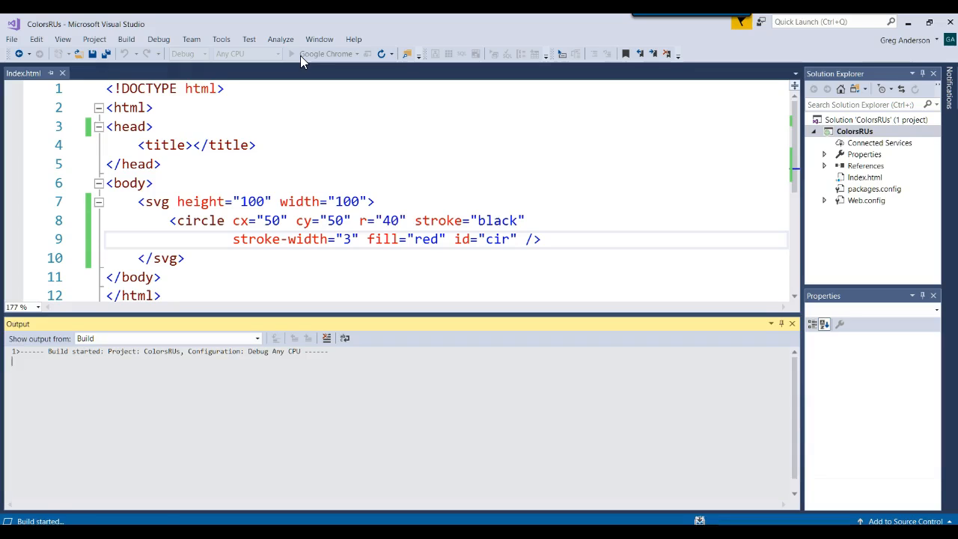
Run Index.html in Chrome, verify the red black-outlined circle, and close the browser.
left_click(291, 54)
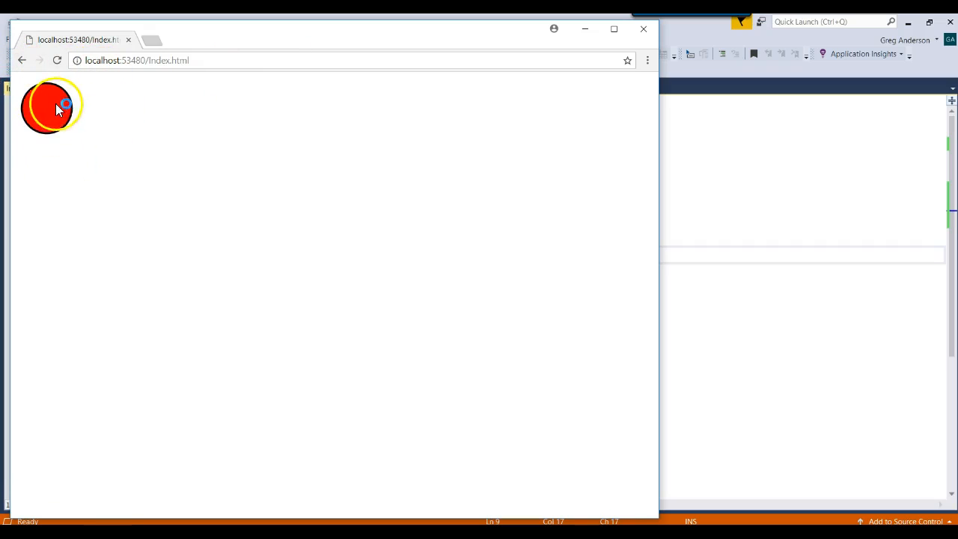
left_click_drag(52, 105, 33, 109)
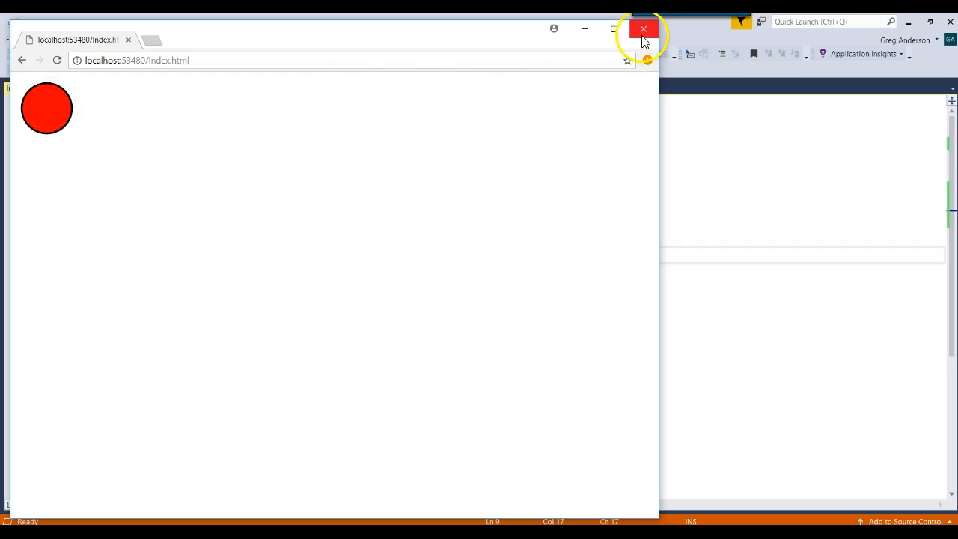
left_click(642, 29)
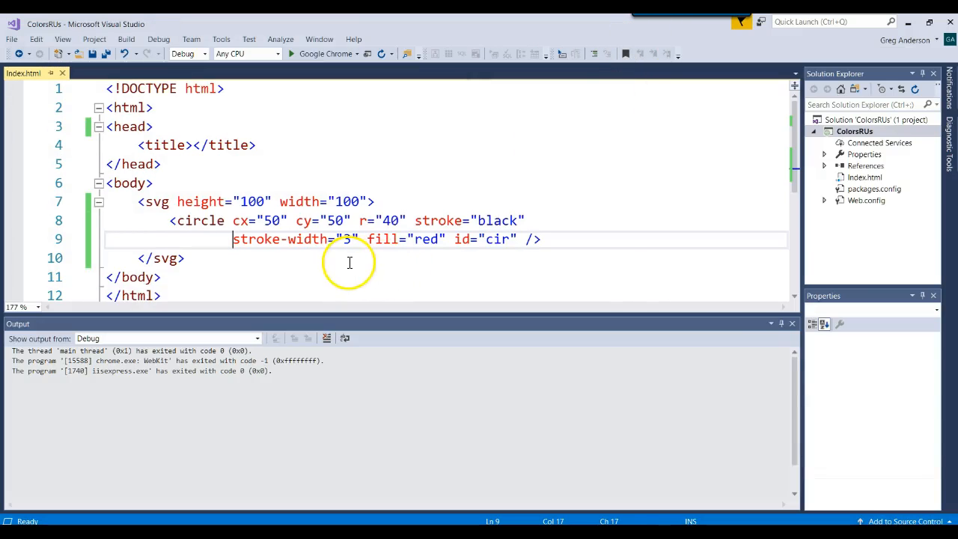
Add two line breaks below the SVG and open a select element with id chooseColors.
left_click(791, 323)
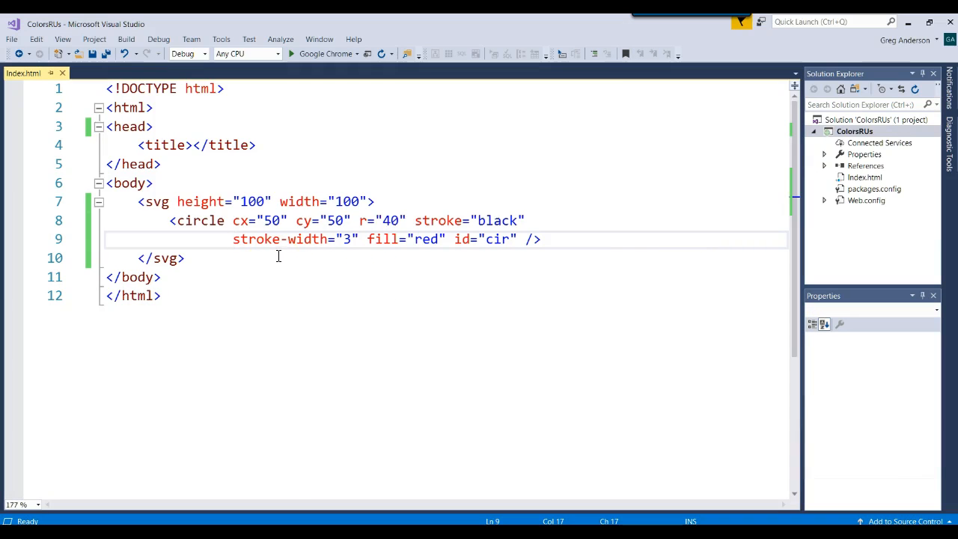
key("enter")
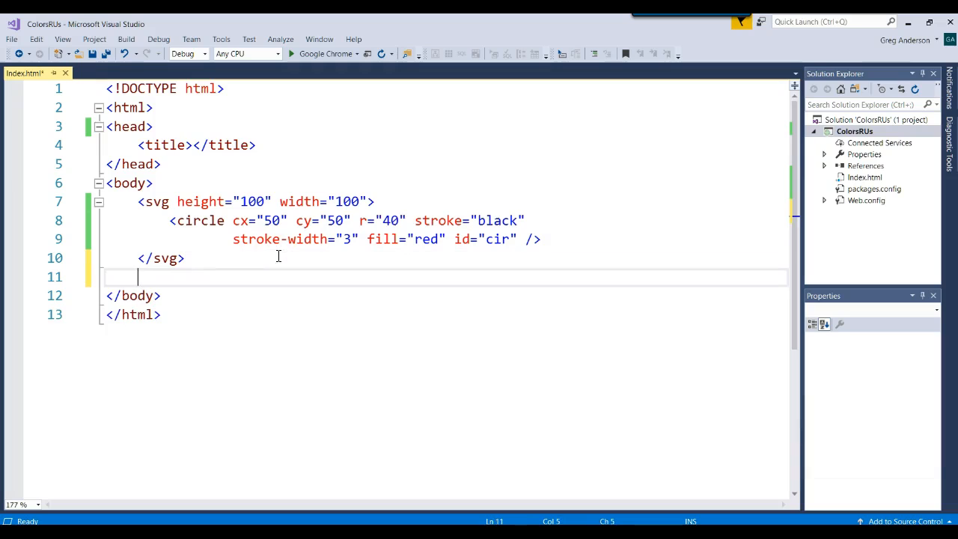
type("<br />")
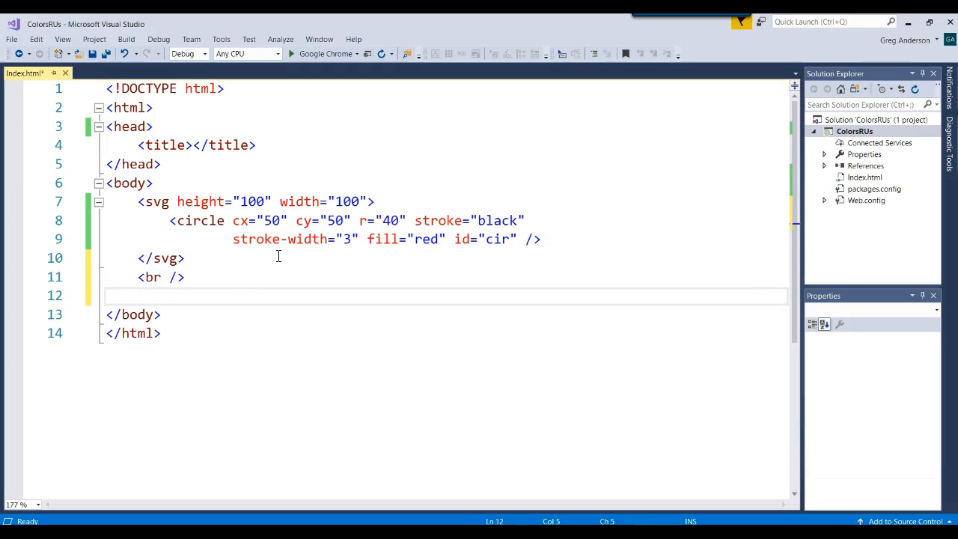
type("<br />")
type("<s")
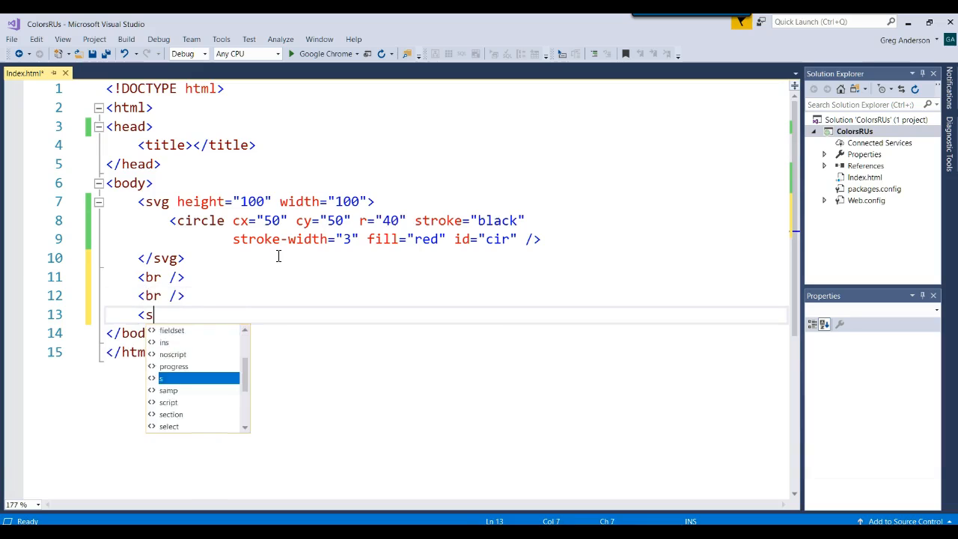
type("elect")
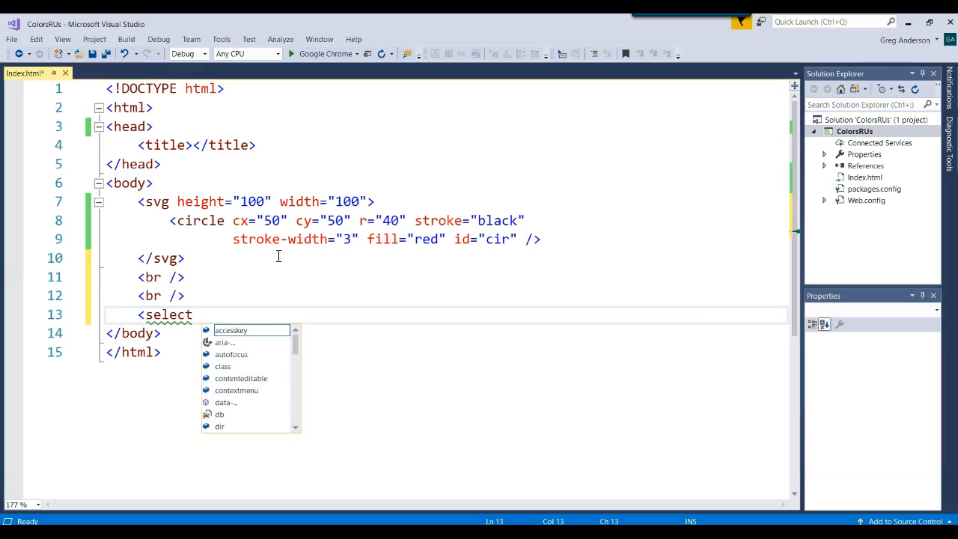
type("id=\"")
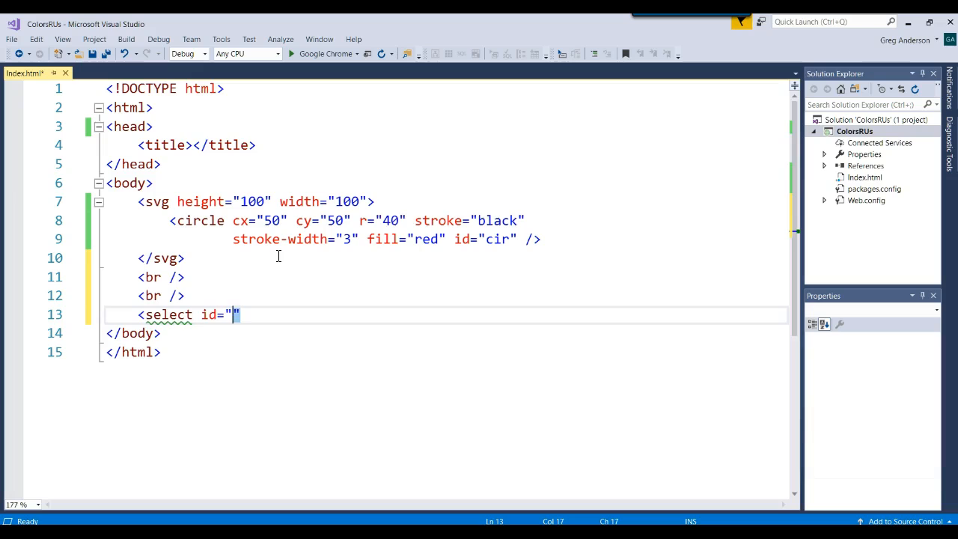
type("choose")
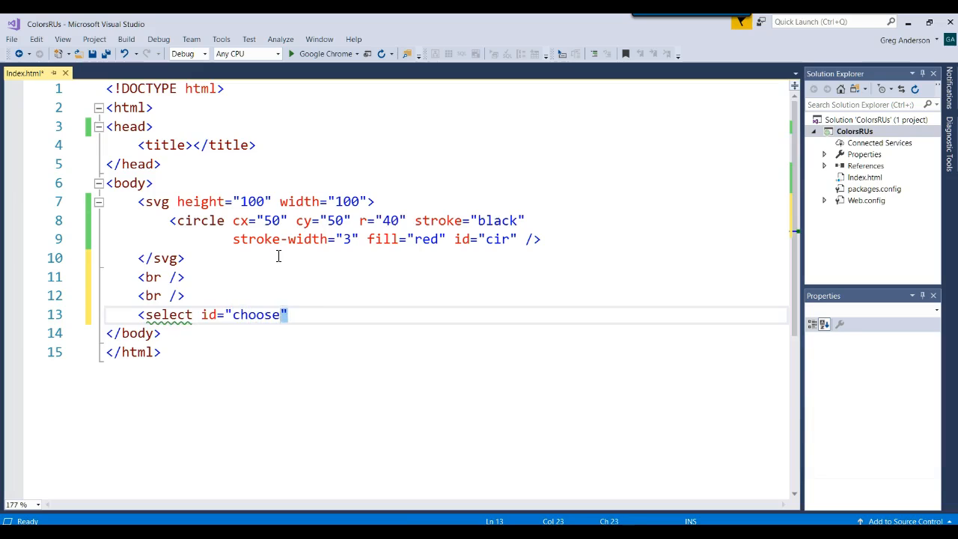
type("Colors")
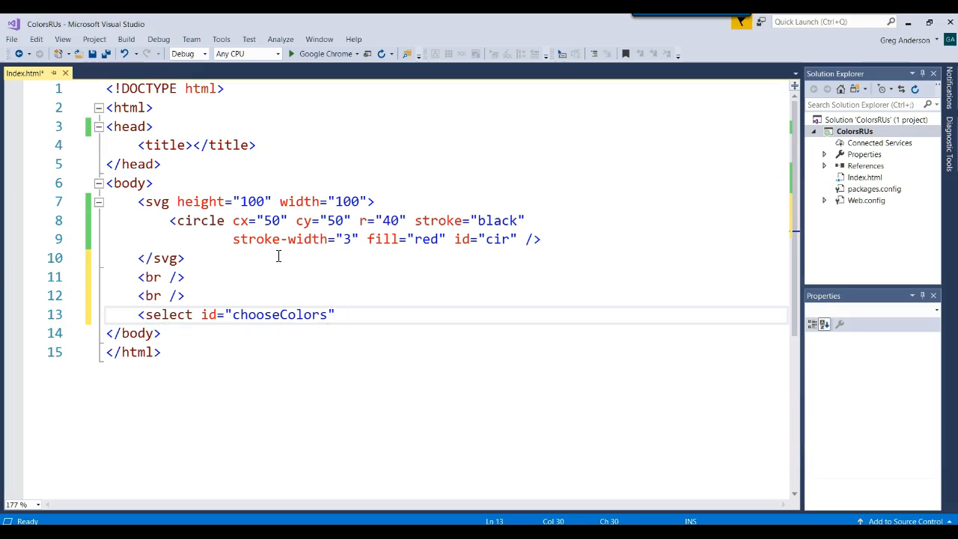
type(">")
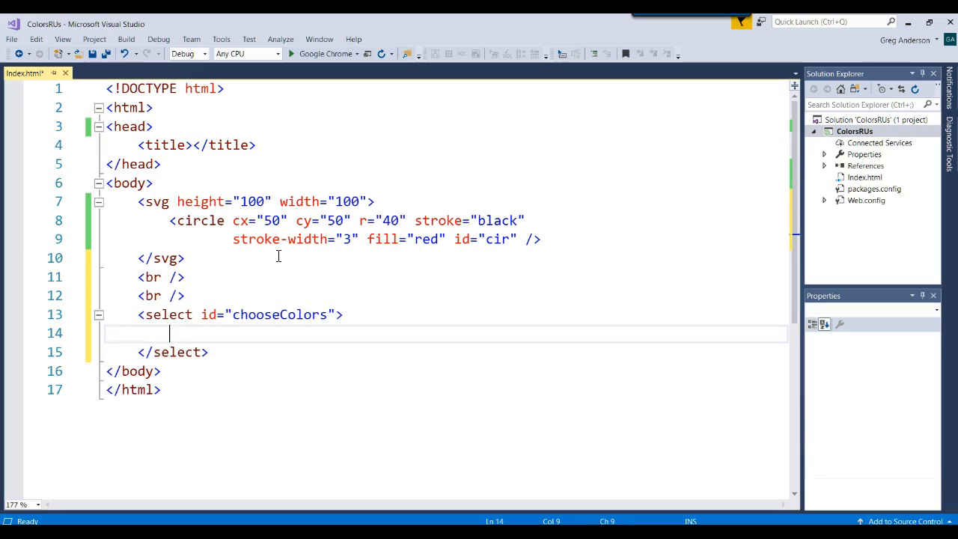
Add Green, Red and Blue options to the dropdown, followed by a line break.
type("<option")
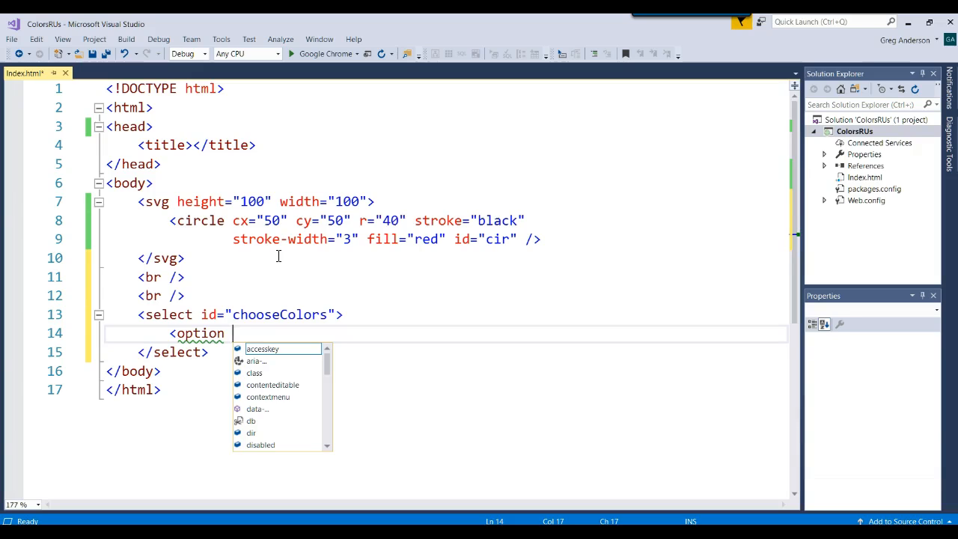
type("value=\"Gr\"")
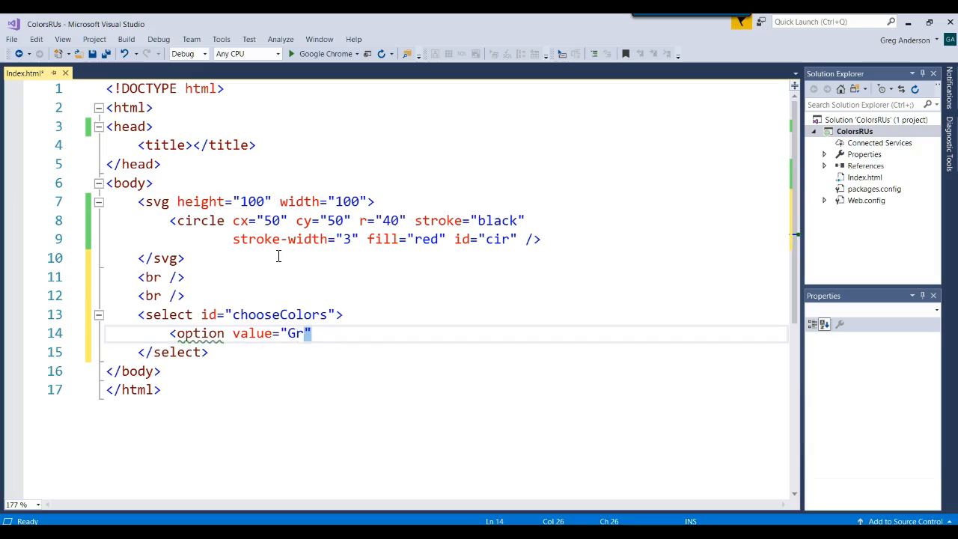
type("een")
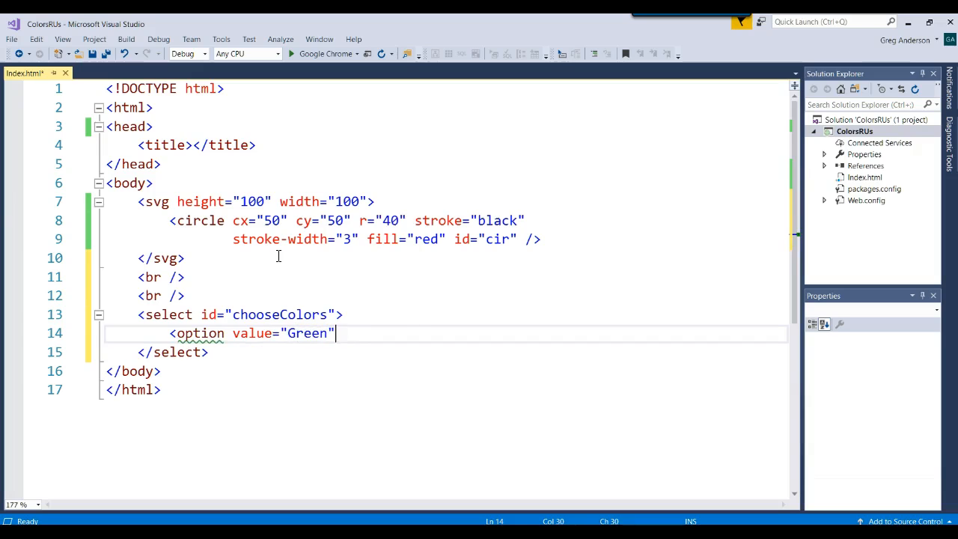
type(">Gree</option>")
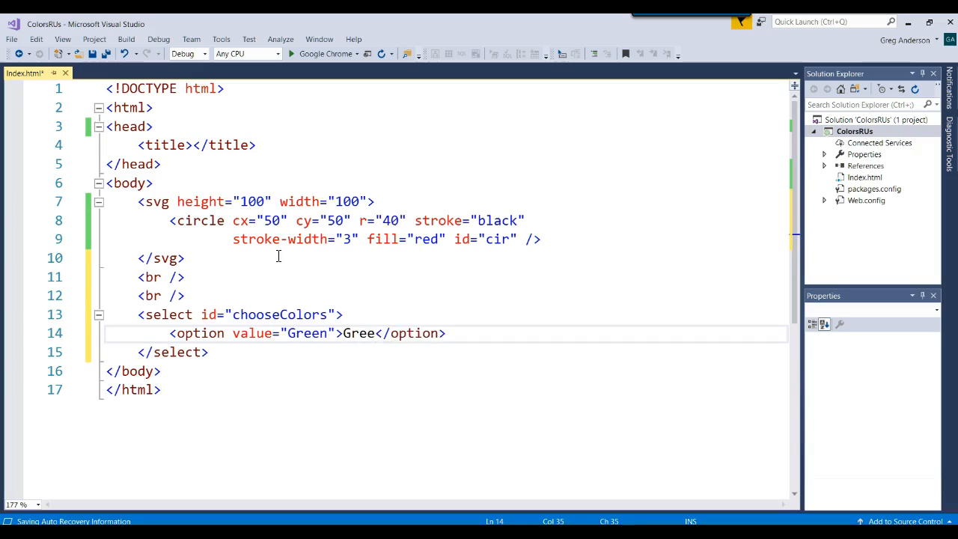
type("n")
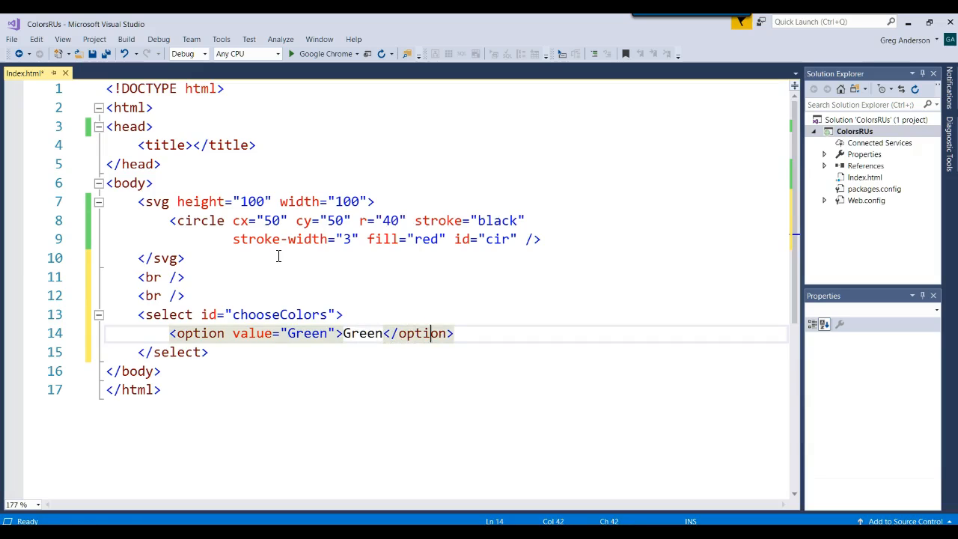
key("enter")
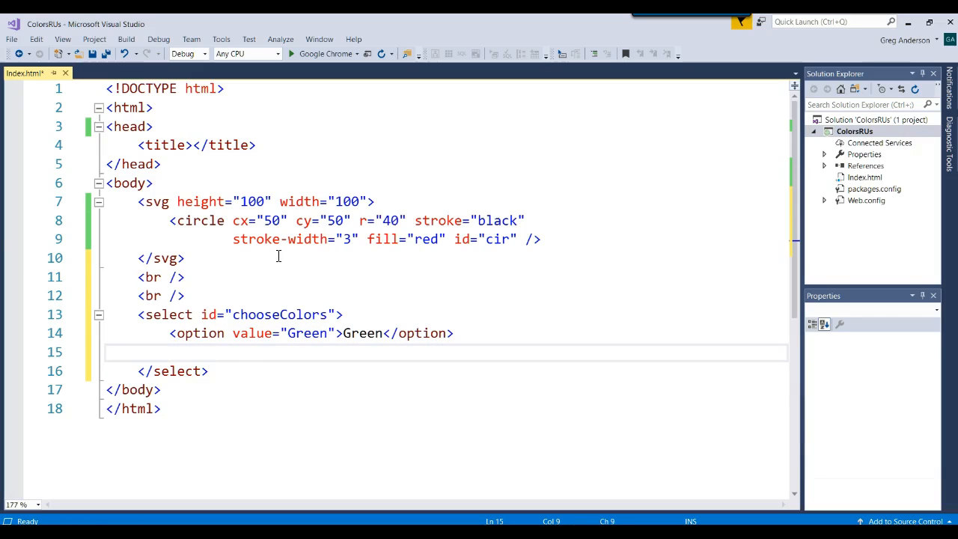
type("<option value")
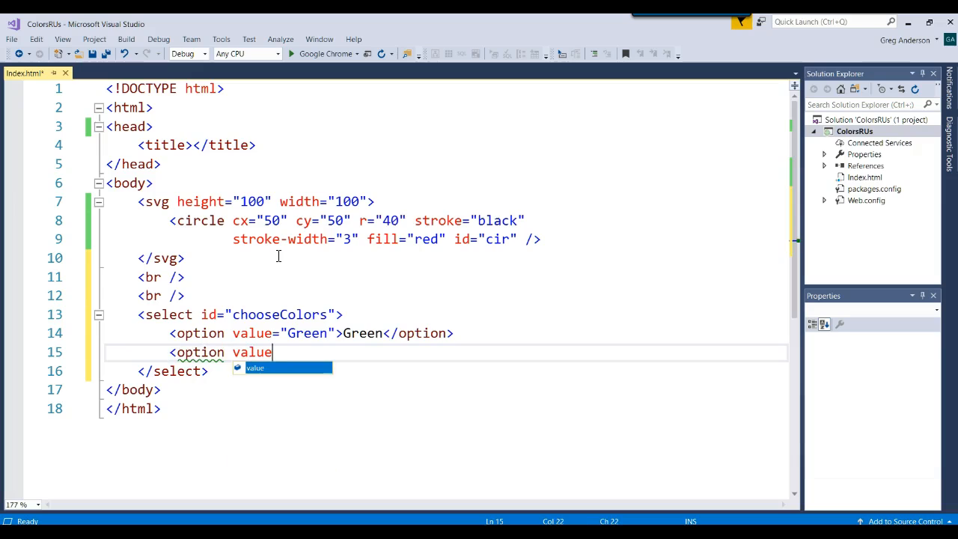
type("=\"Red\"></option>")
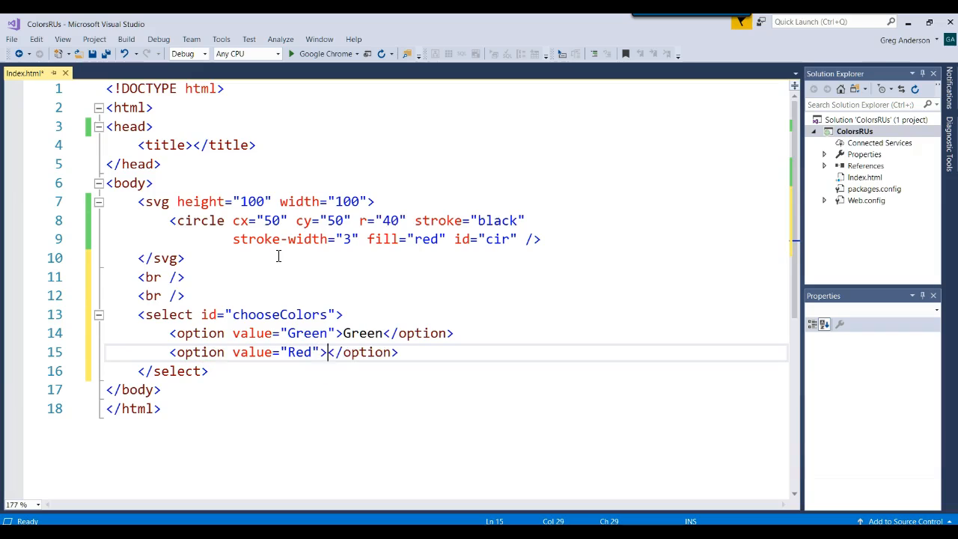
type("Red")
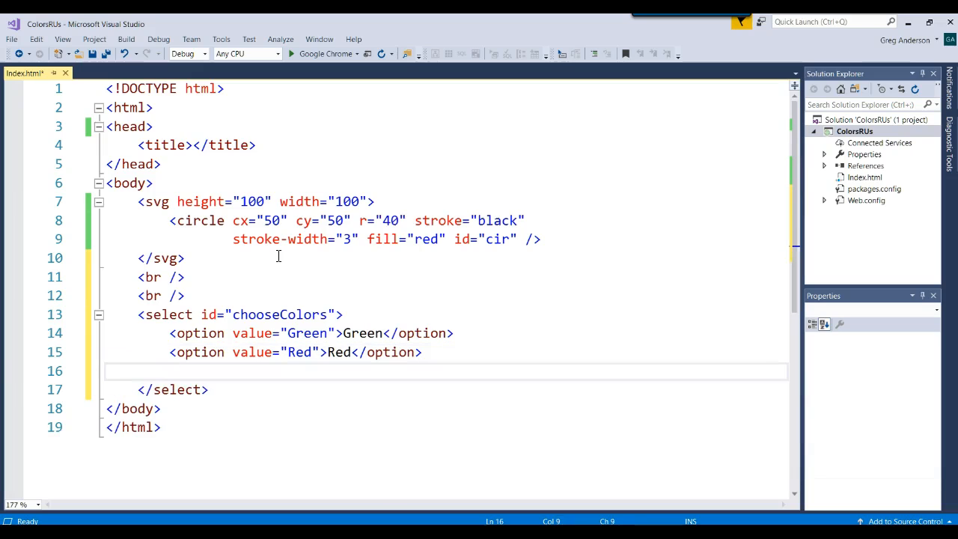
type("<option")
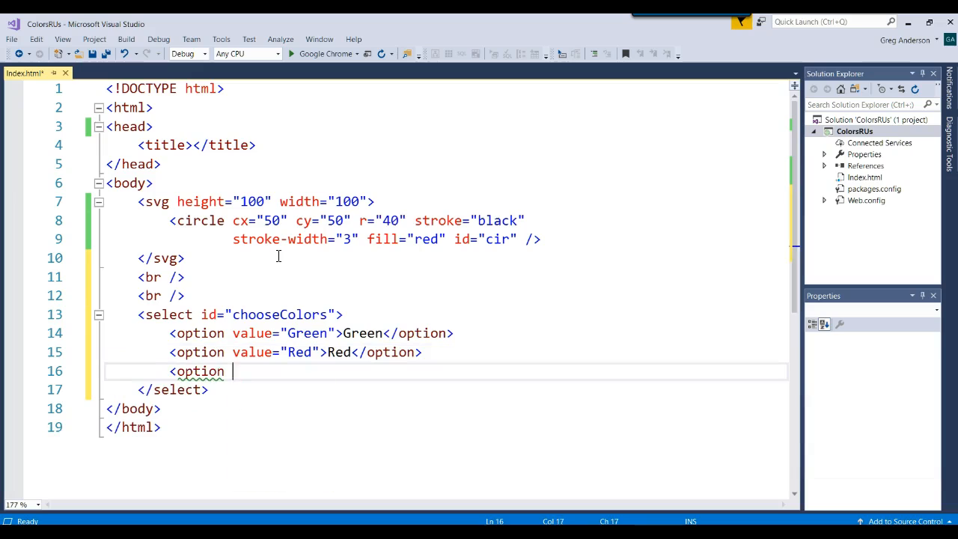
type("value=\"\"")
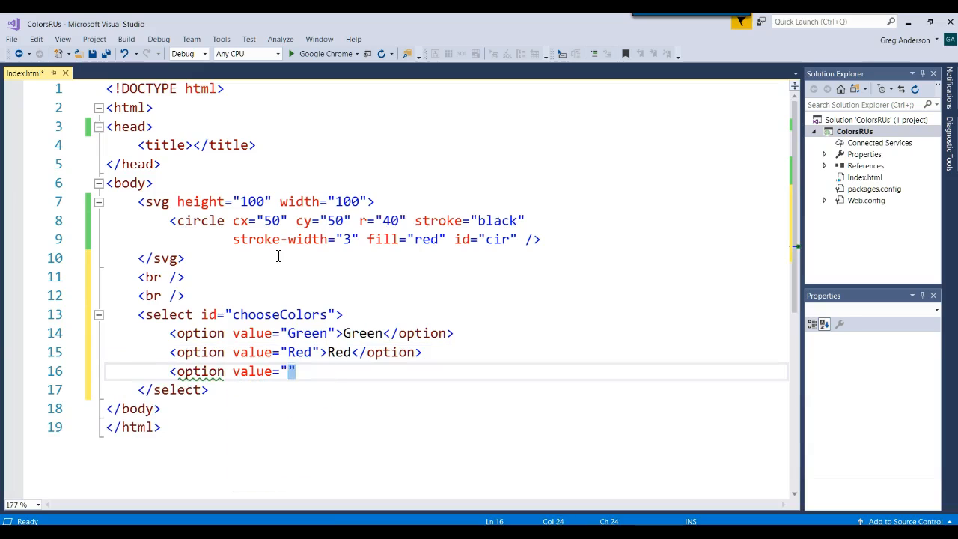
type("Blue")
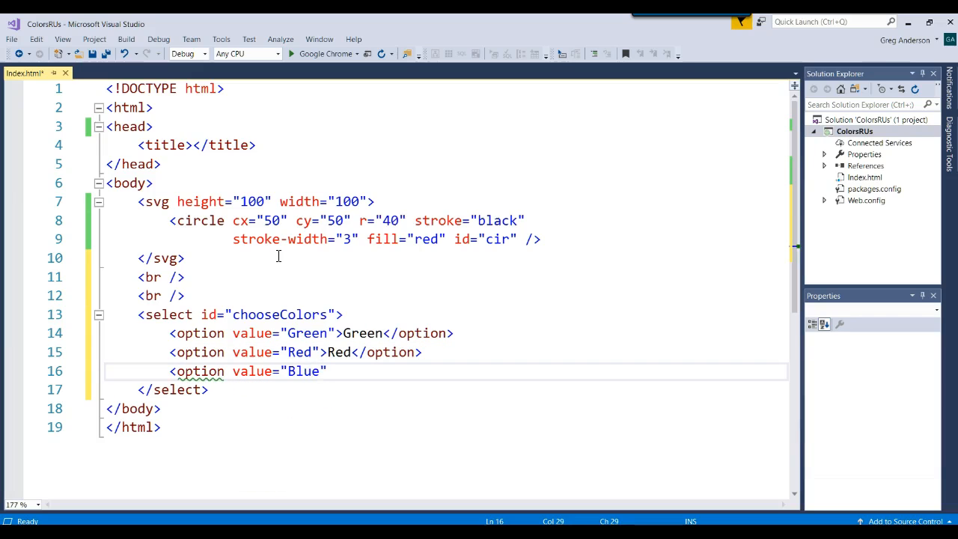
type(">Blue</option>")
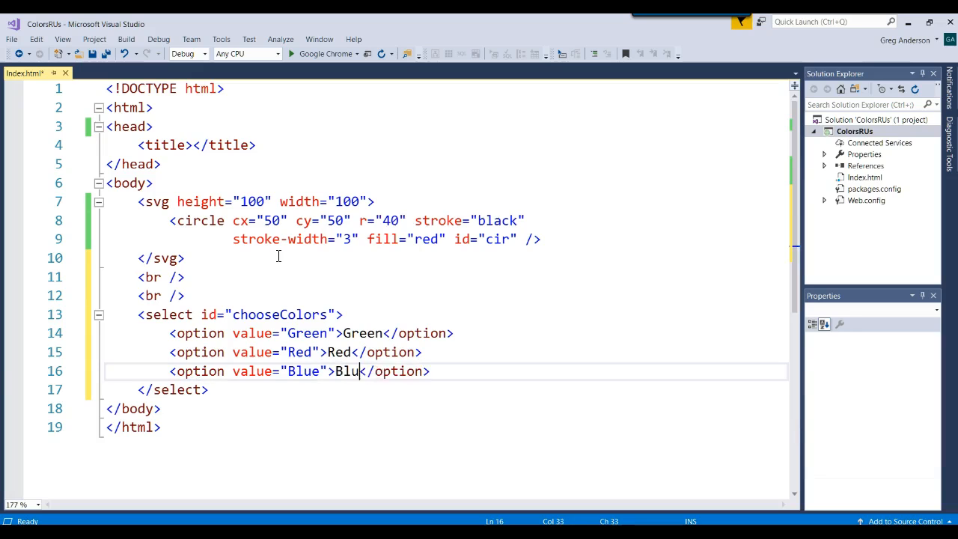
type("e")
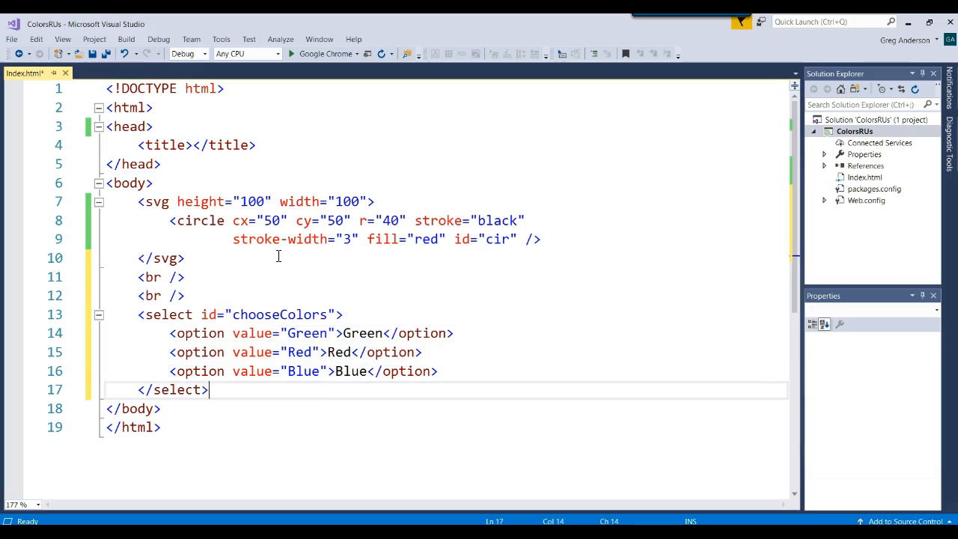
type("<br />")
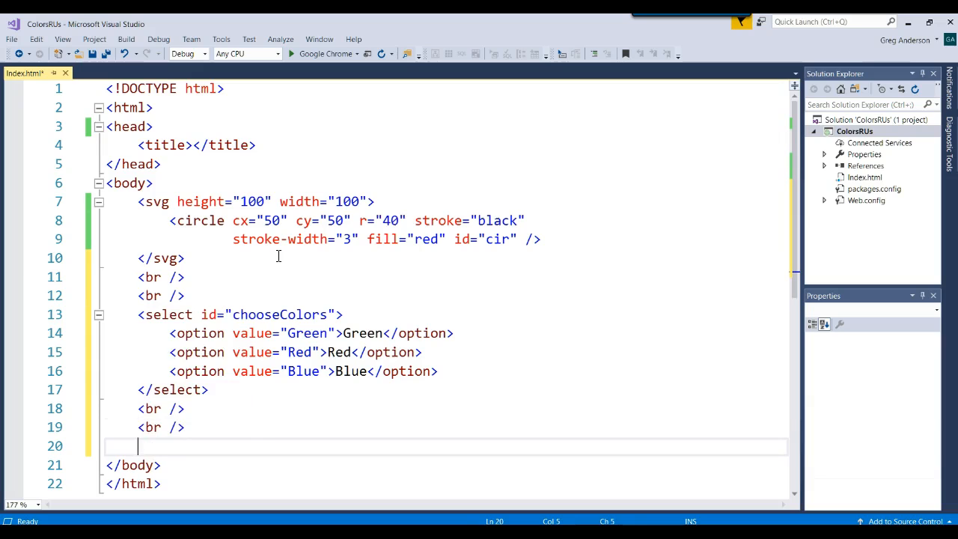
Add a button input labelled 'Change Colors' with onclick="changeFill()".
type("<input type")
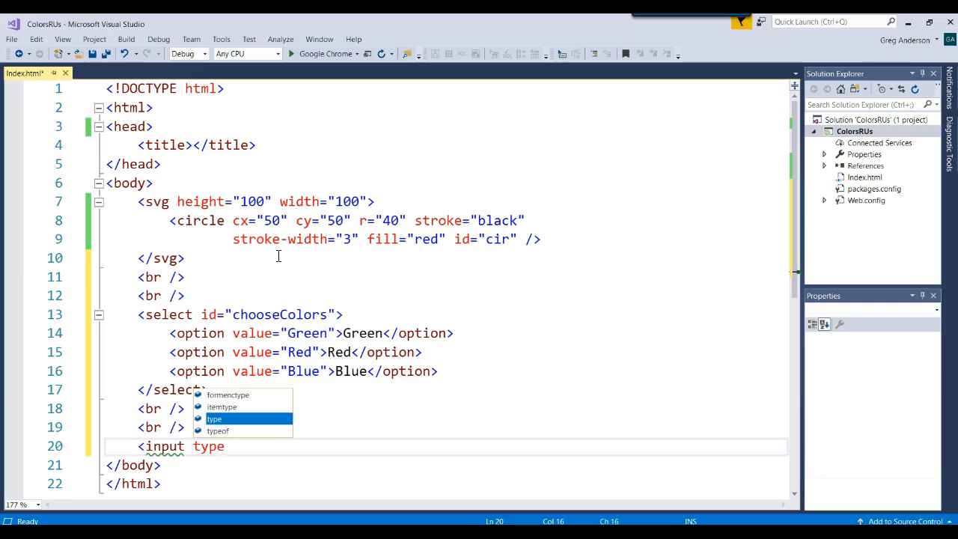
type("=\"button\"")
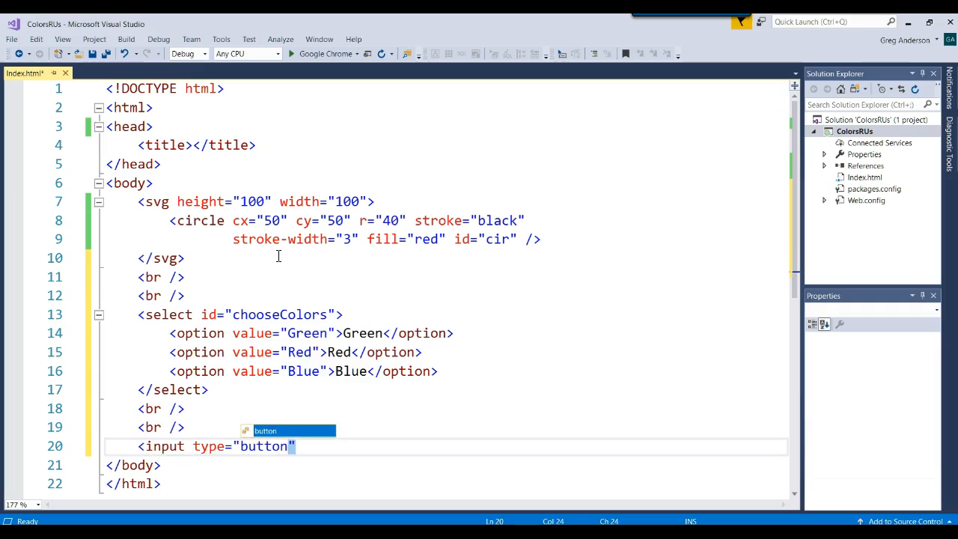
type("Vla")
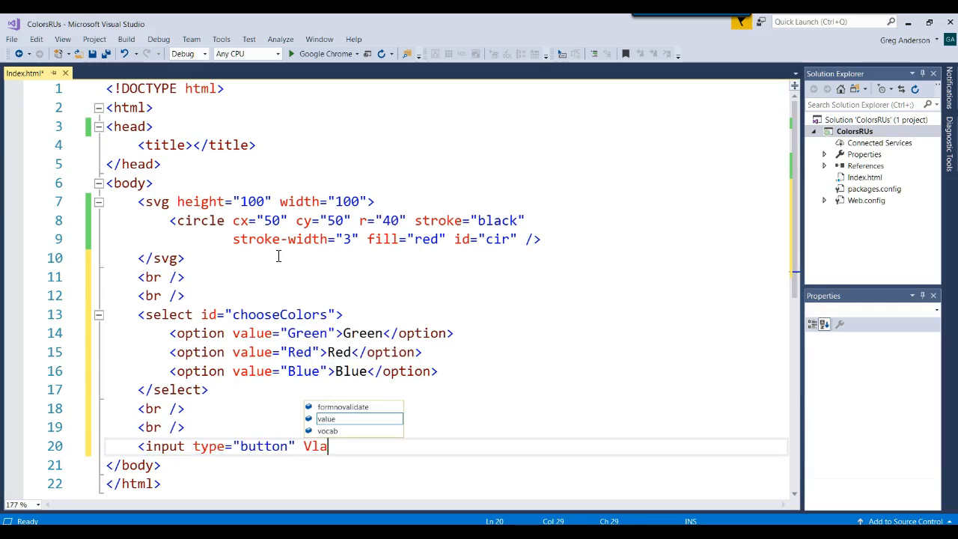
key("Tab")
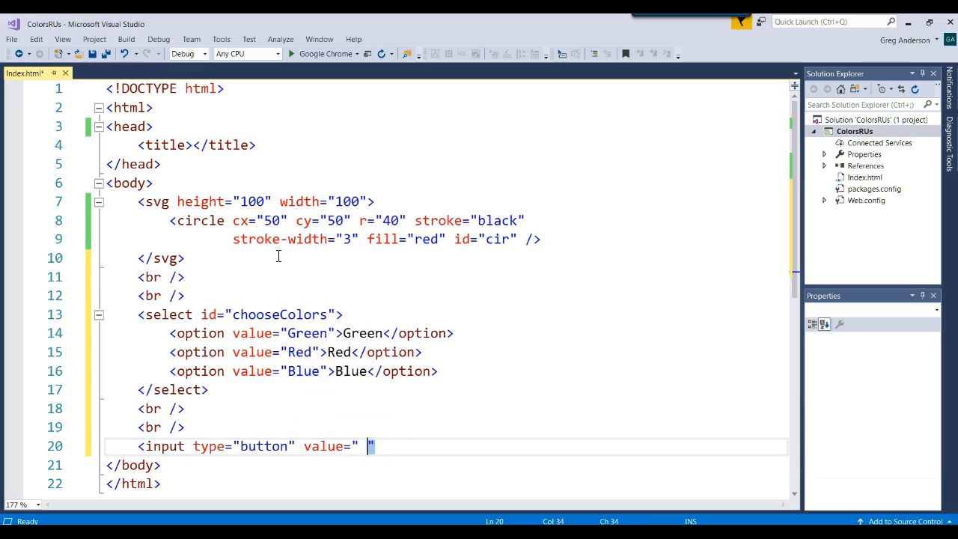
type("ChNG")
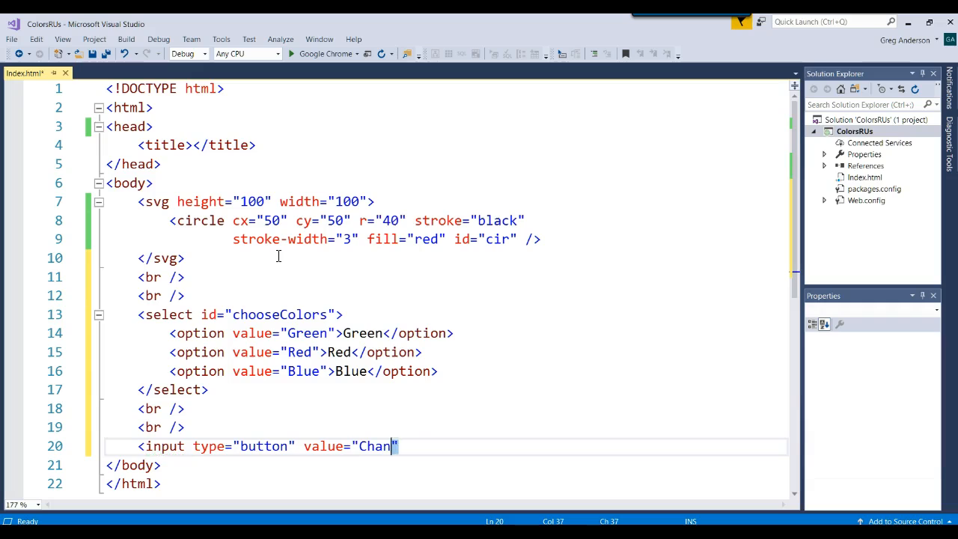
type("ge Colors")
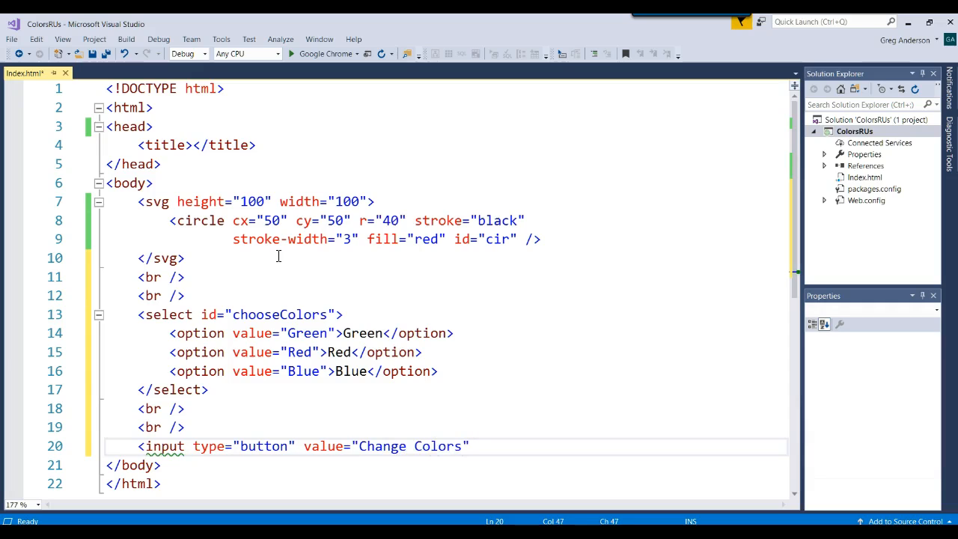
type("\" \"")
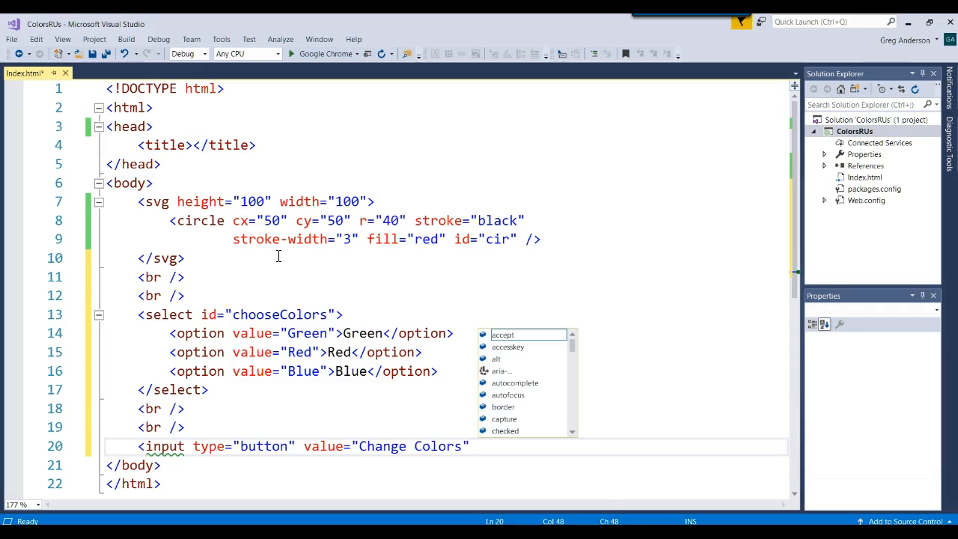
type("onclick=\"changeCirc")
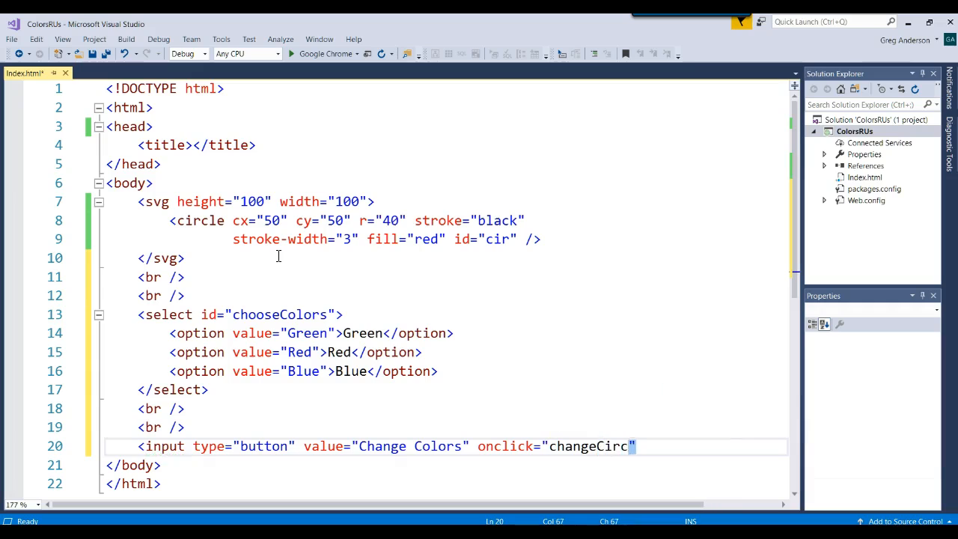
key("Backspace")
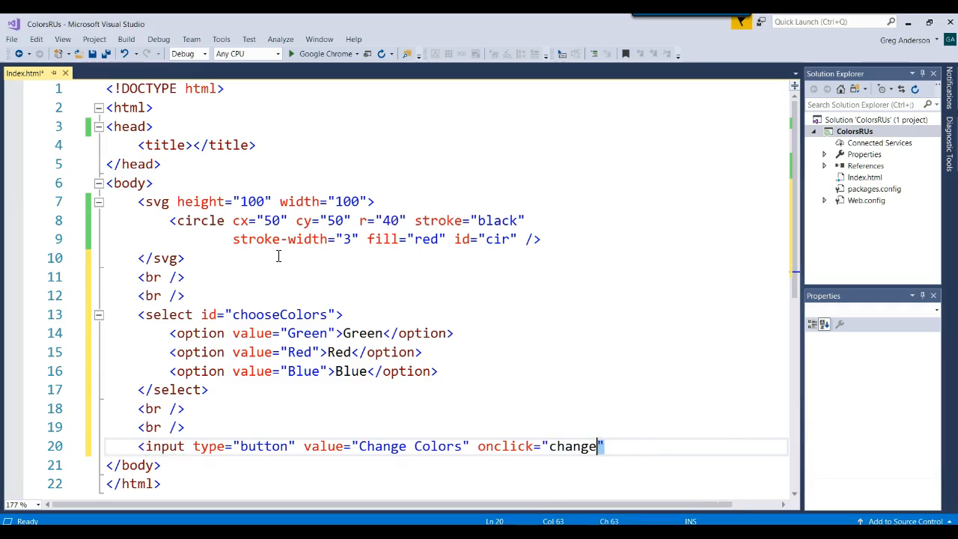
type("Fill()")
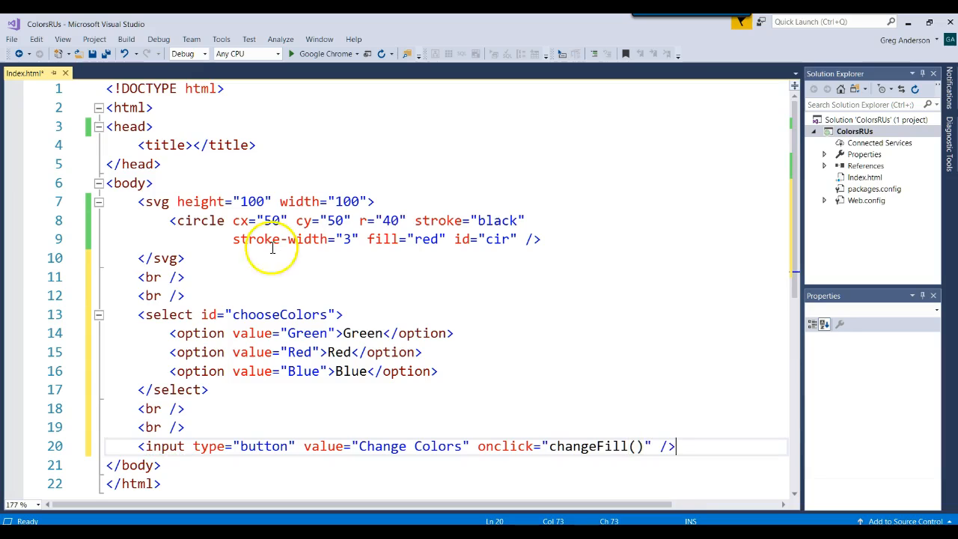
mouse_move(277, 183)
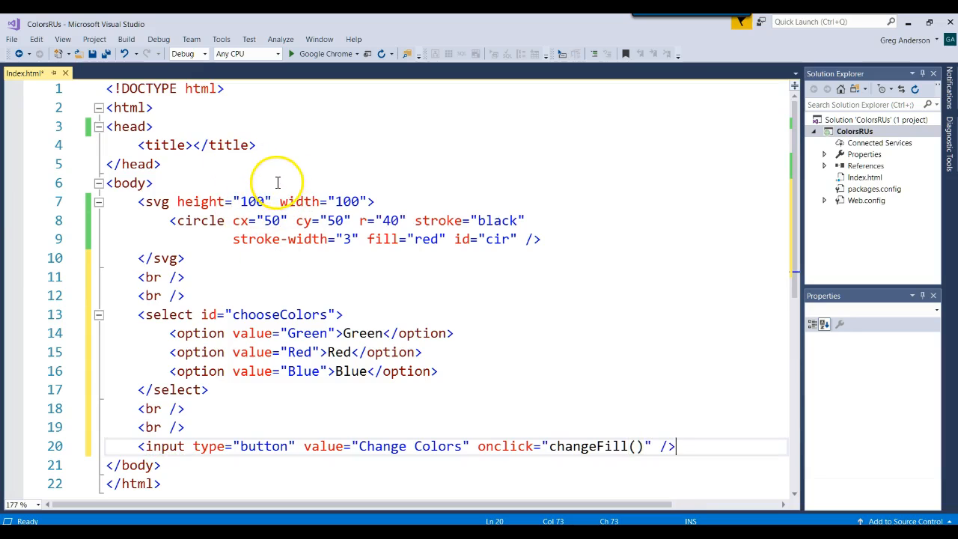
mouse_move(287, 153)
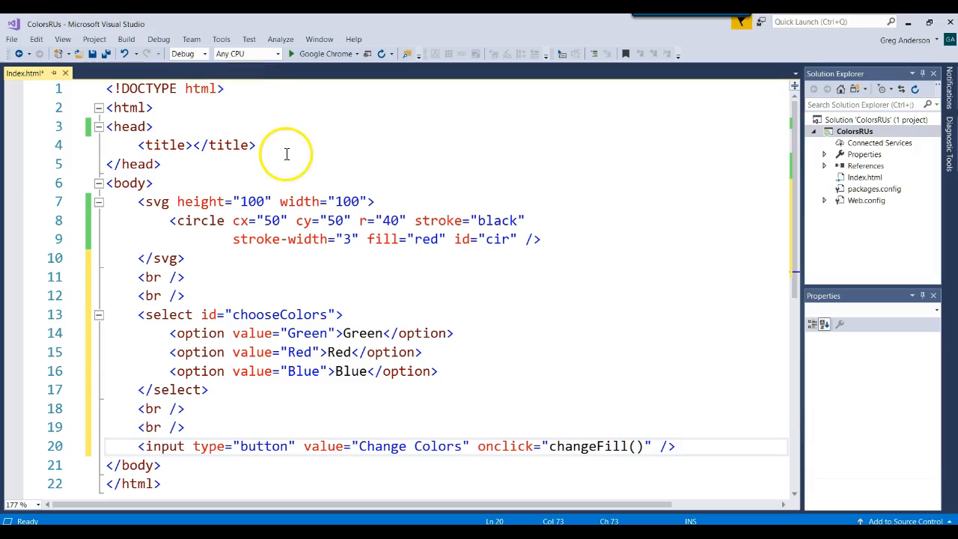
Start a script block in the head declaring function changeFill().
left_click(256, 145)
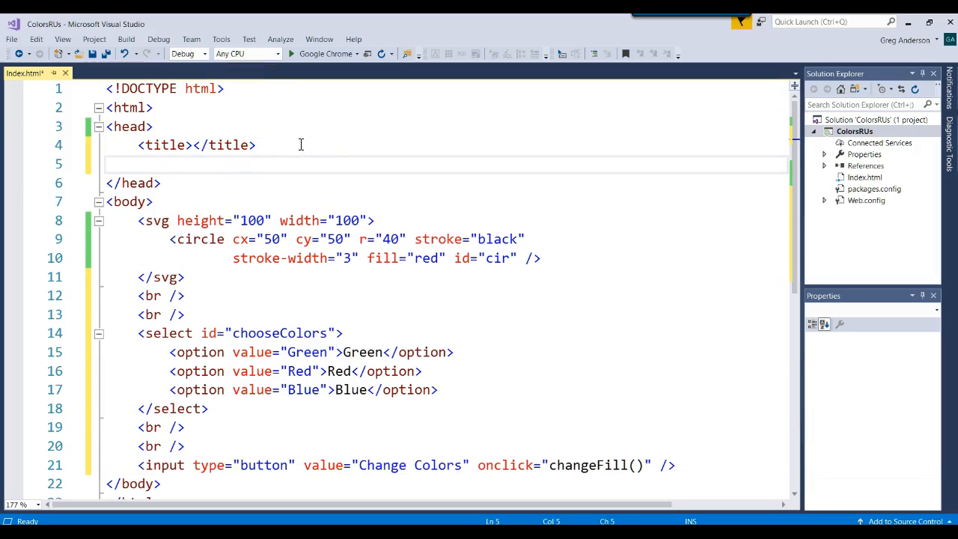
type("<scripot")
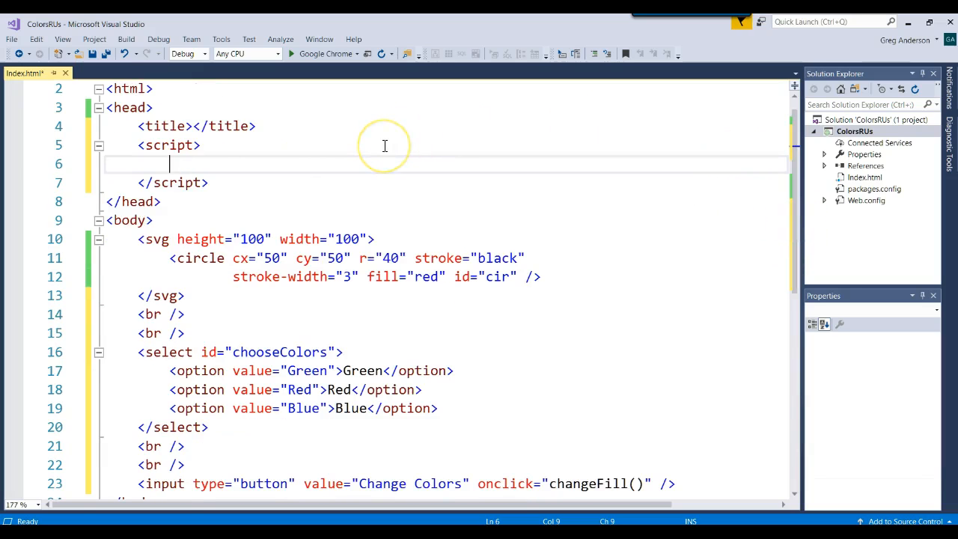
type("function change")
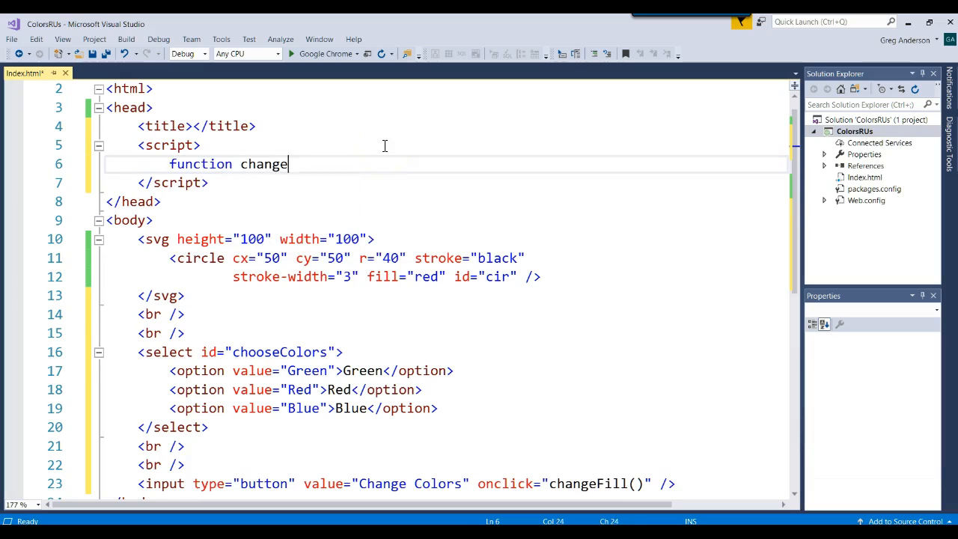
type("Fill()")
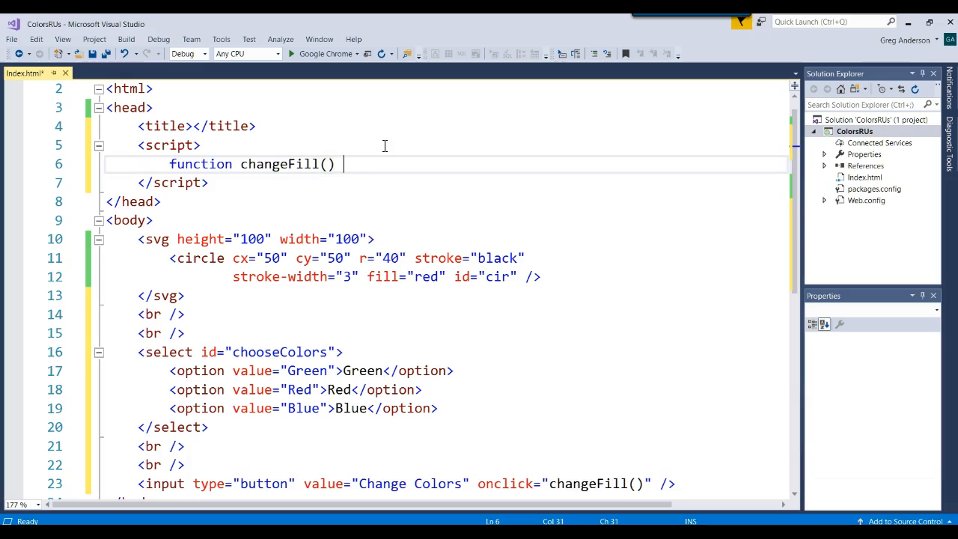
type("{")
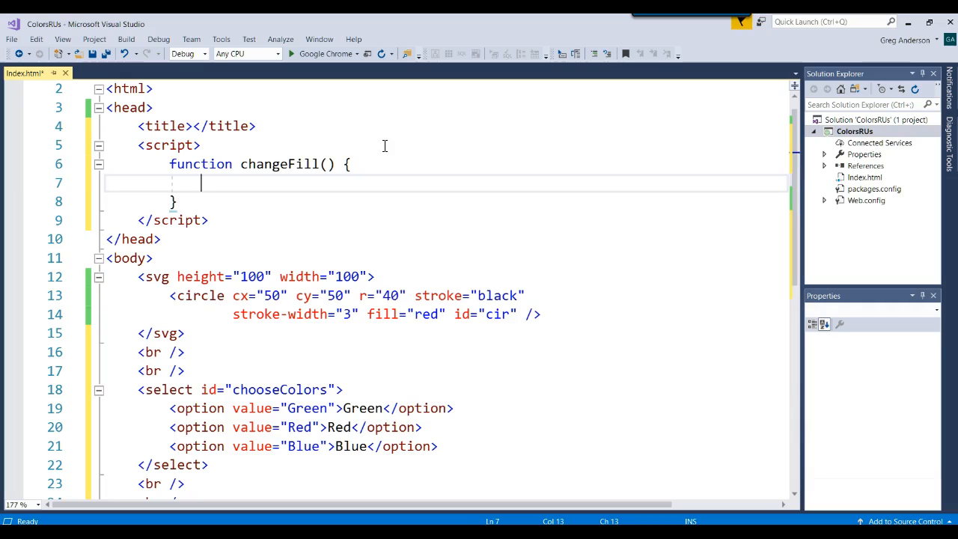
Make changeFill set the cir circle's style.fill to the chooseColors dropdown's value.
type("document.")
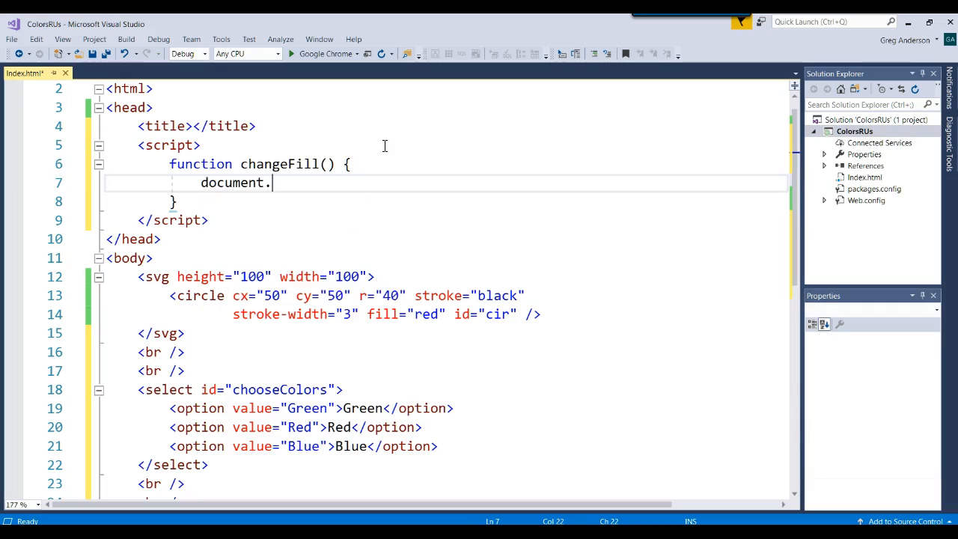
type("getElementById(\"")
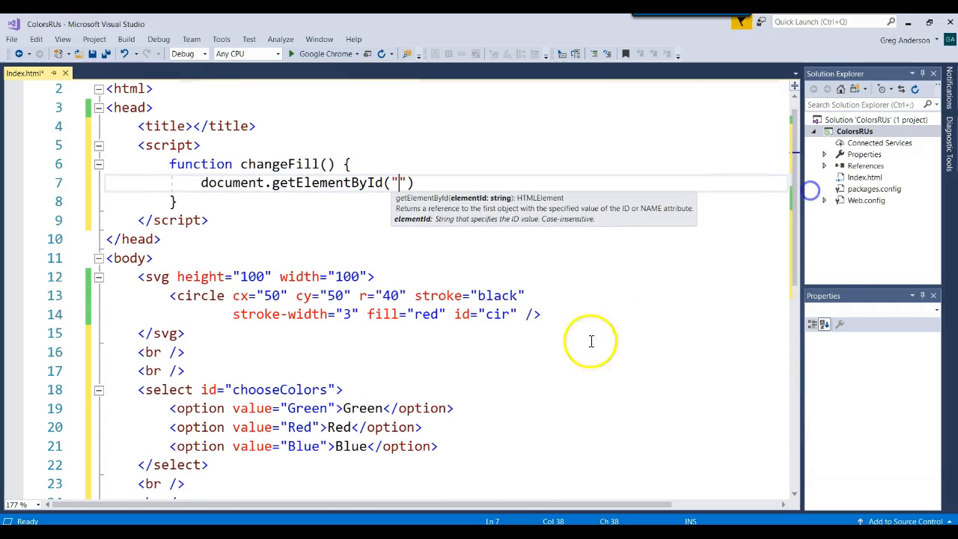
type("ci")
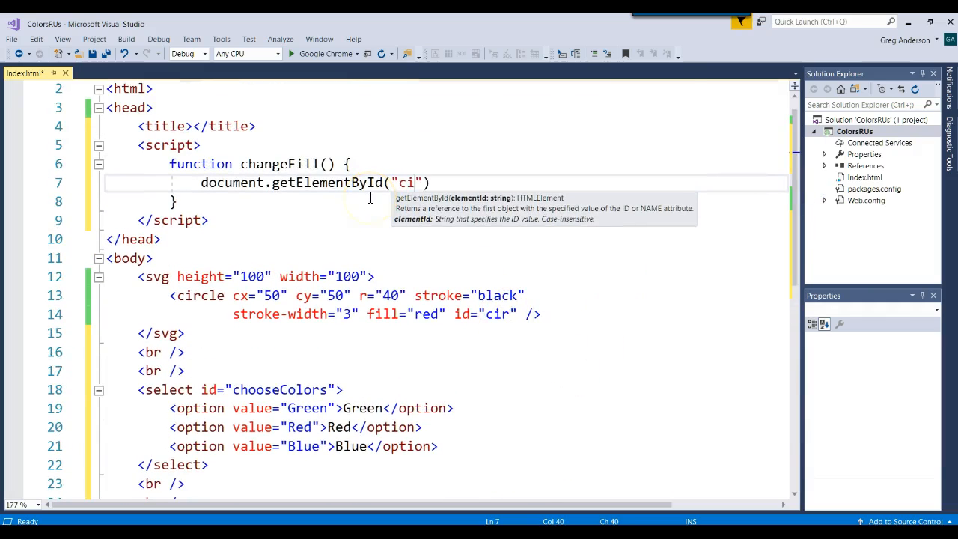
type("r")
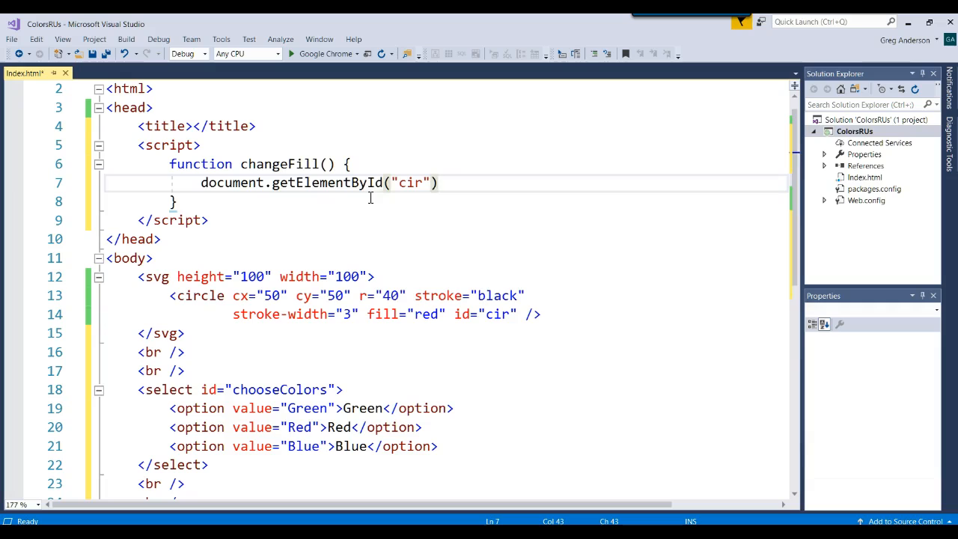
type(".style.")
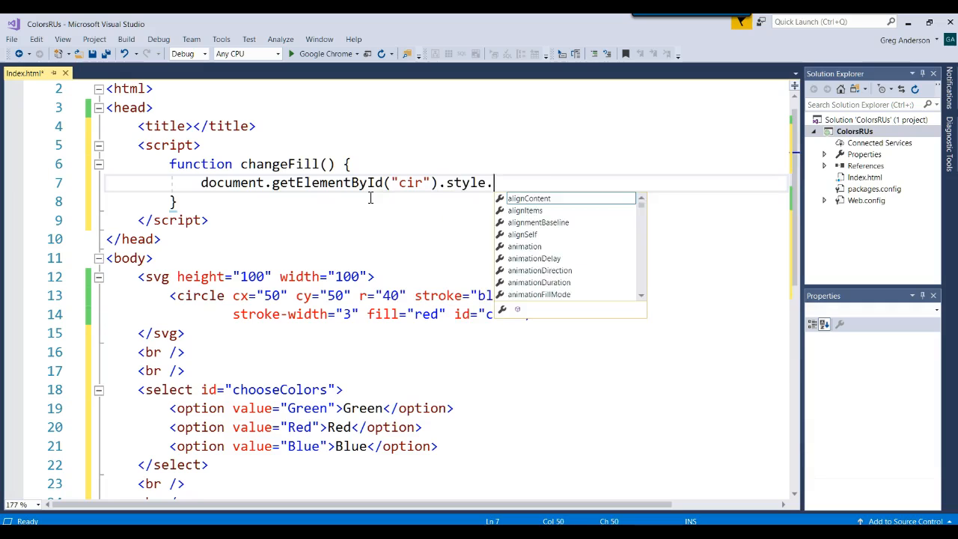
type("fill")
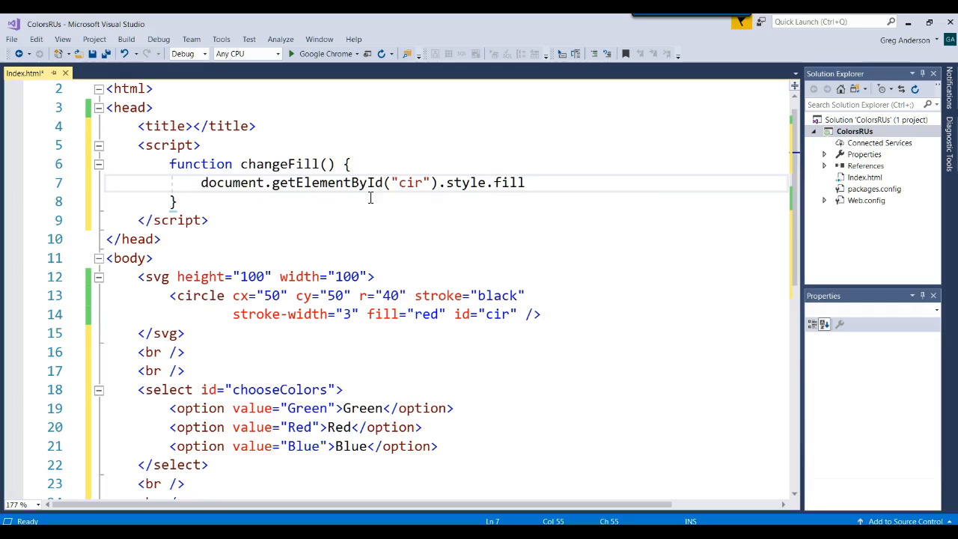
type("=")
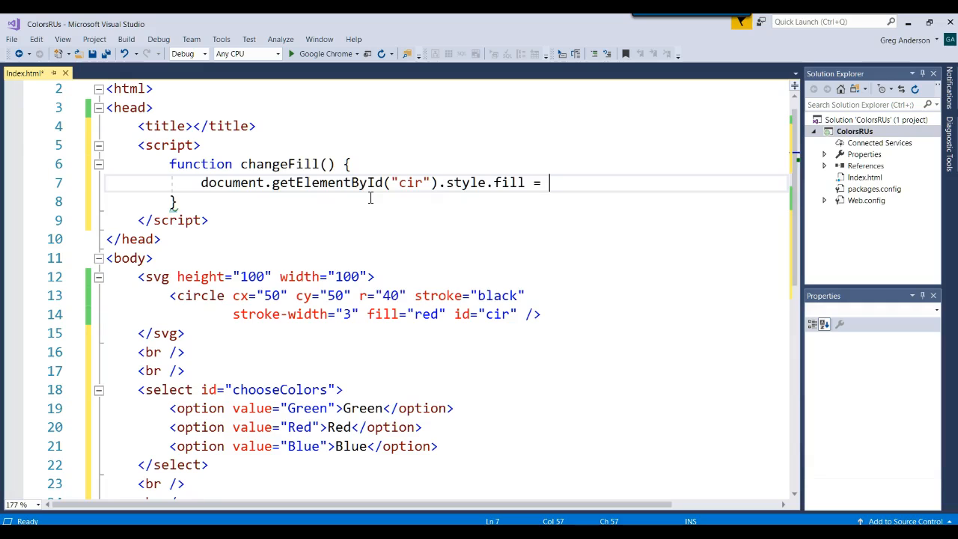
type("document.g")
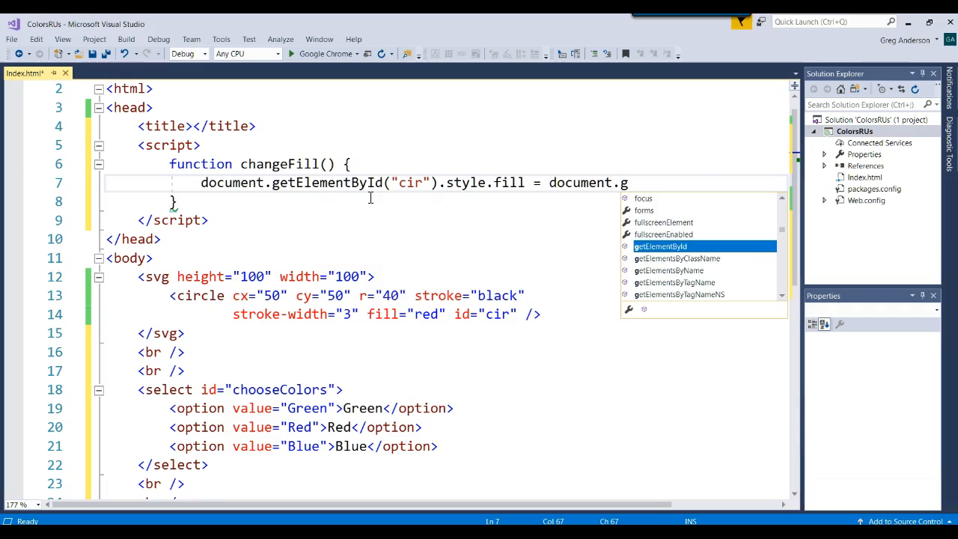
type("etElementById(")
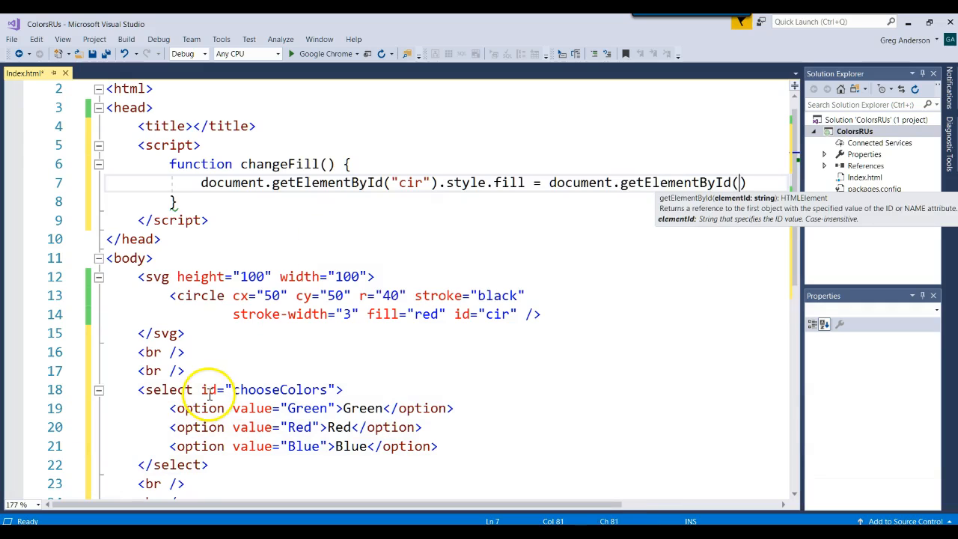
type("\"chooseColor")
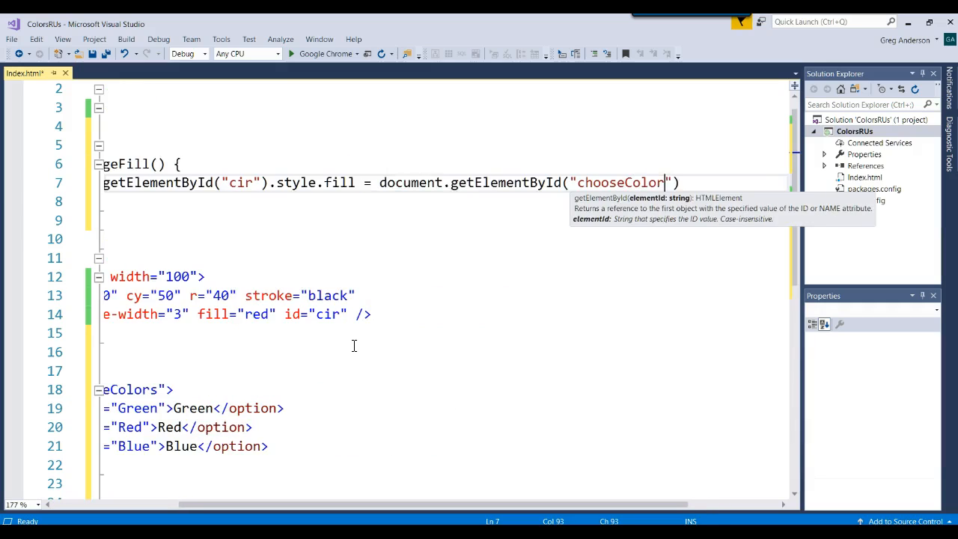
type("s")
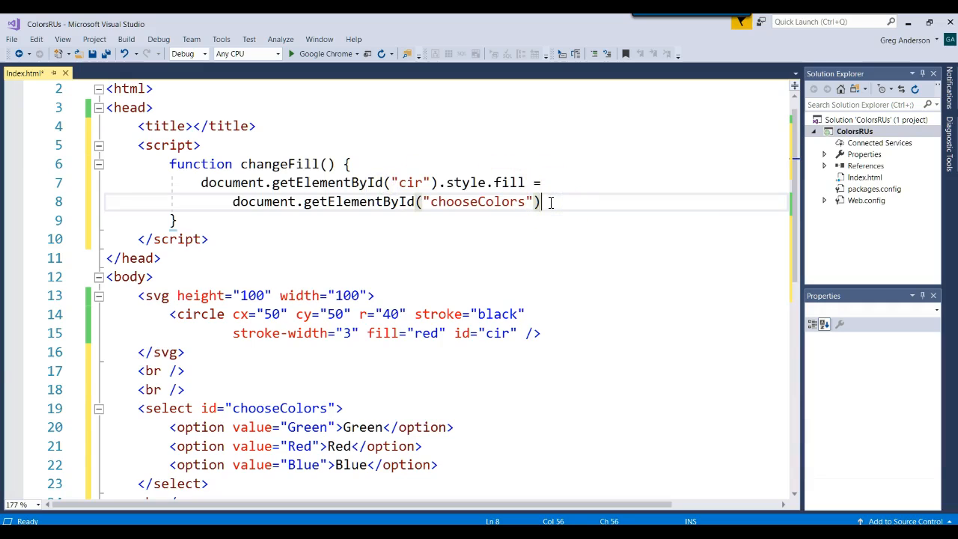
type(".value")
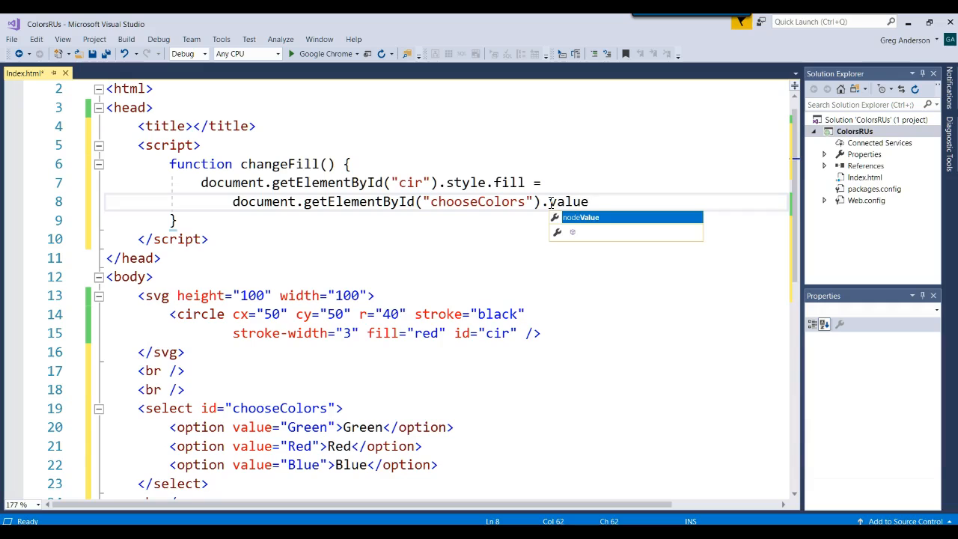
type(";")
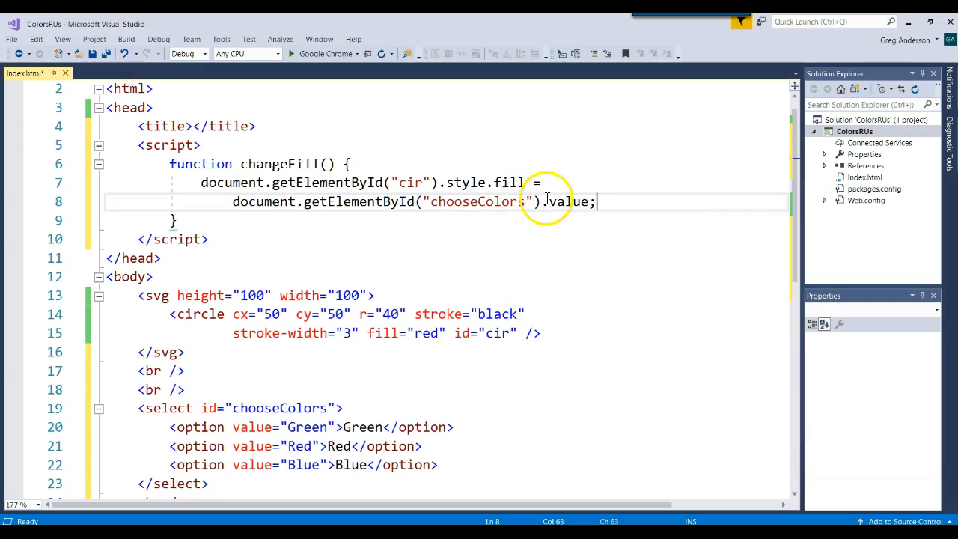
mouse_move(445, 64)
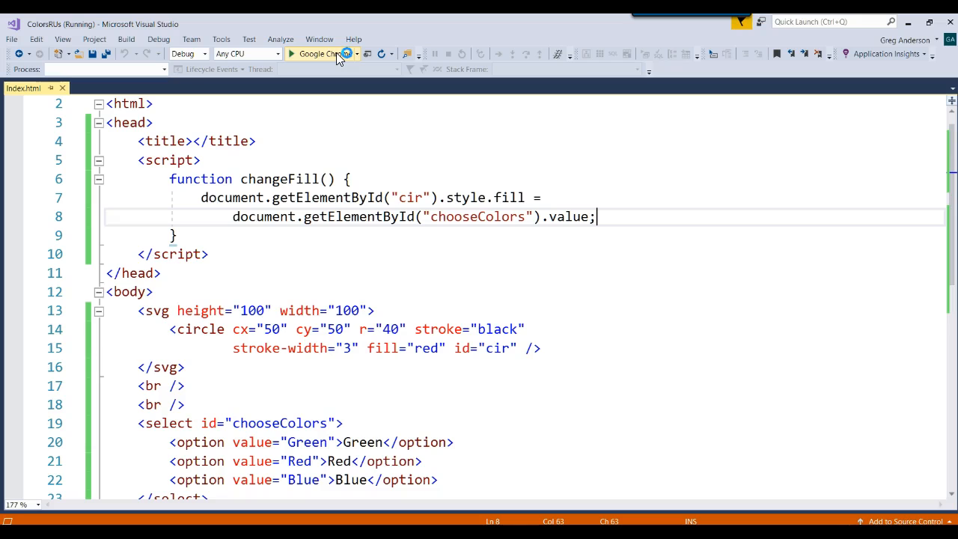
Run the page in Chrome, pick Red then Blue to recolor the circle, then close it.
left_click(314, 53)
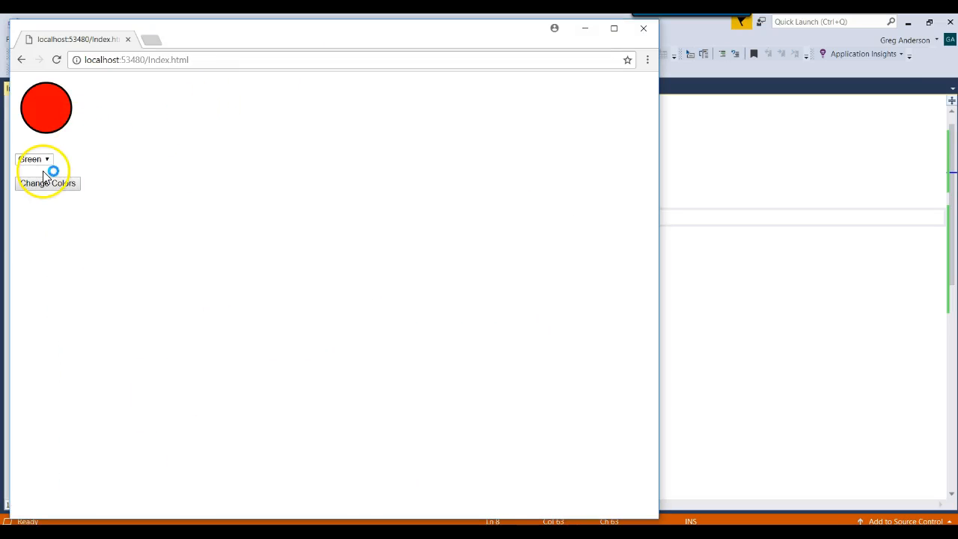
left_click(32, 159)
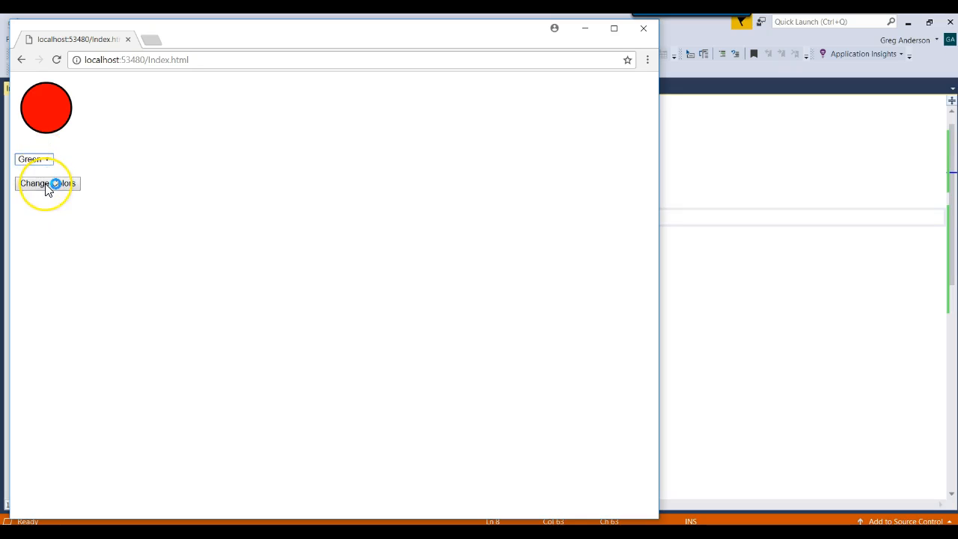
left_click(33, 158)
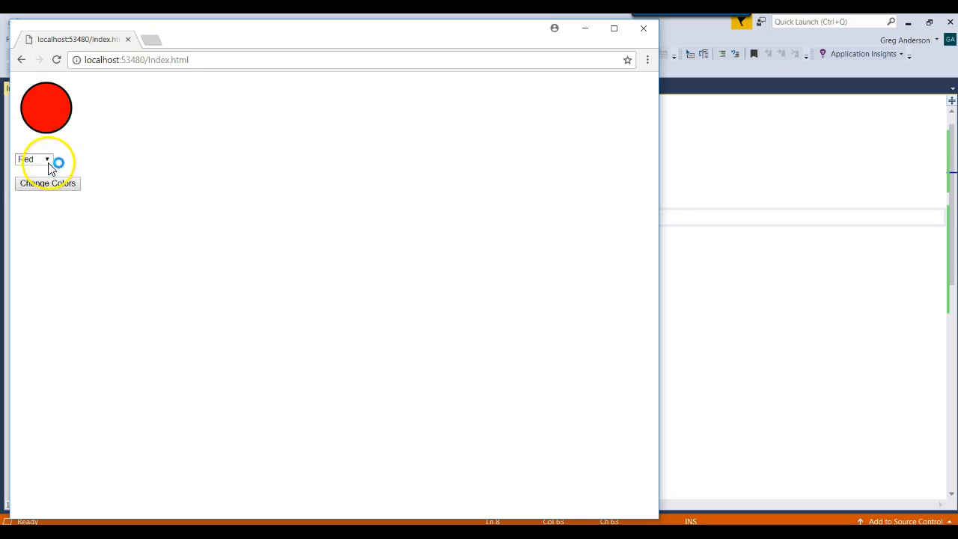
mouse_move(333, 262)
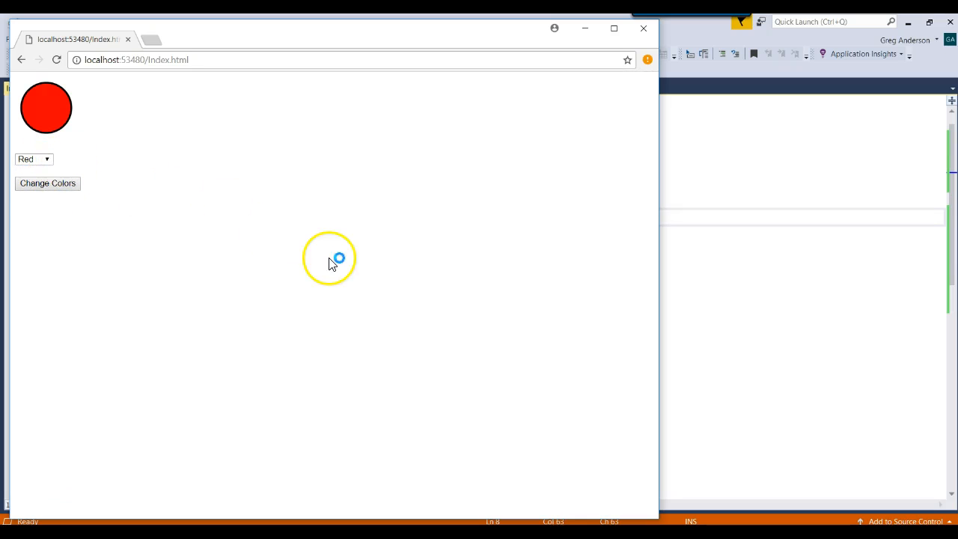
left_click(34, 159)
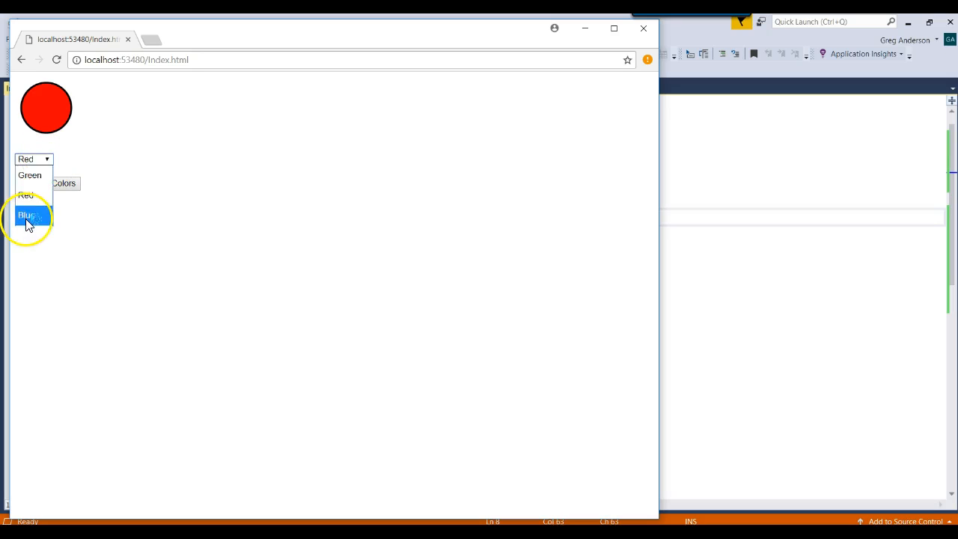
left_click(27, 216)
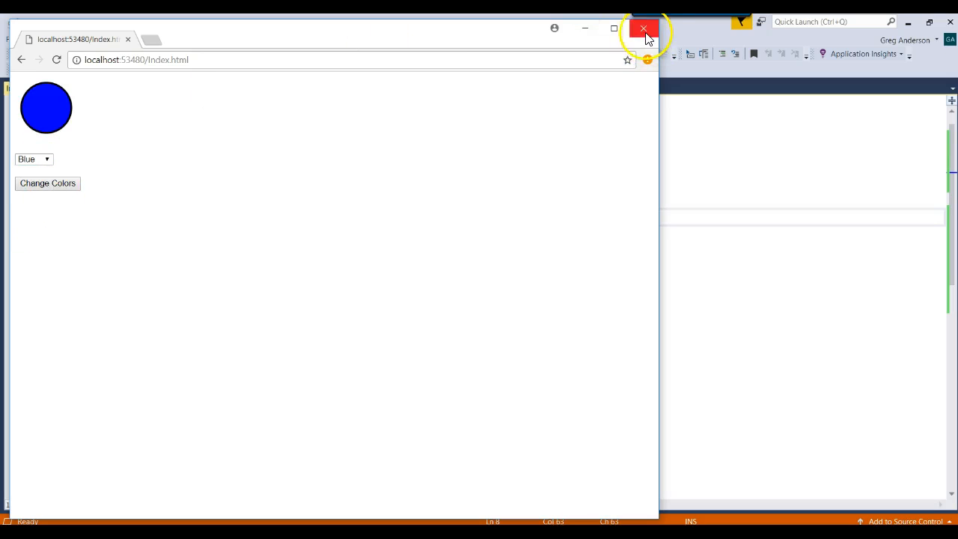
left_click(644, 28)
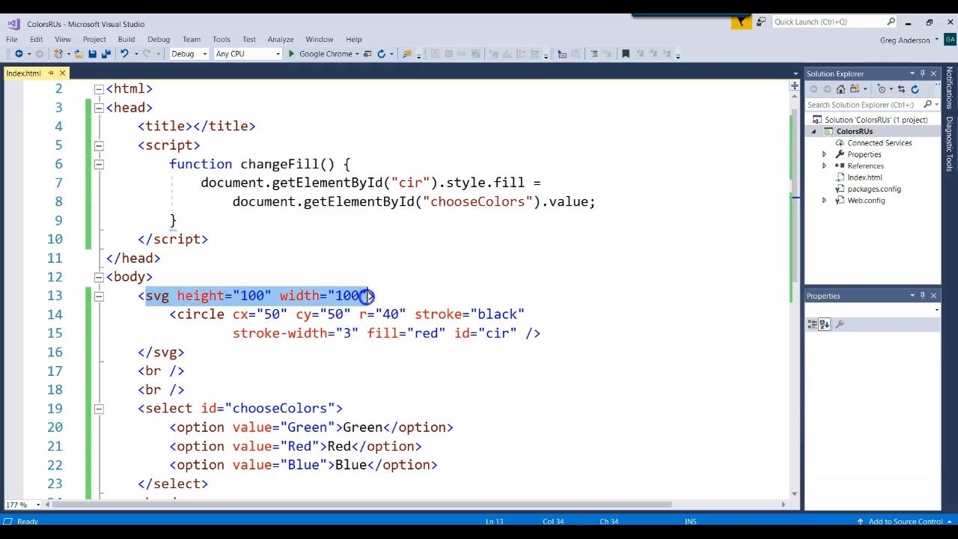
mouse_move(170, 314)
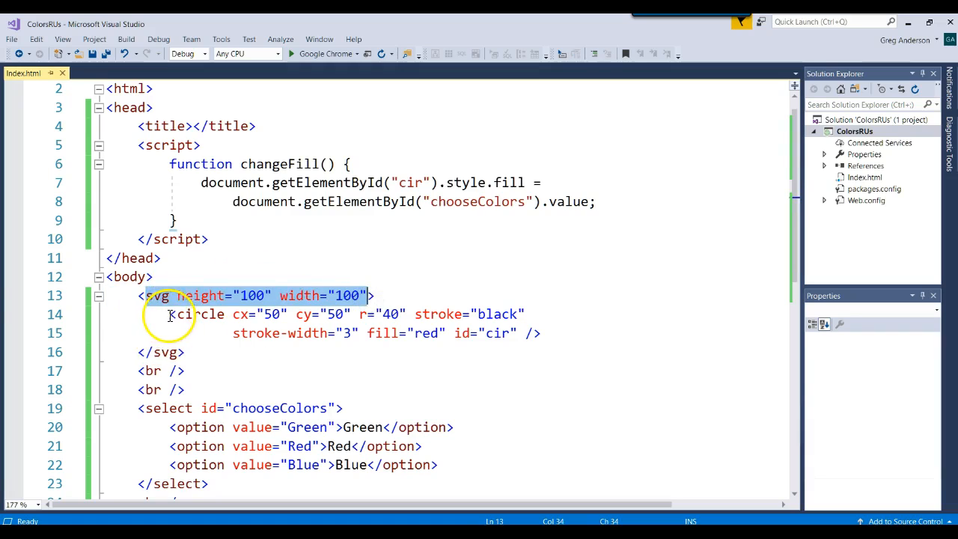
left_click(205, 313)
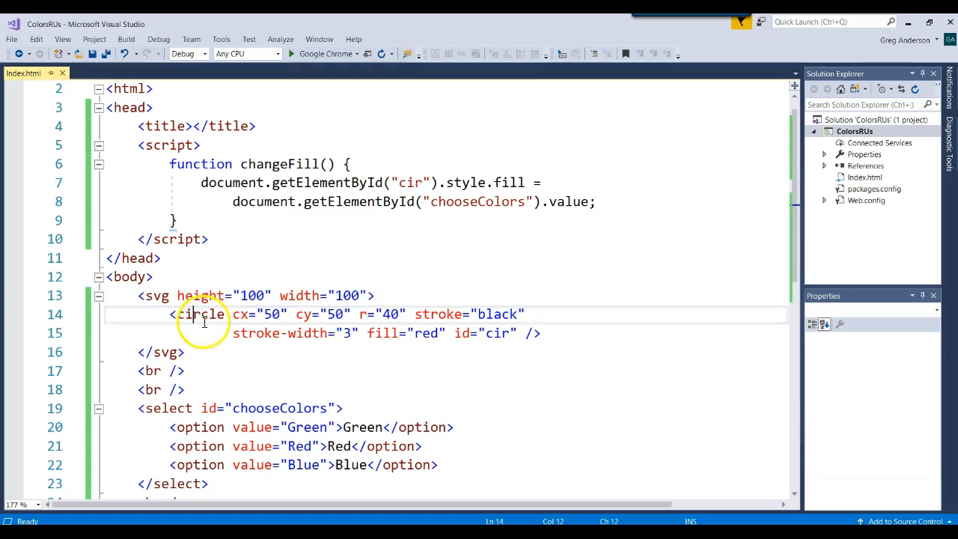
mouse_move(337, 303)
type("<")
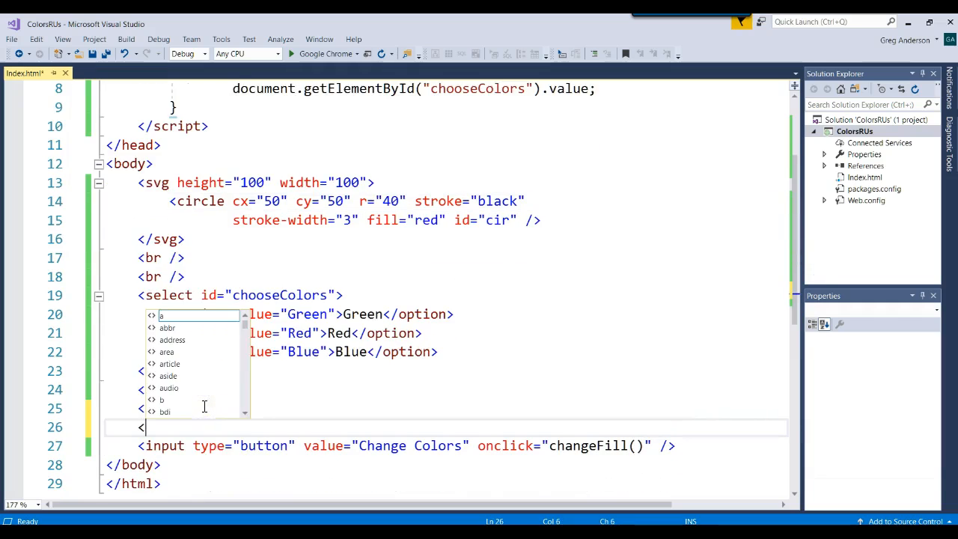
Type <input type="text" id="circleWidth" /> above the Change Colors button.
type("input")
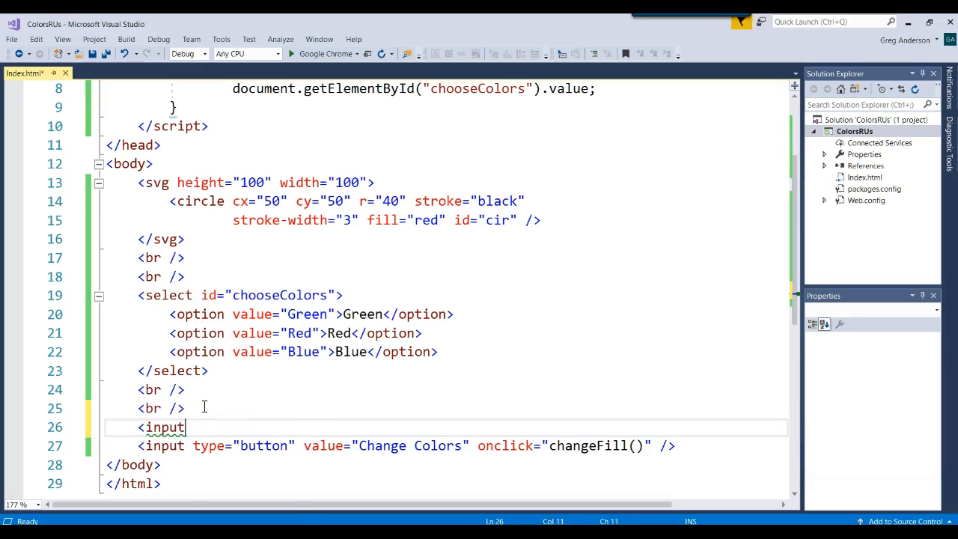
type("type=\"=")
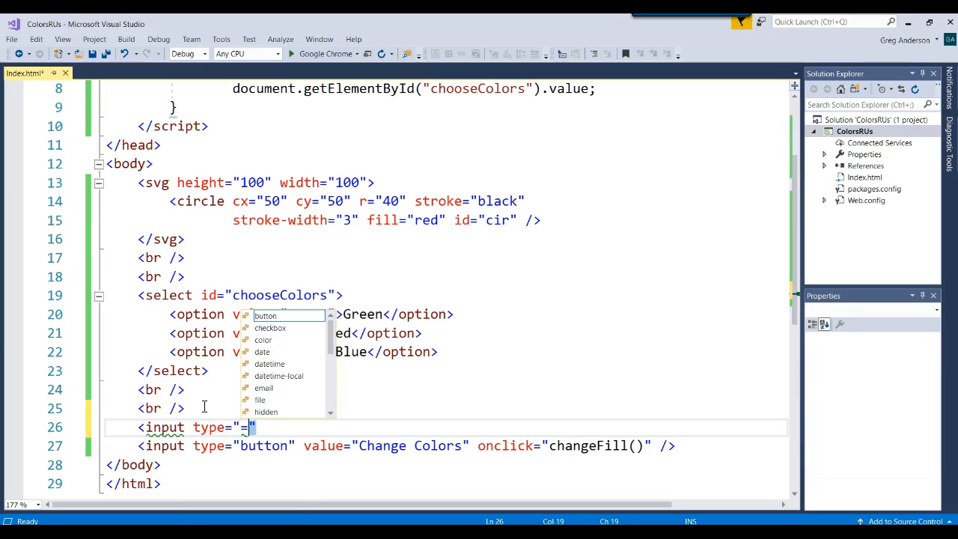
type("text")
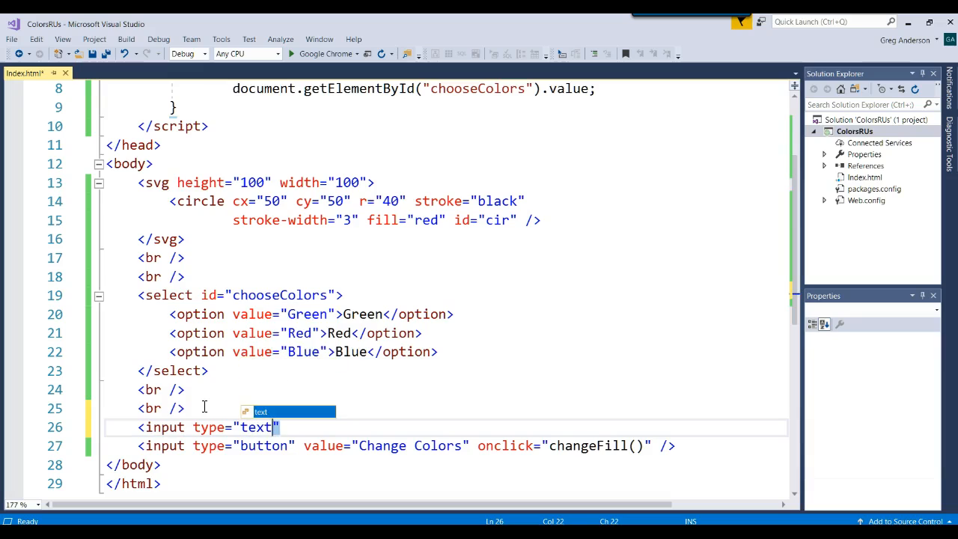
type("id=\"\"")
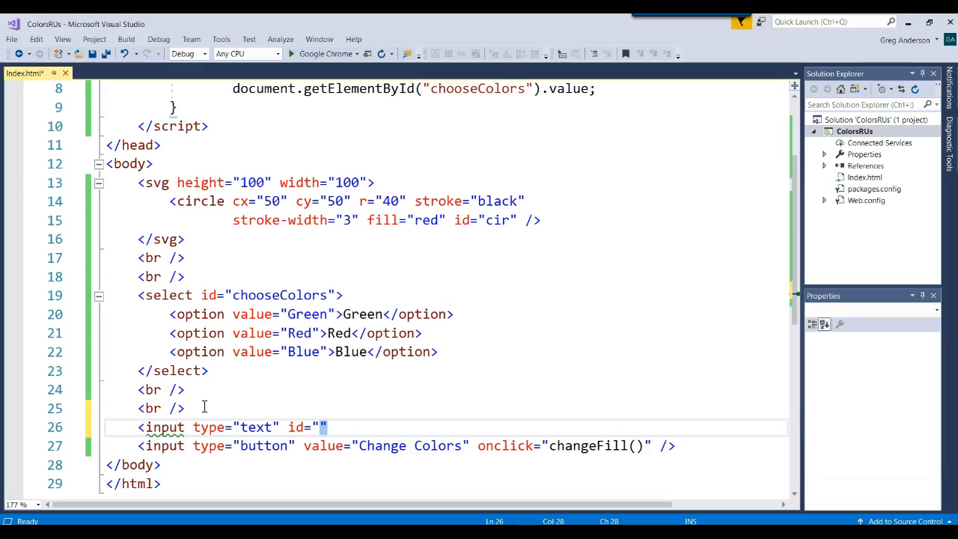
type("circle")
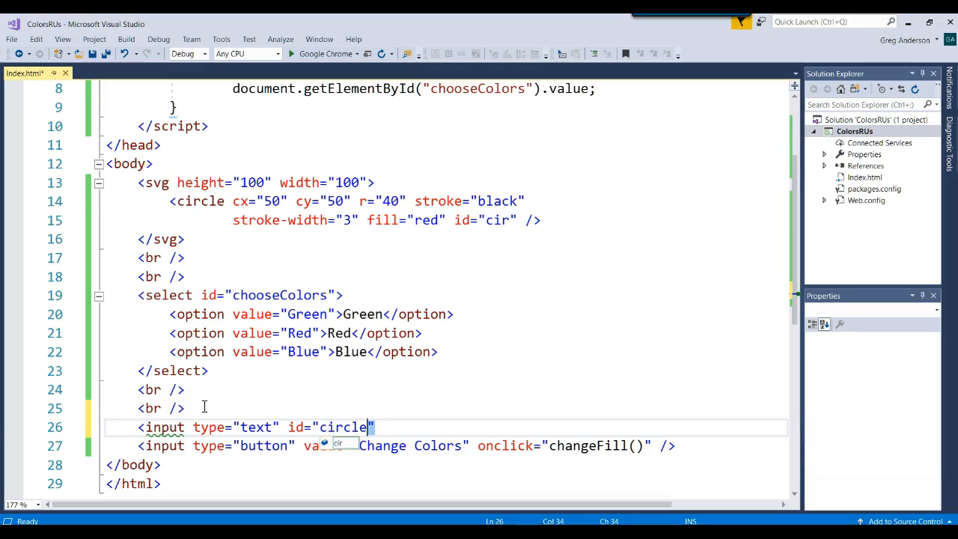
type("Width")
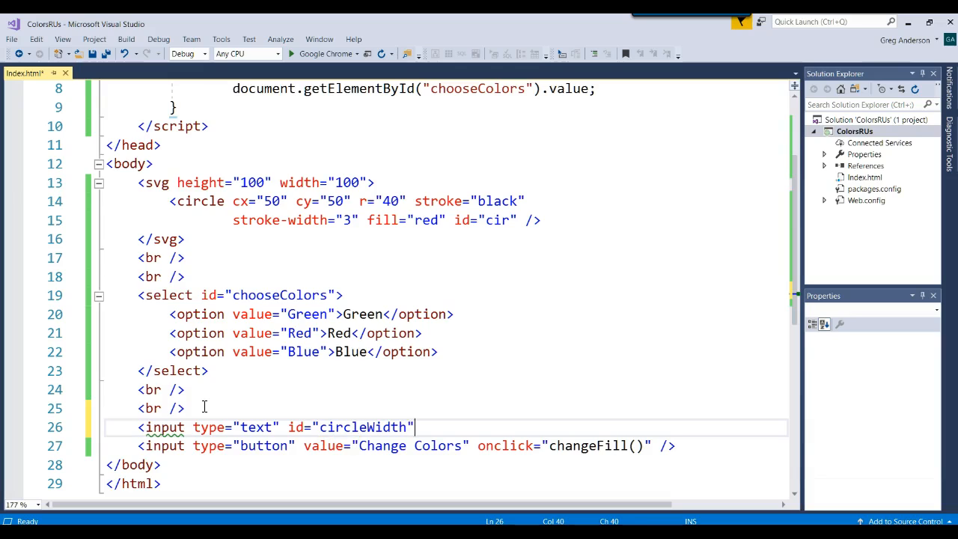
type("/>")
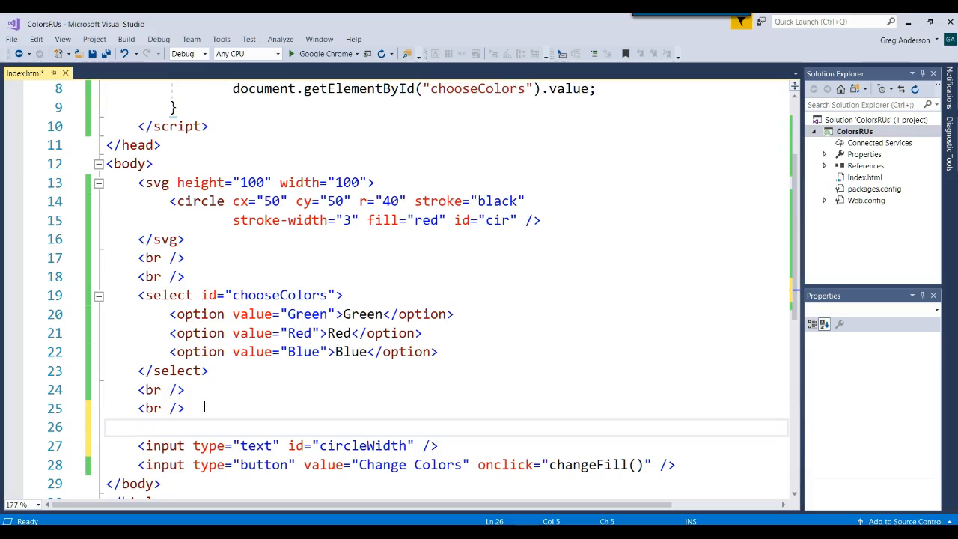
Type <label for="circleWidth">Enter the drawing pen width:</label> above the text input.
type("label for=\"c\"")
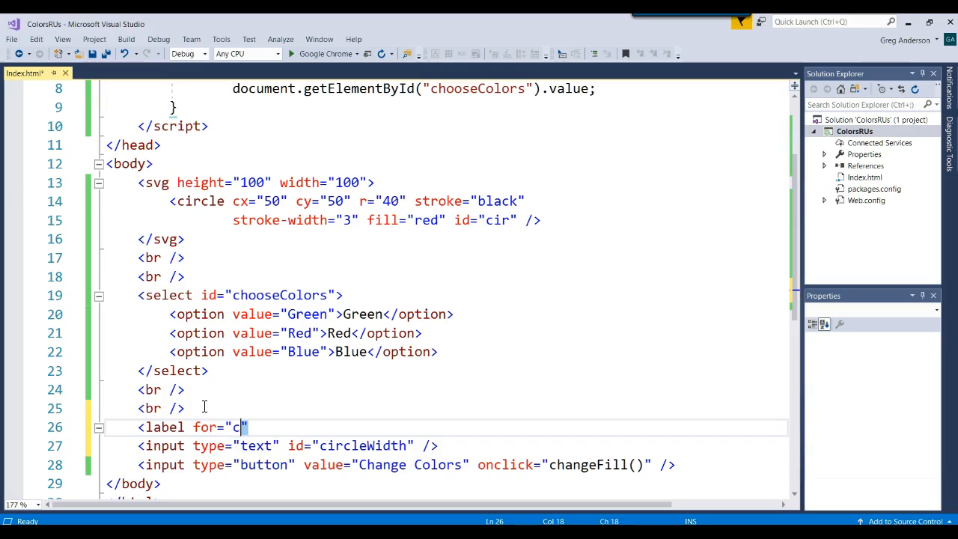
type("ircleD")
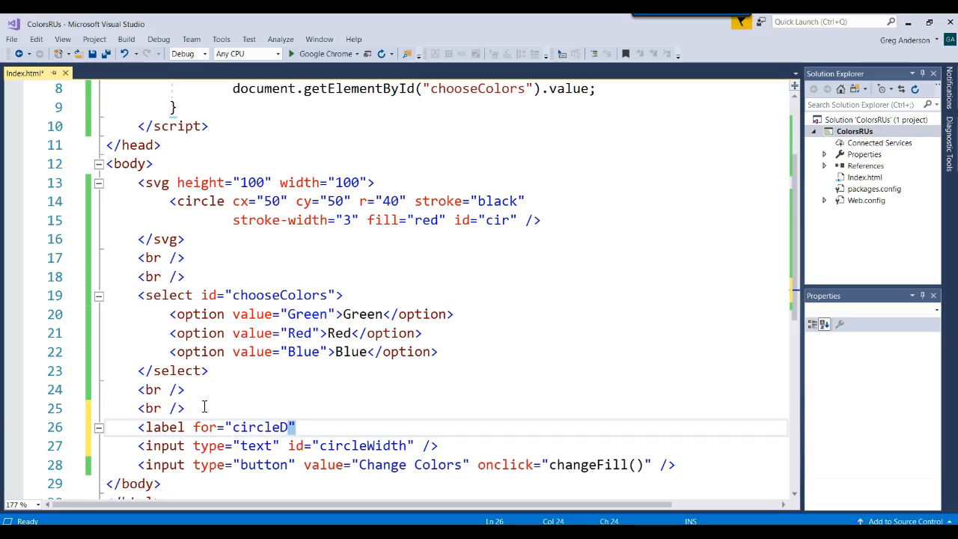
type("Width")
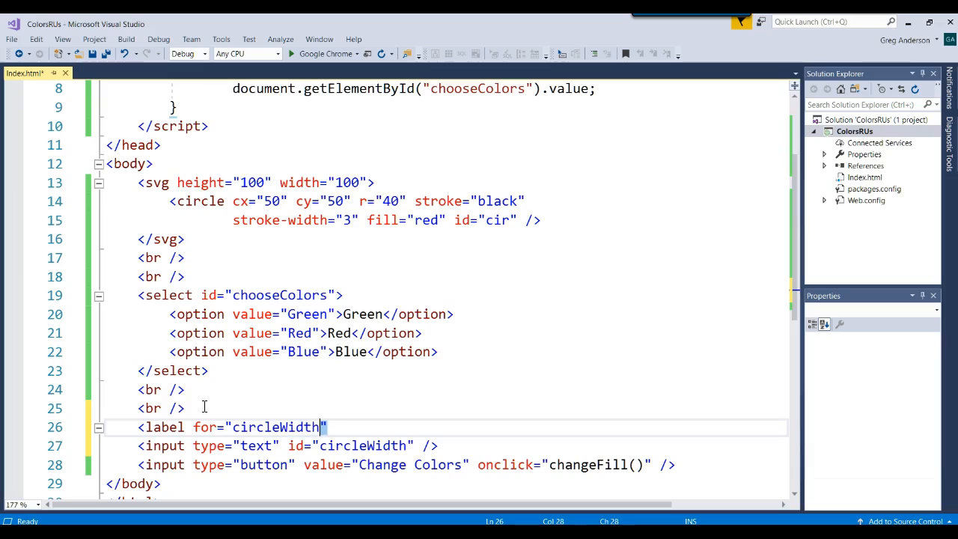
type("></label>")
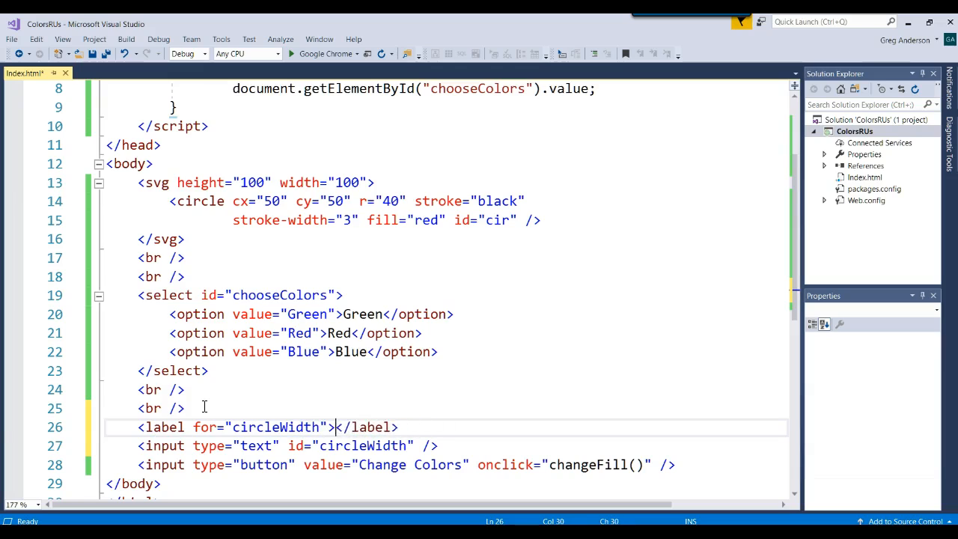
type("Enter the")
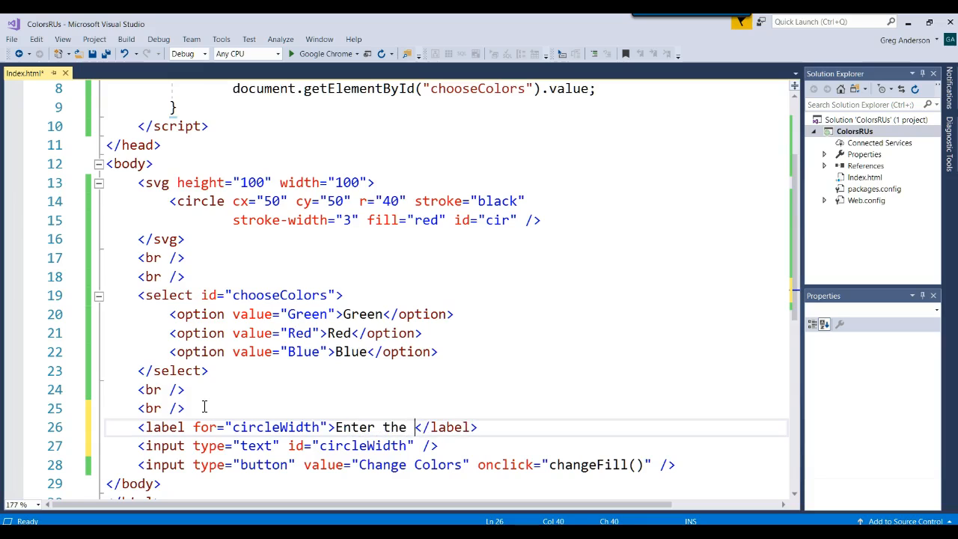
type("drawing w")
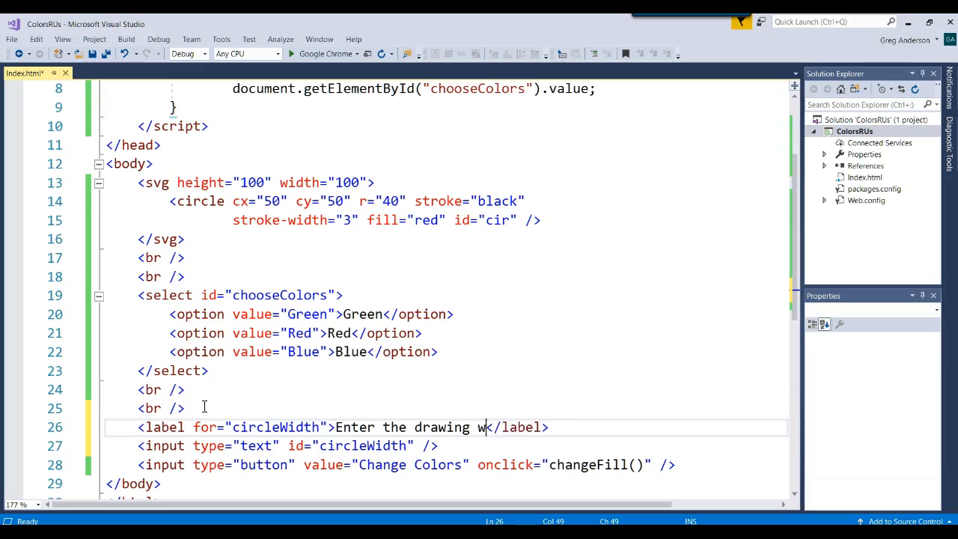
type("pen width:")
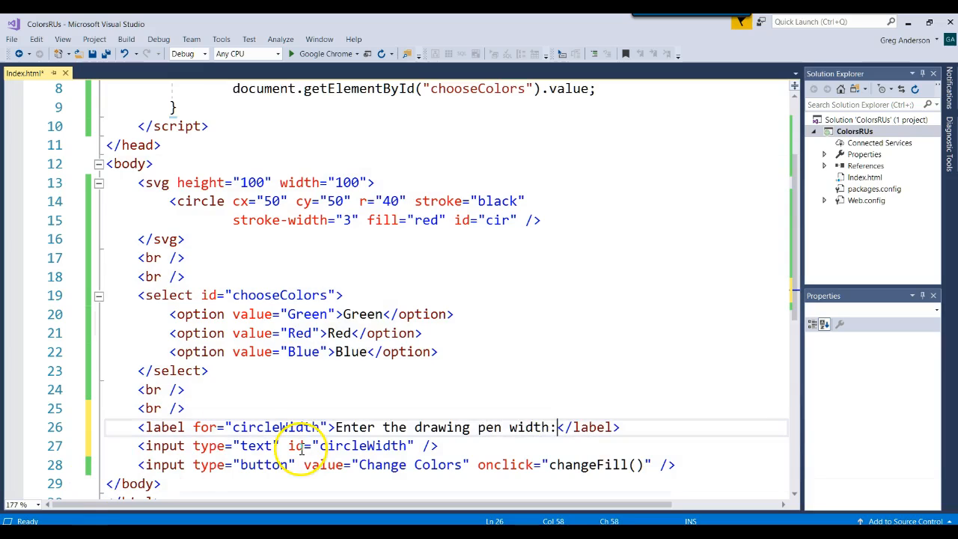
mouse_move(773, 84)
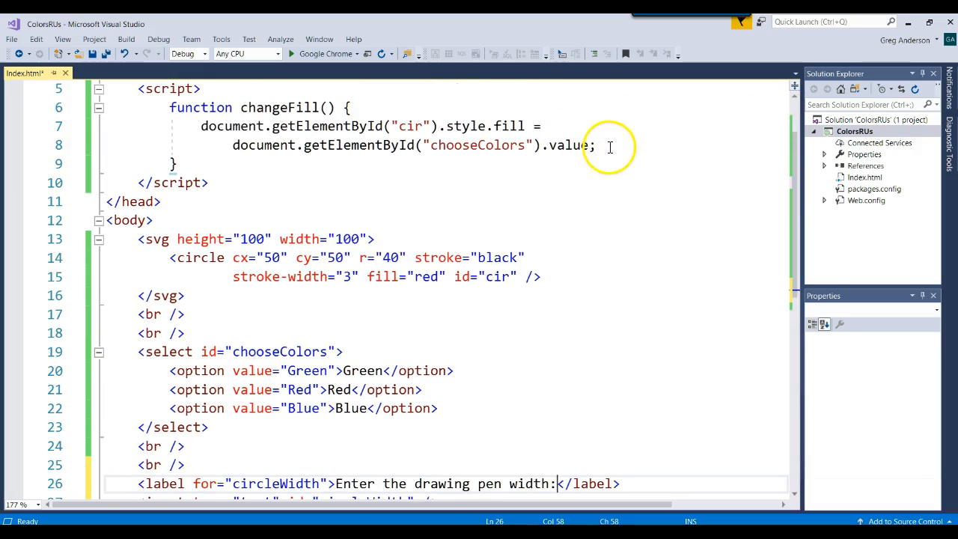
On line 10, assign document.getElementById("circleWidth") to the circle's style.width using IntelliSense.
type("Do")
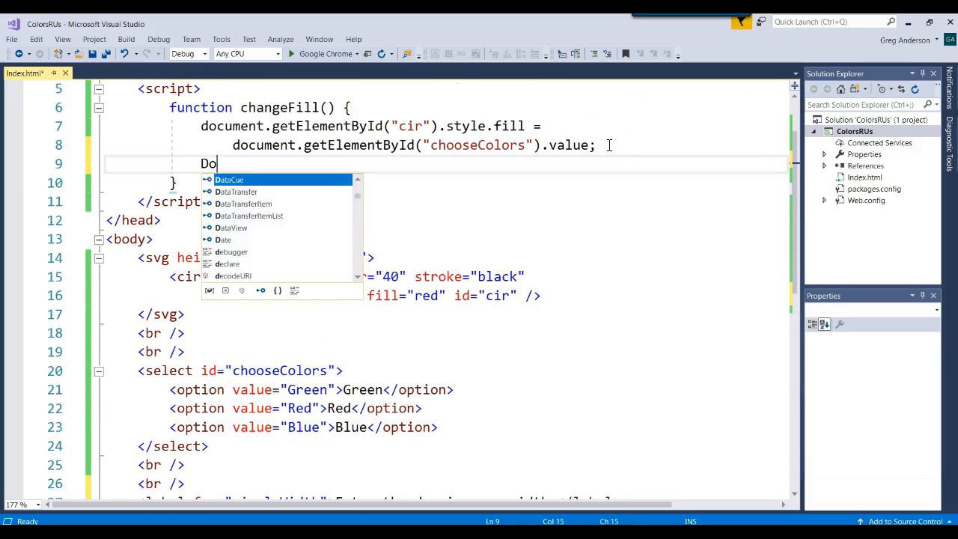
type("cument")
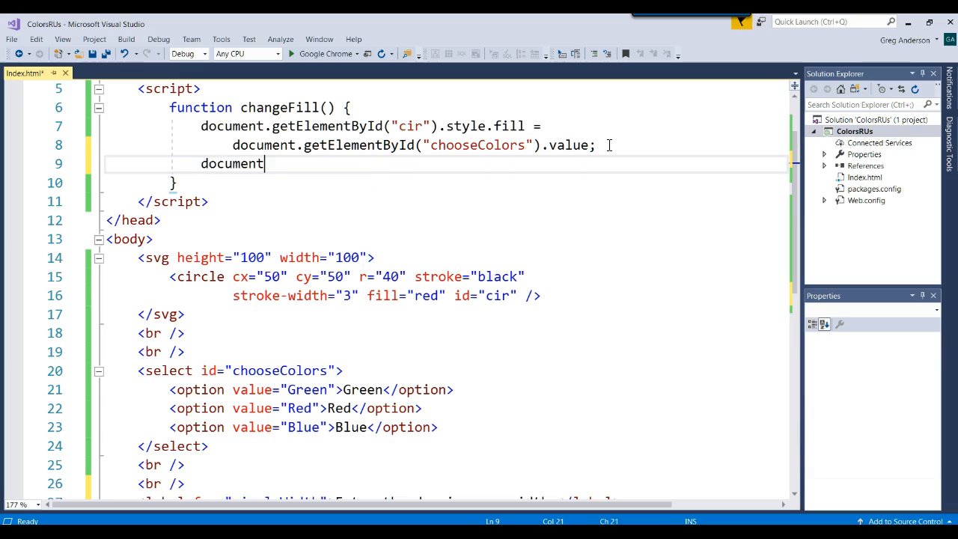
type(".getElementById('c")
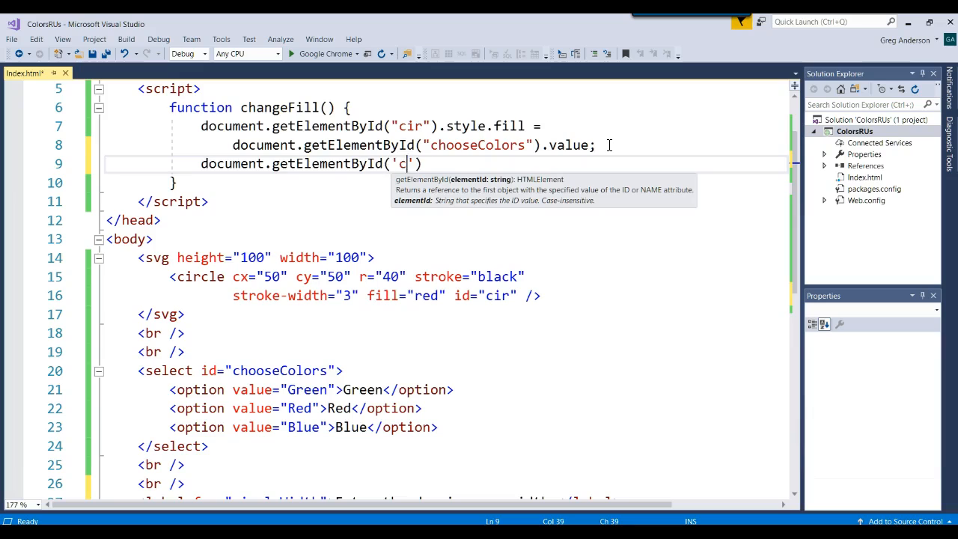
type("ir\"")
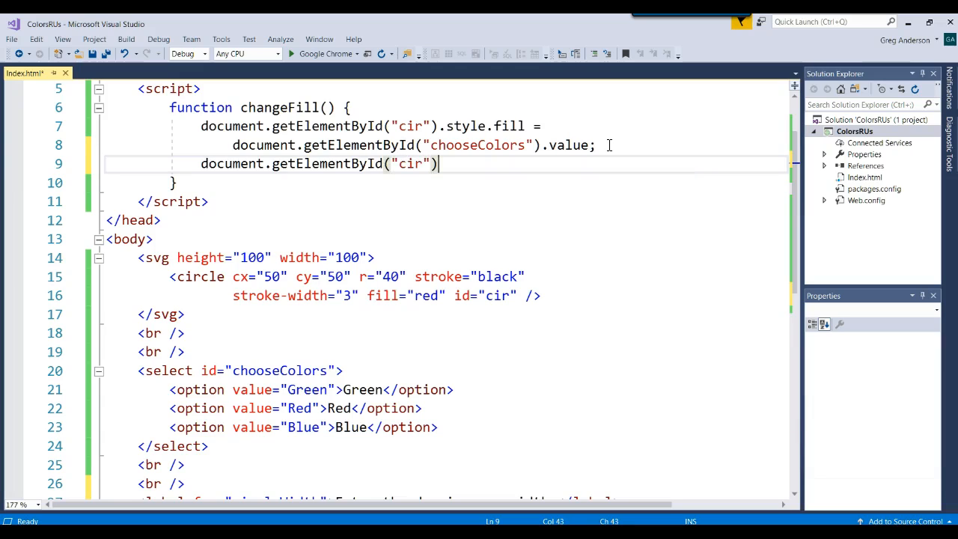
type(".styl")
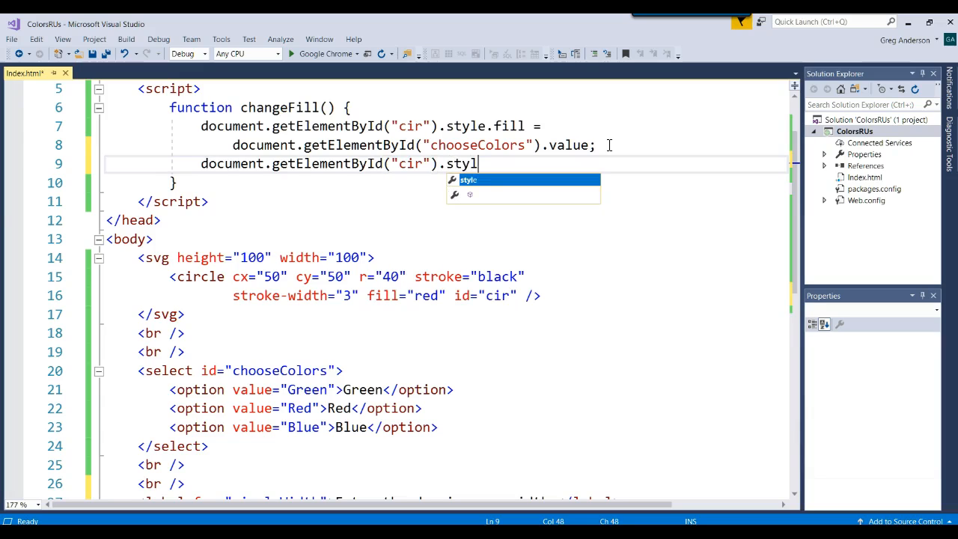
type(".")
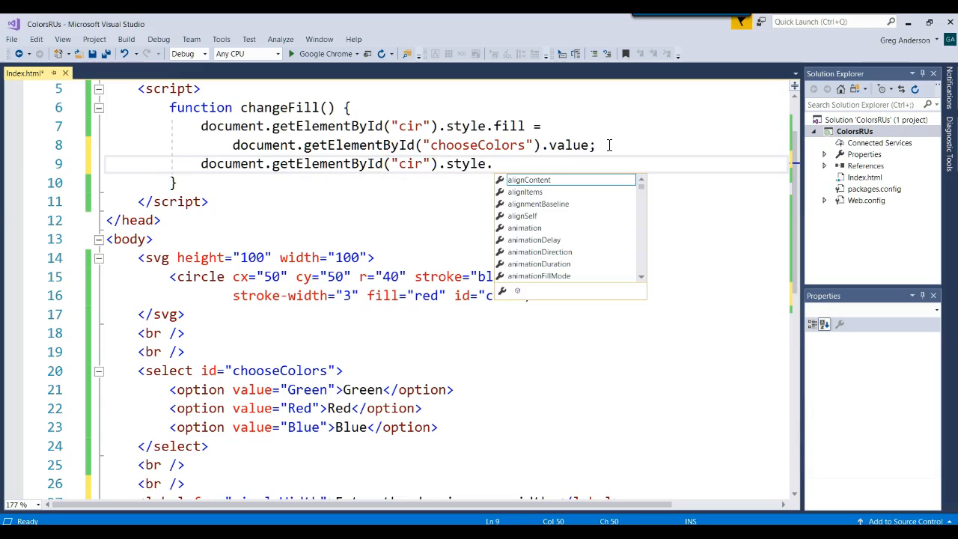
type("w")
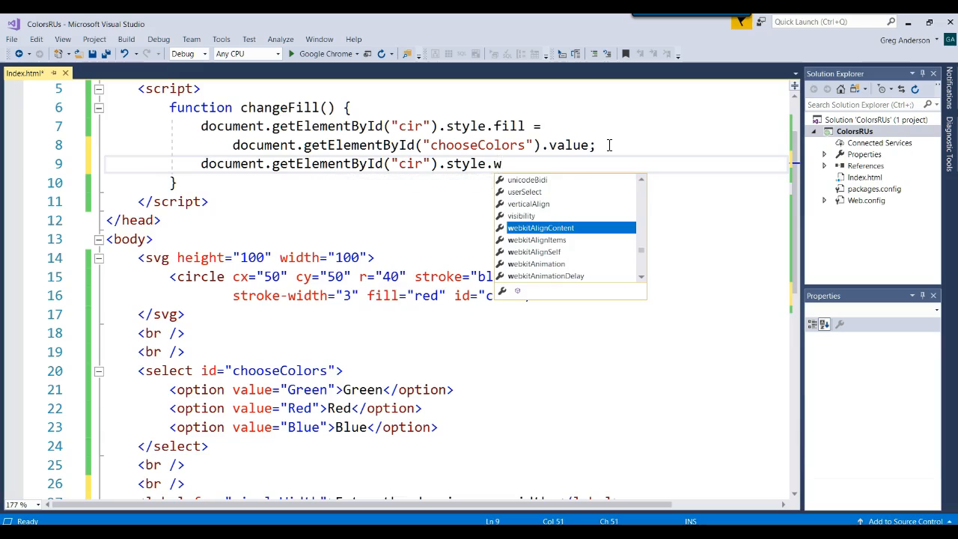
type("idth =")
type("document.")
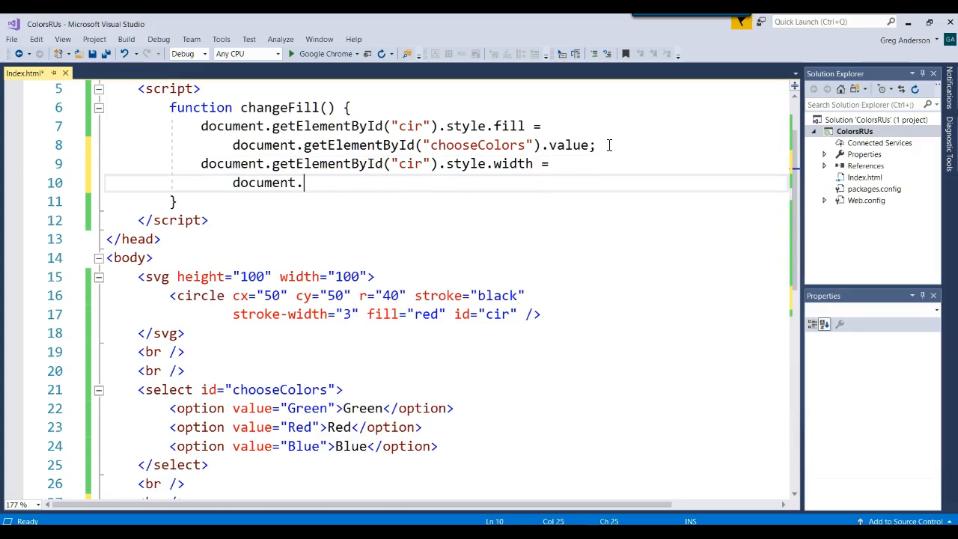
type("getElementById(\"")
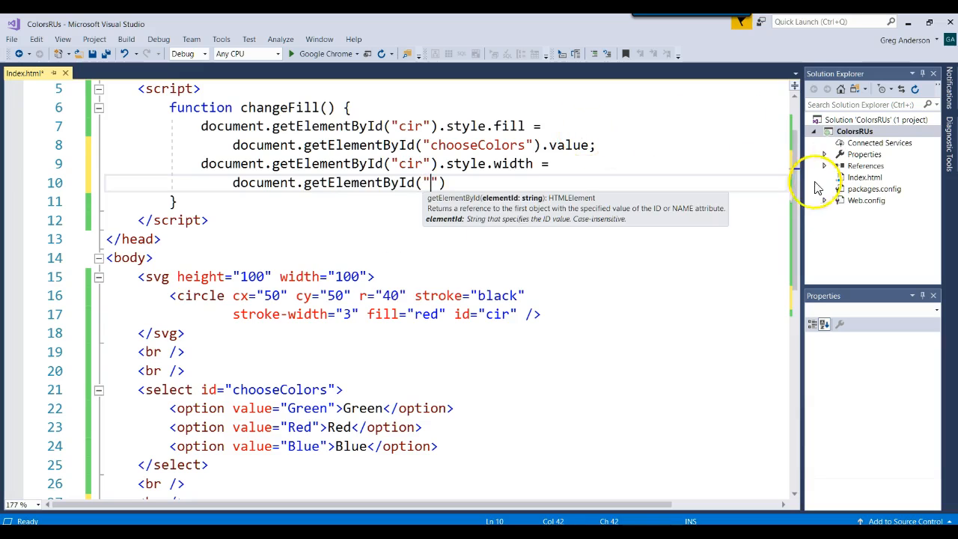
scroll("down", 3)
type("ci")
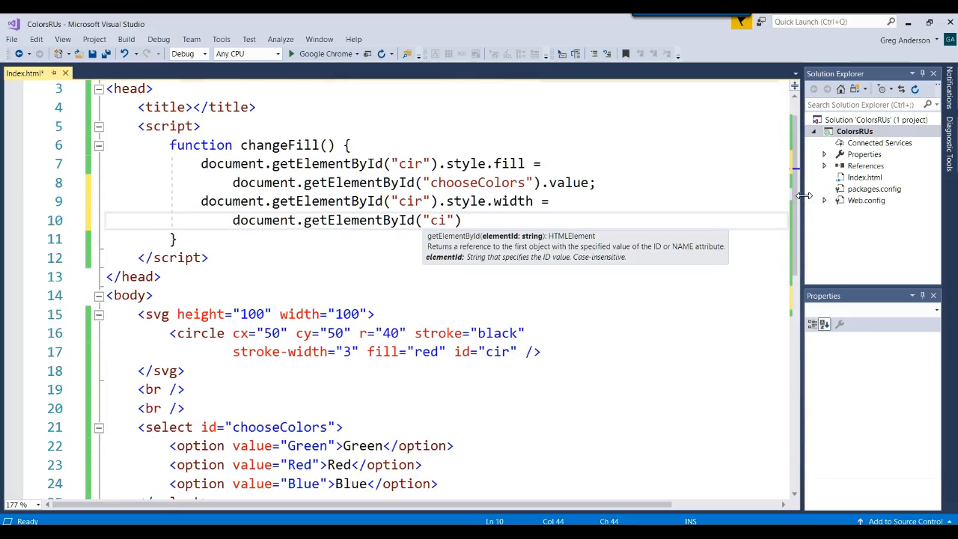
type("rcleWidth")
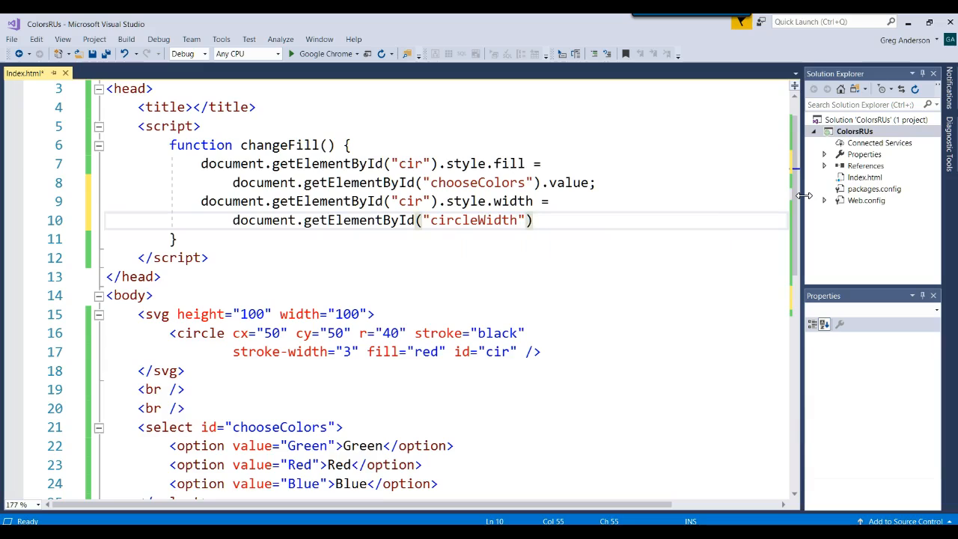
Finish the line with .value; and launch the page in Chrome.
type(".valu")
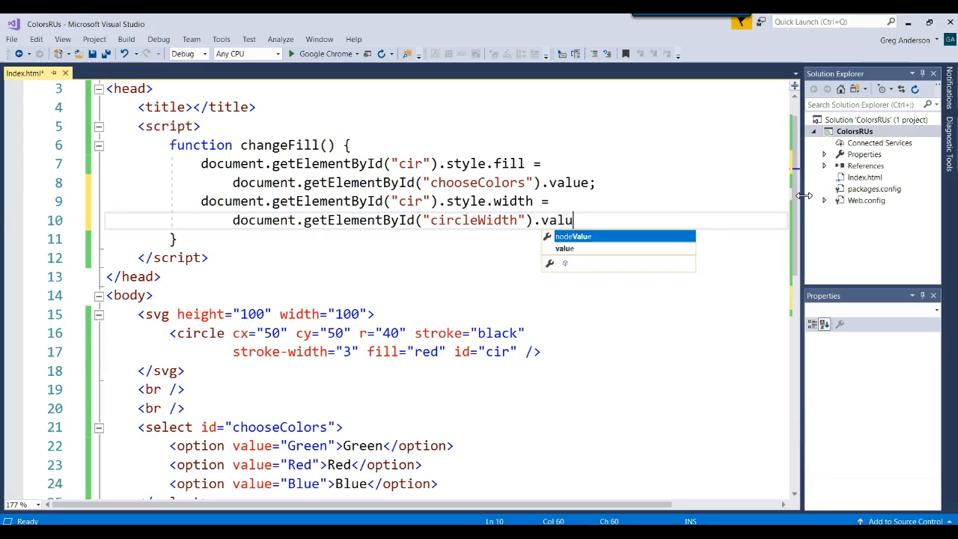
type("e;")
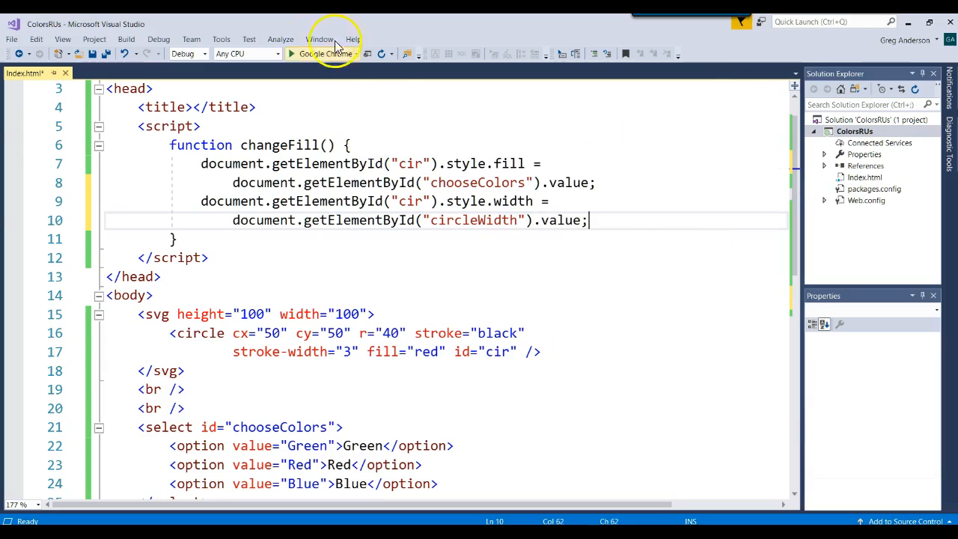
left_click(291, 53)
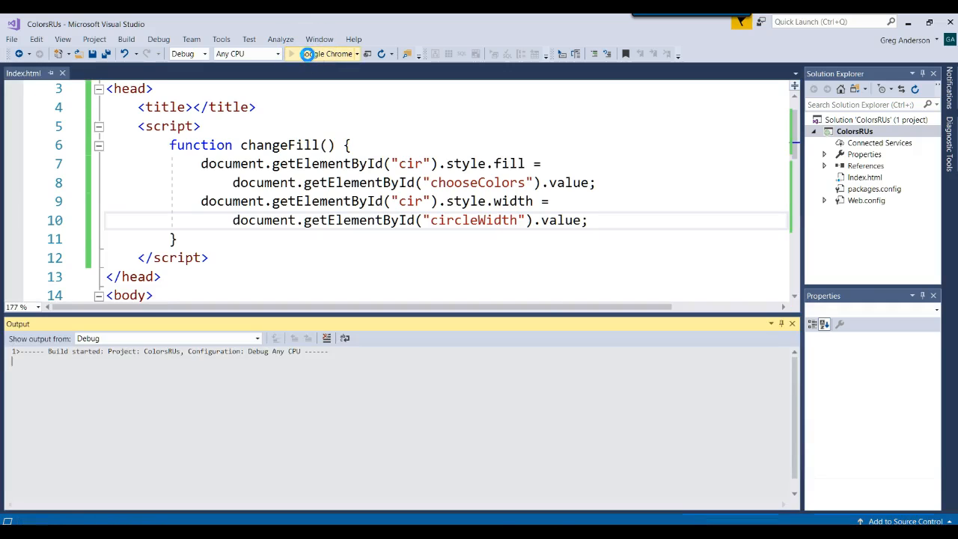
left_click(291, 54)
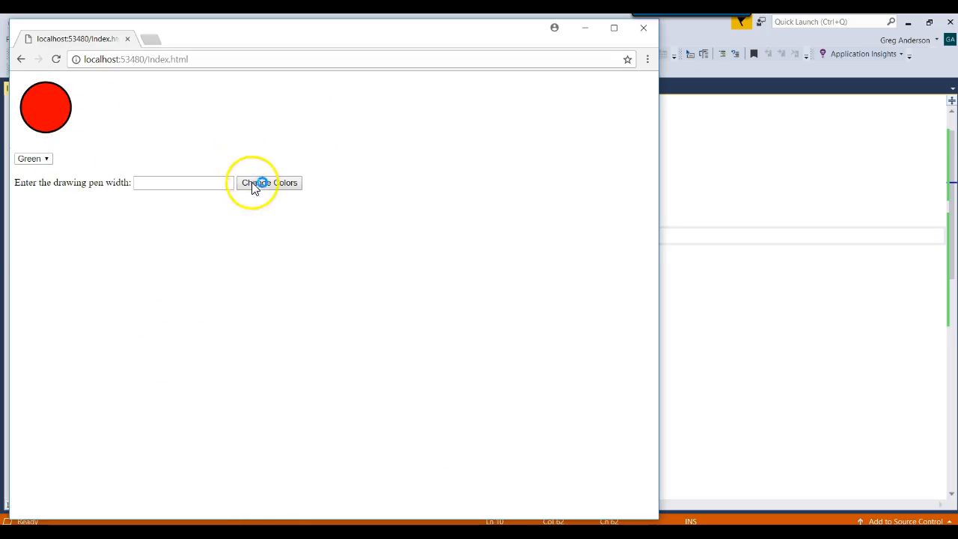
mouse_move(155, 170)
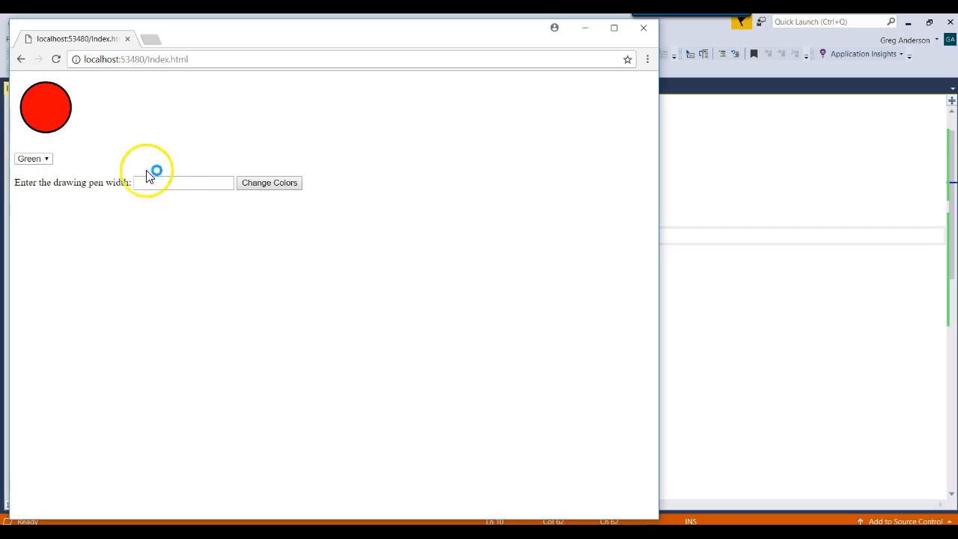
Apply Green with pen width 10, then close the test page.
left_click(183, 182)
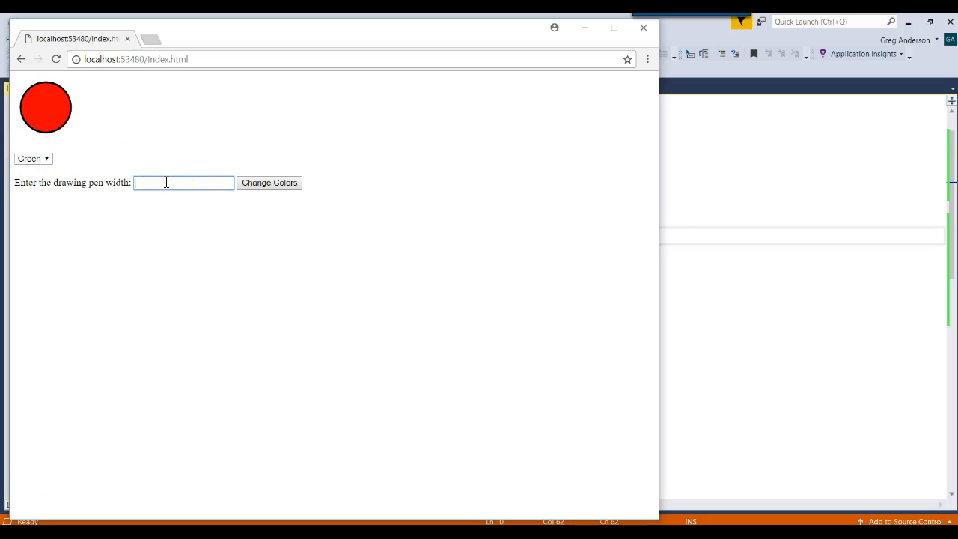
type("10")
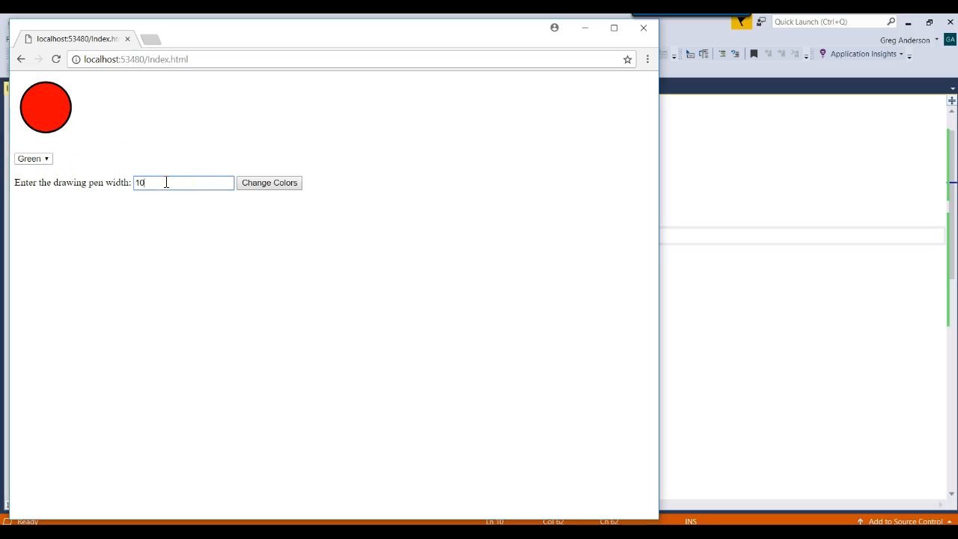
left_click(269, 183)
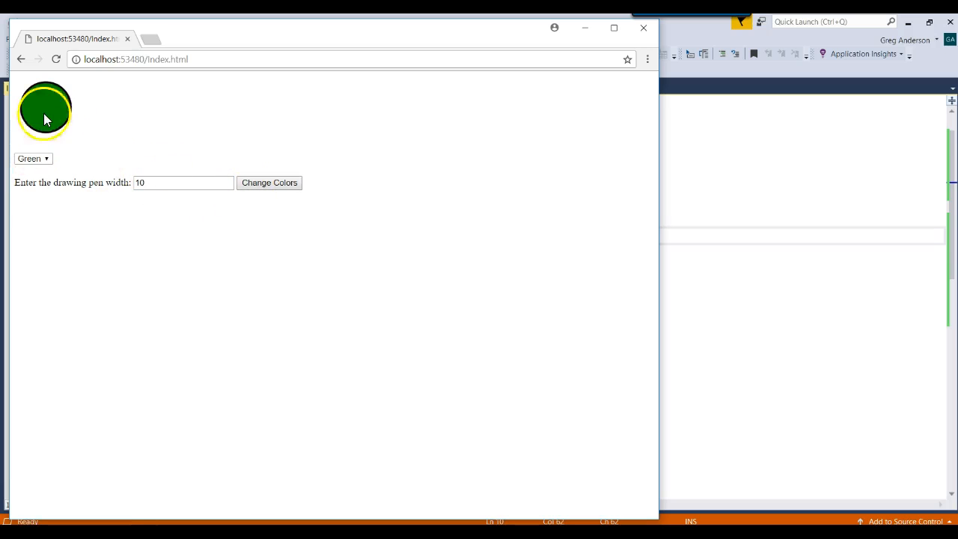
mouse_move(148, 175)
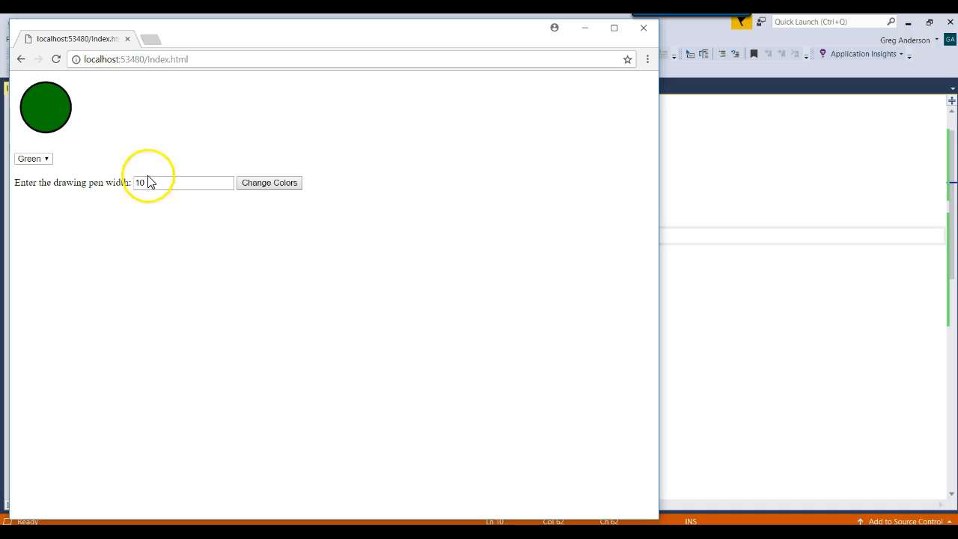
left_click(183, 182)
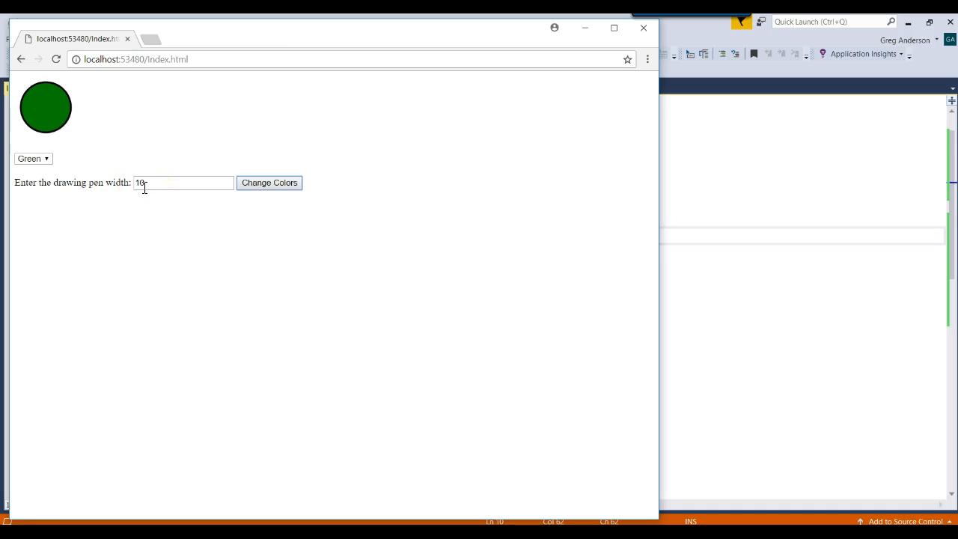
key("F12")
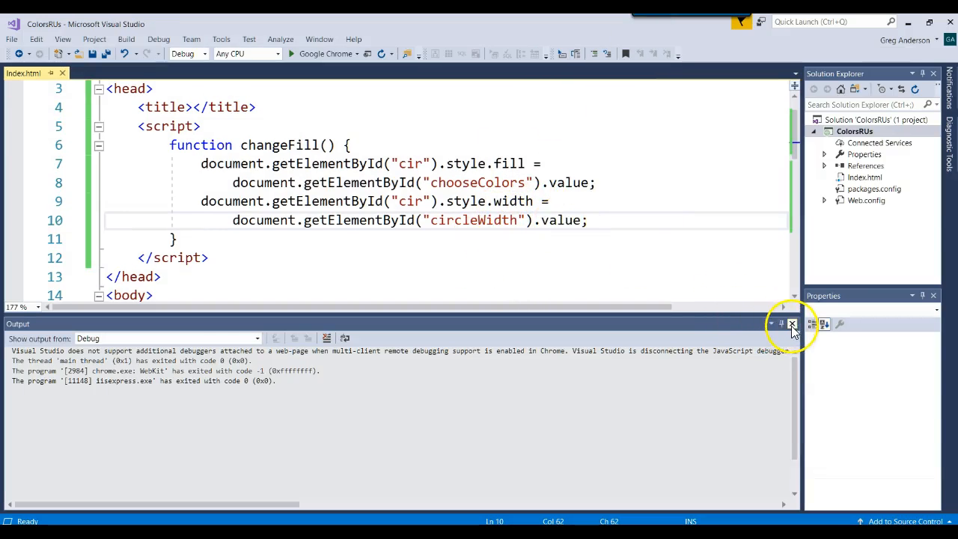
Close the Output panel and change style.width to style.strokeWidth in changeFill.
left_click(792, 323)
type("stroke-")
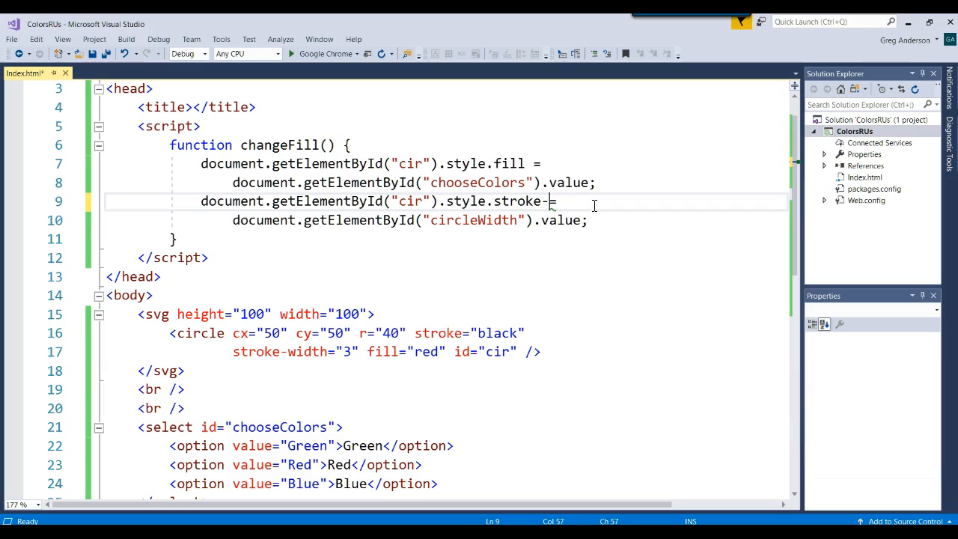
key("Backspace")
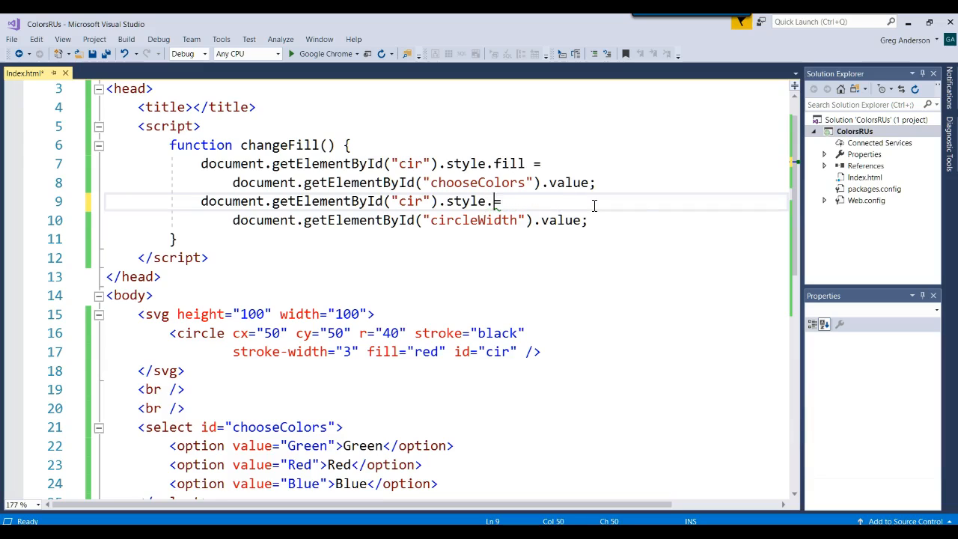
type("=")
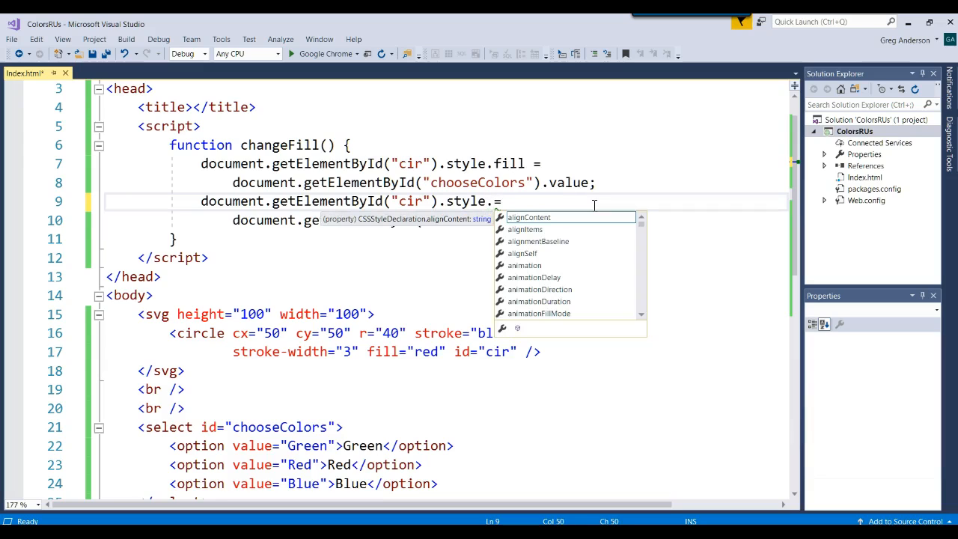
type("strokeWidth")
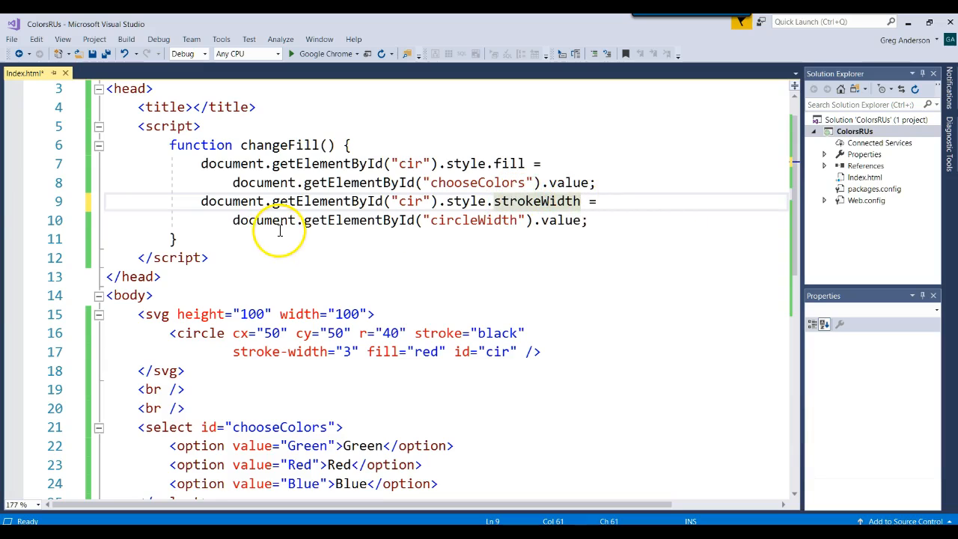
mouse_move(324, 53)
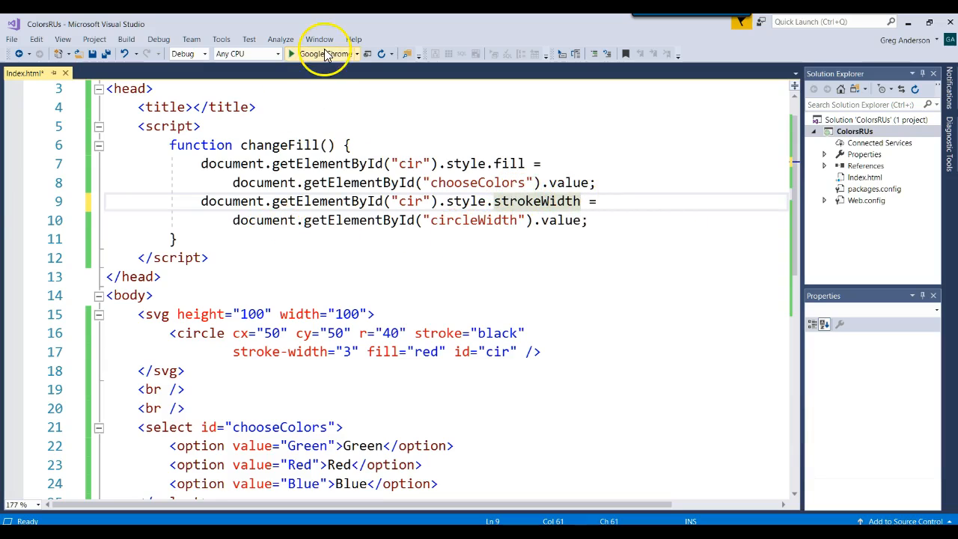
Relaunch the page in Chrome and apply Green with pen width 10.
left_click(290, 53)
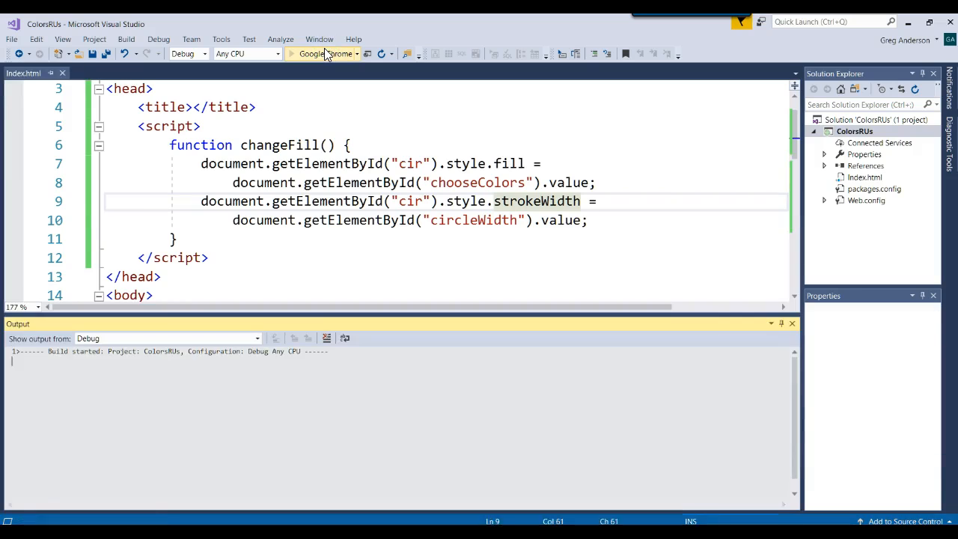
left_click(291, 53)
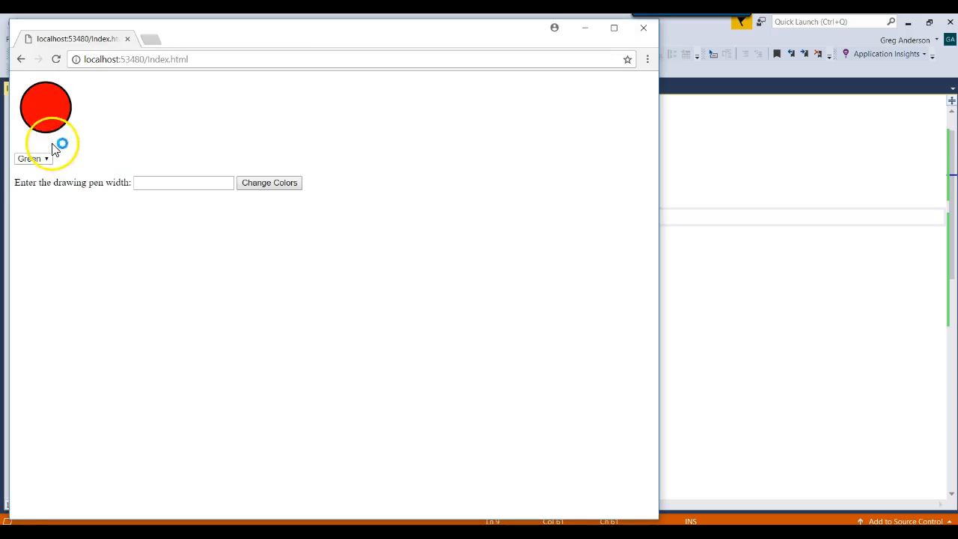
left_click(183, 183)
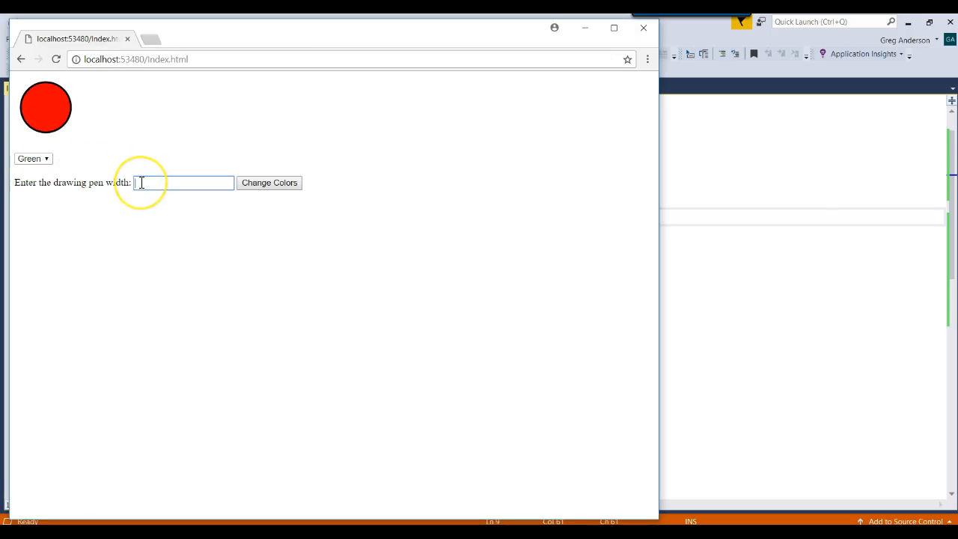
type("10")
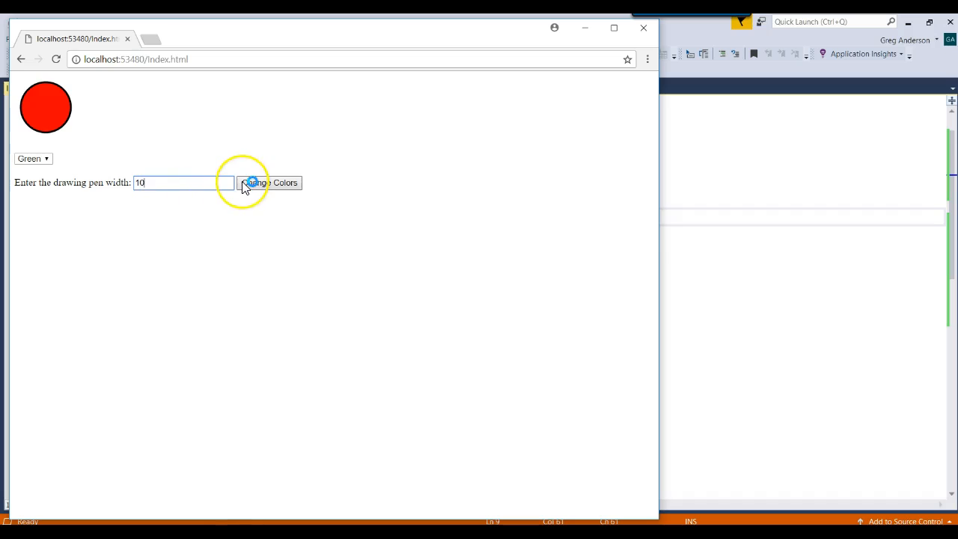
left_click(269, 183)
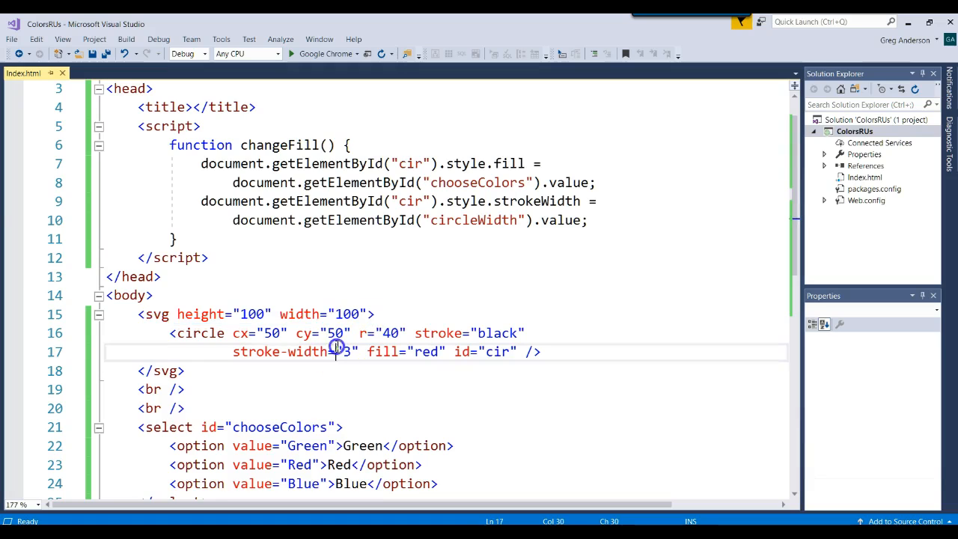
left_click_drag(336, 345, 457, 351)
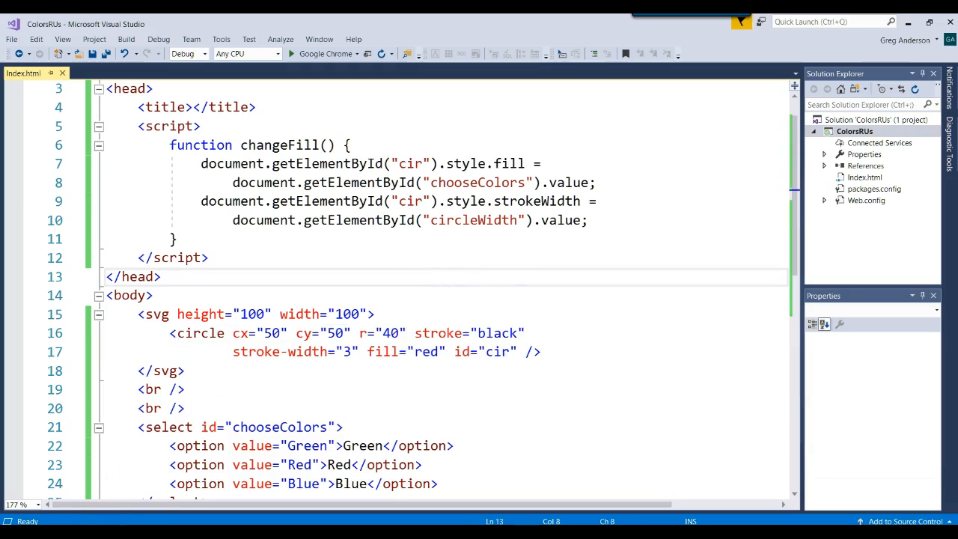
mouse_move(22, 485)
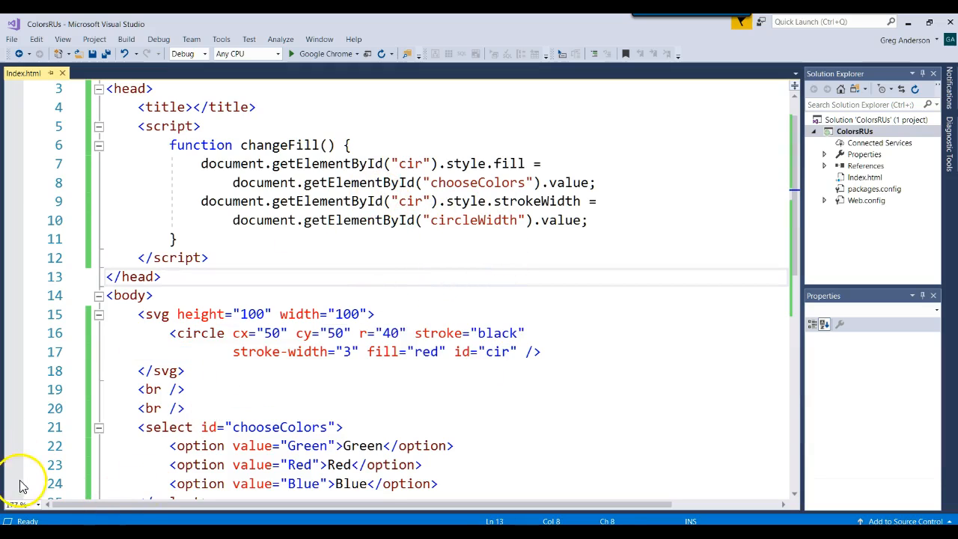